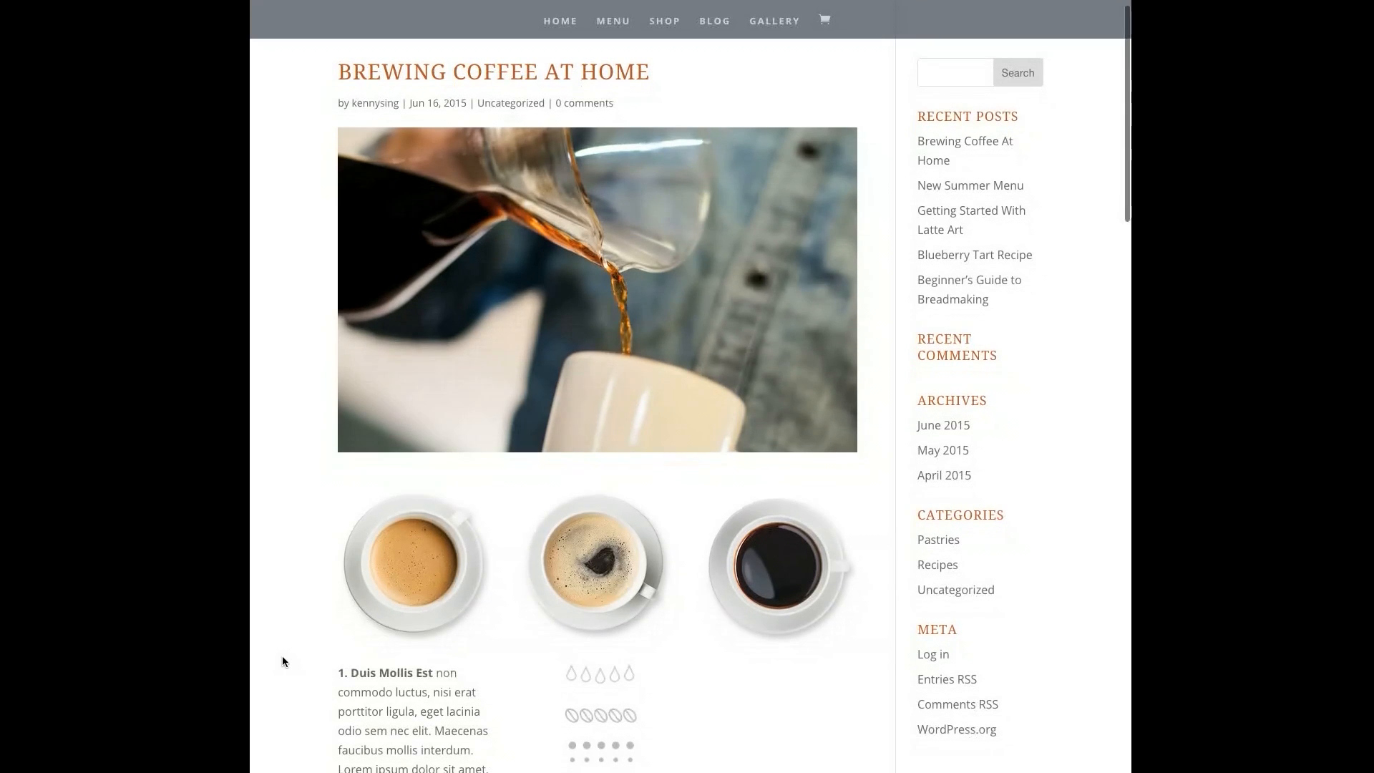
# - Scroll through the Breadmaking post's stats, ingredients and video down to the comment form
pyautogui.scroll(-3)
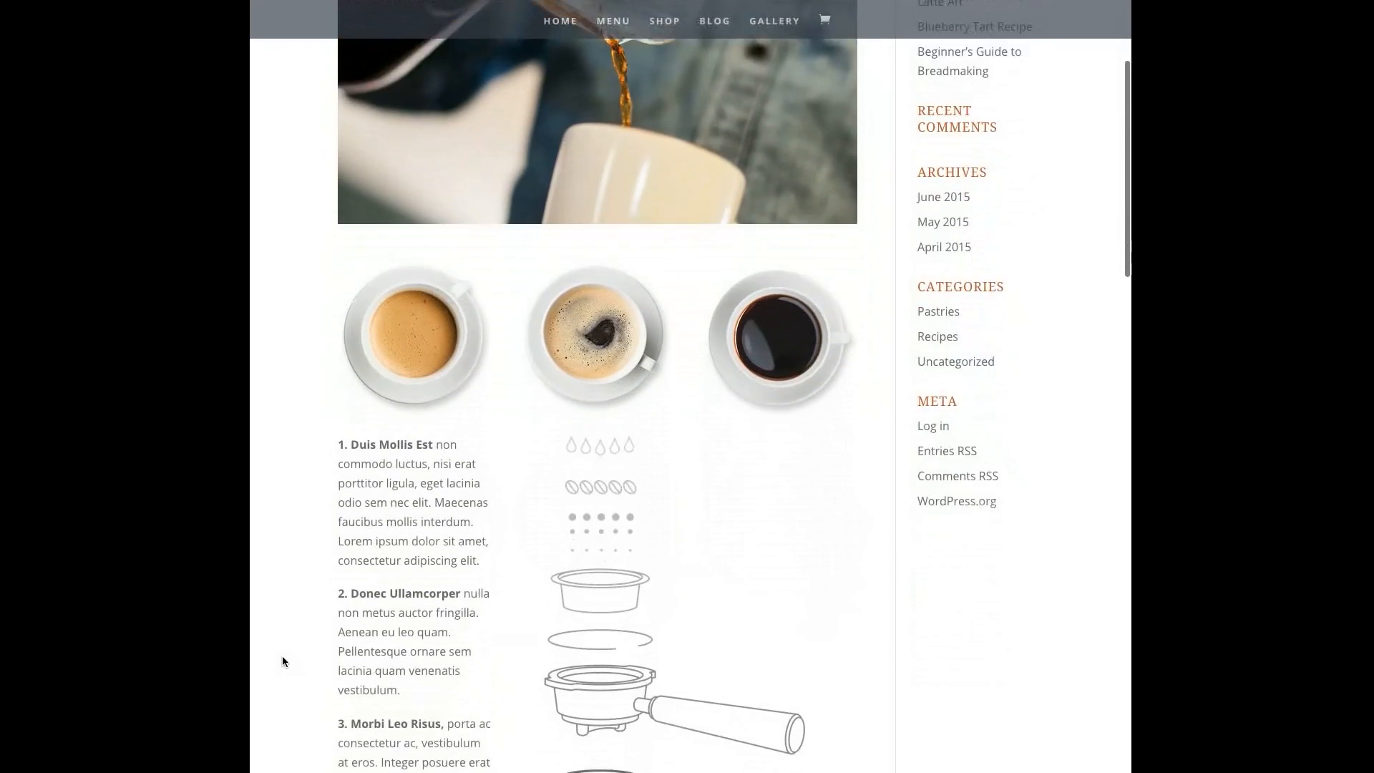
pyautogui.scroll(-3)
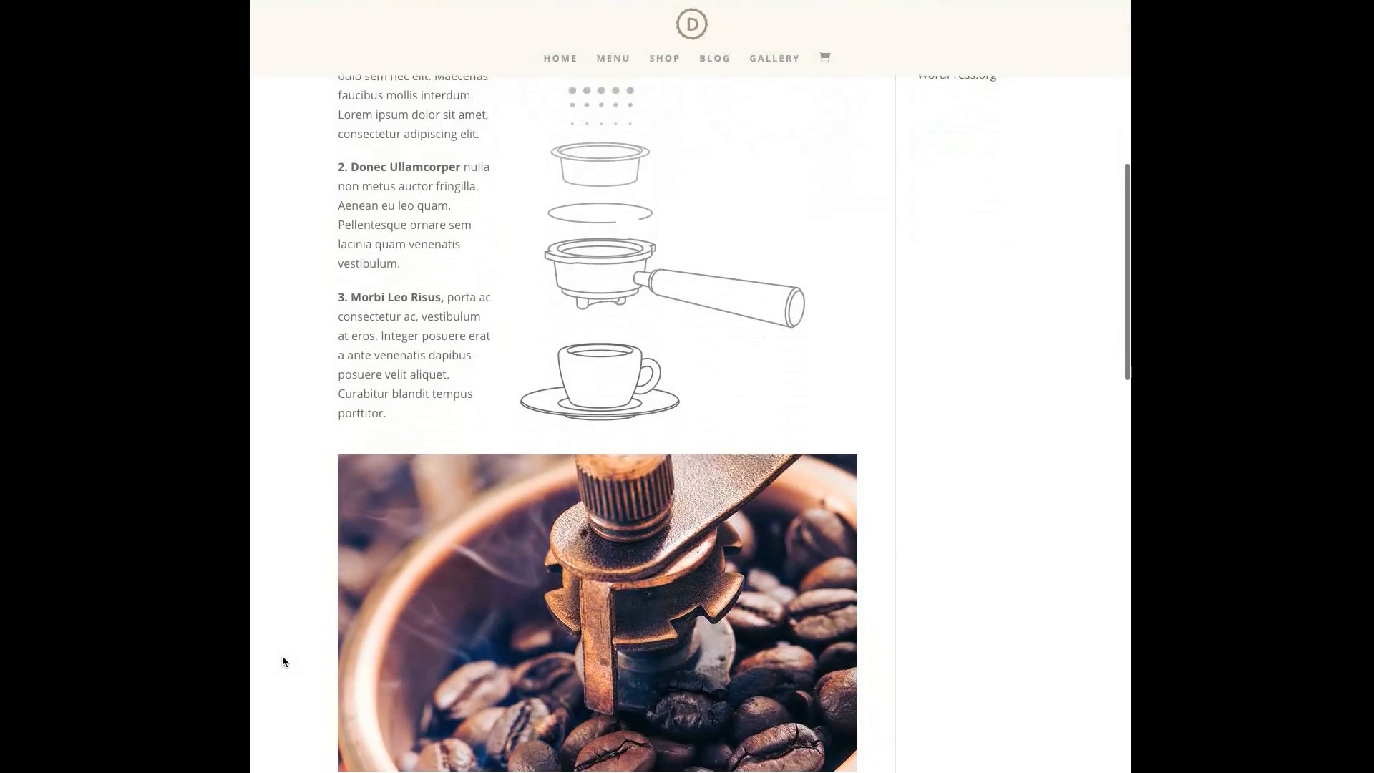
pyautogui.scroll(-3)
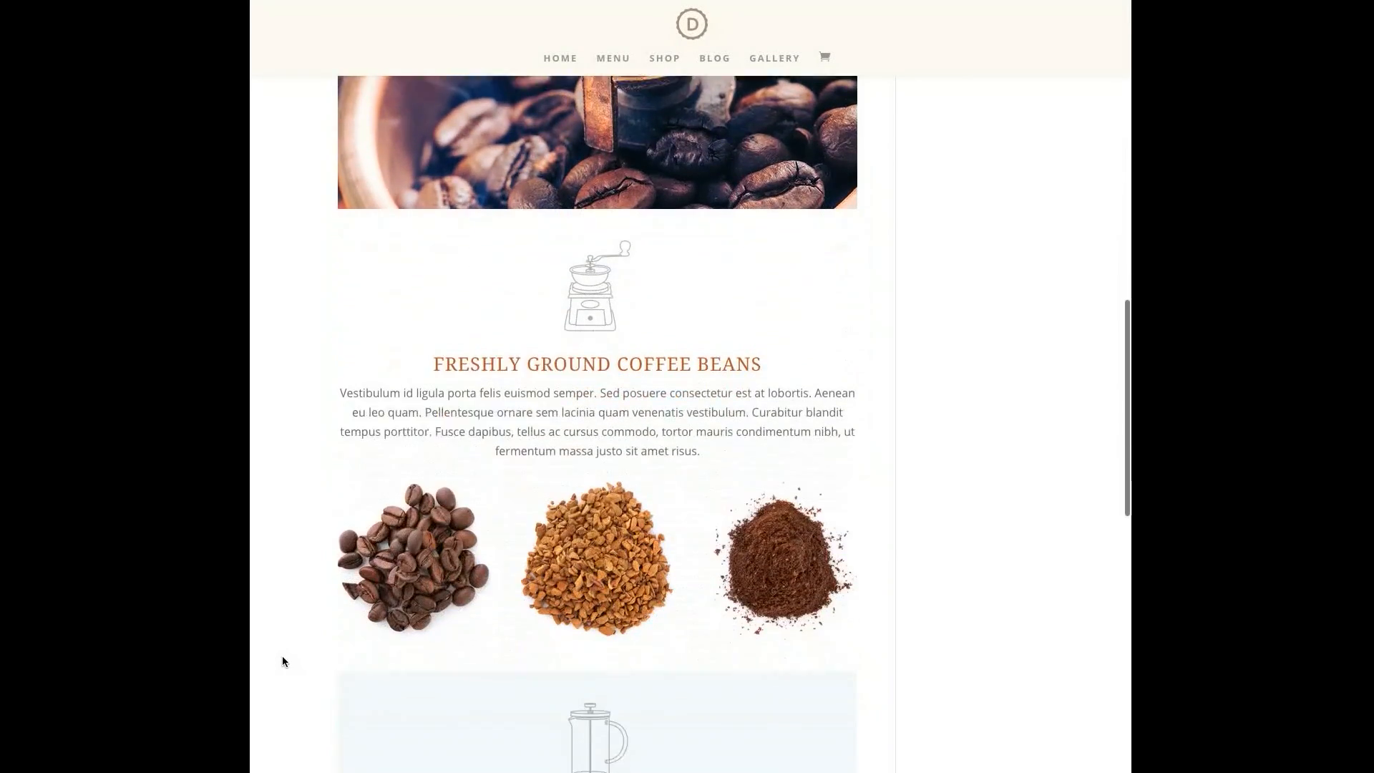
pyautogui.scroll(-3)
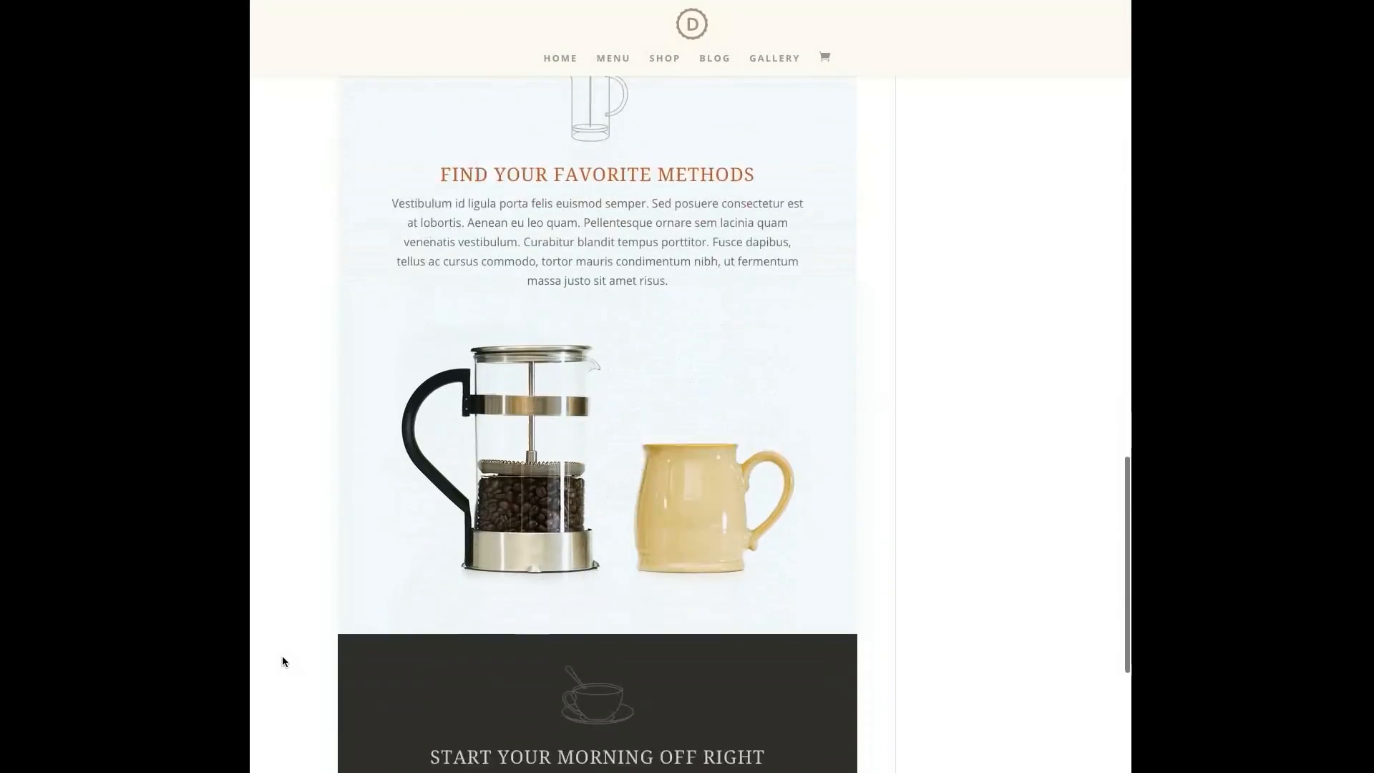
pyautogui.scroll(-3)
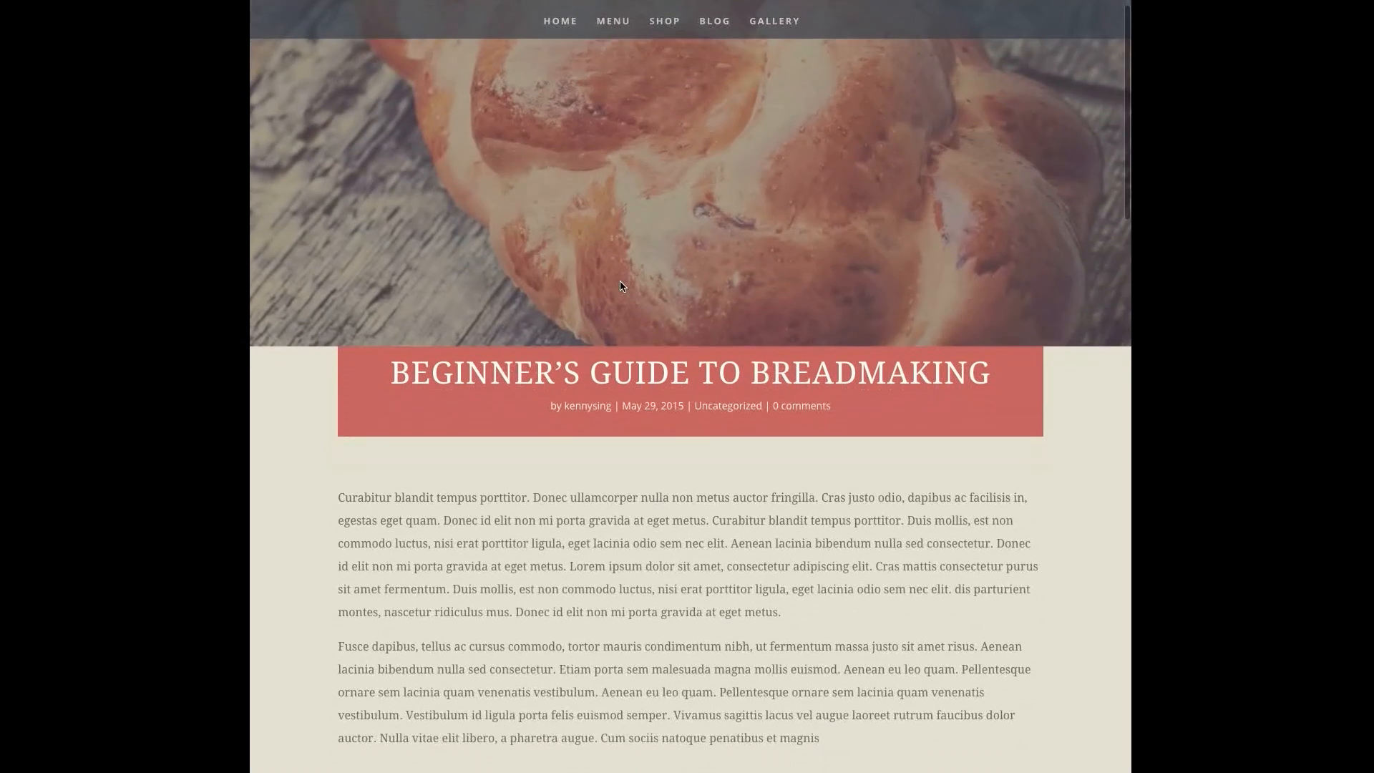
pyautogui.scroll(3)
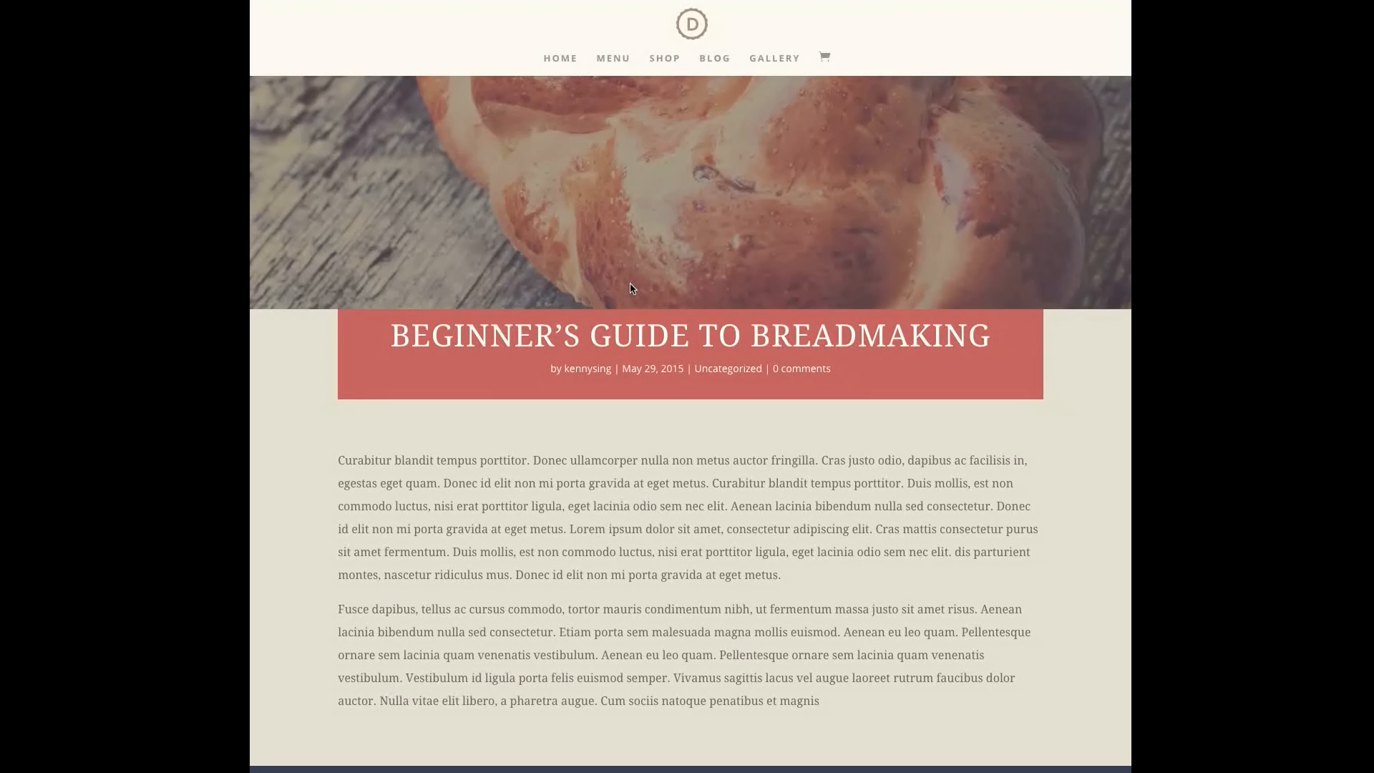
pyautogui.scroll(-3)
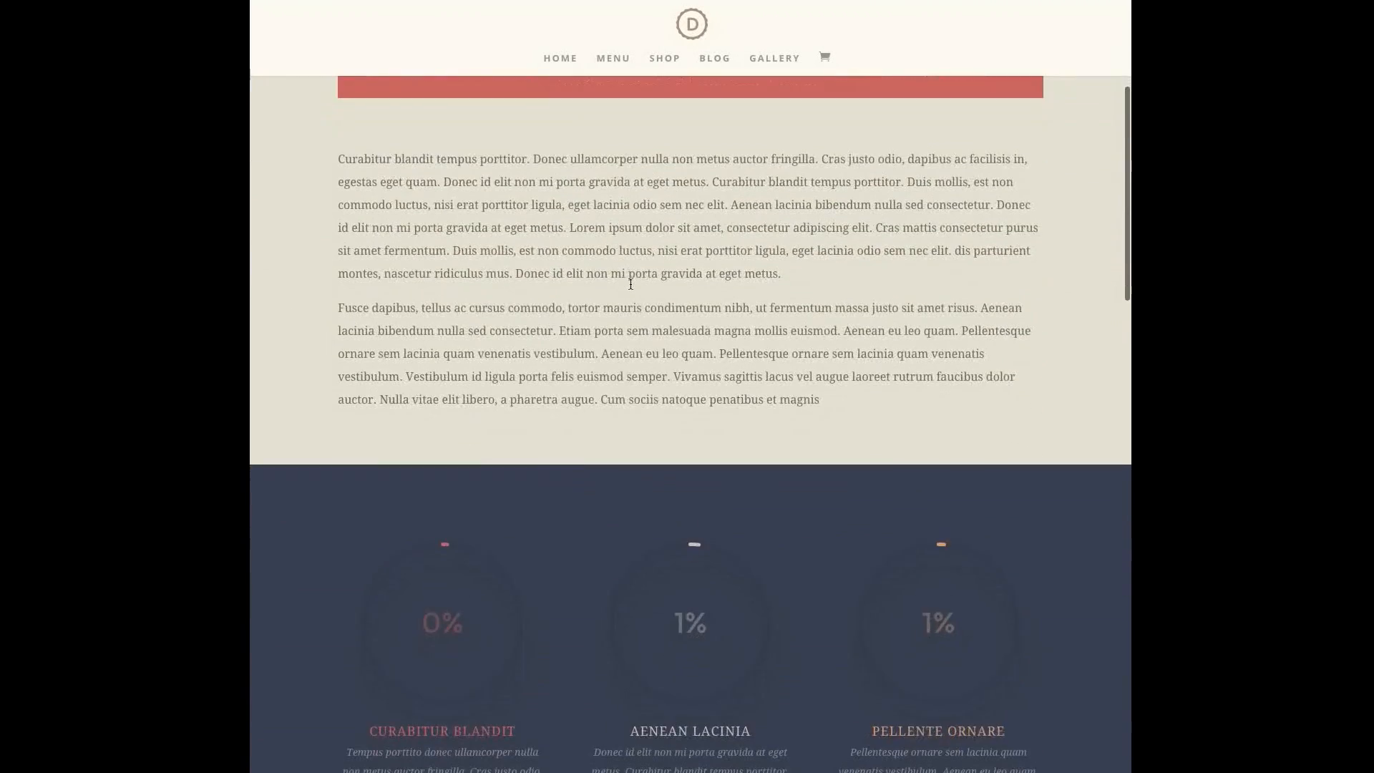
pyautogui.scroll(-3)
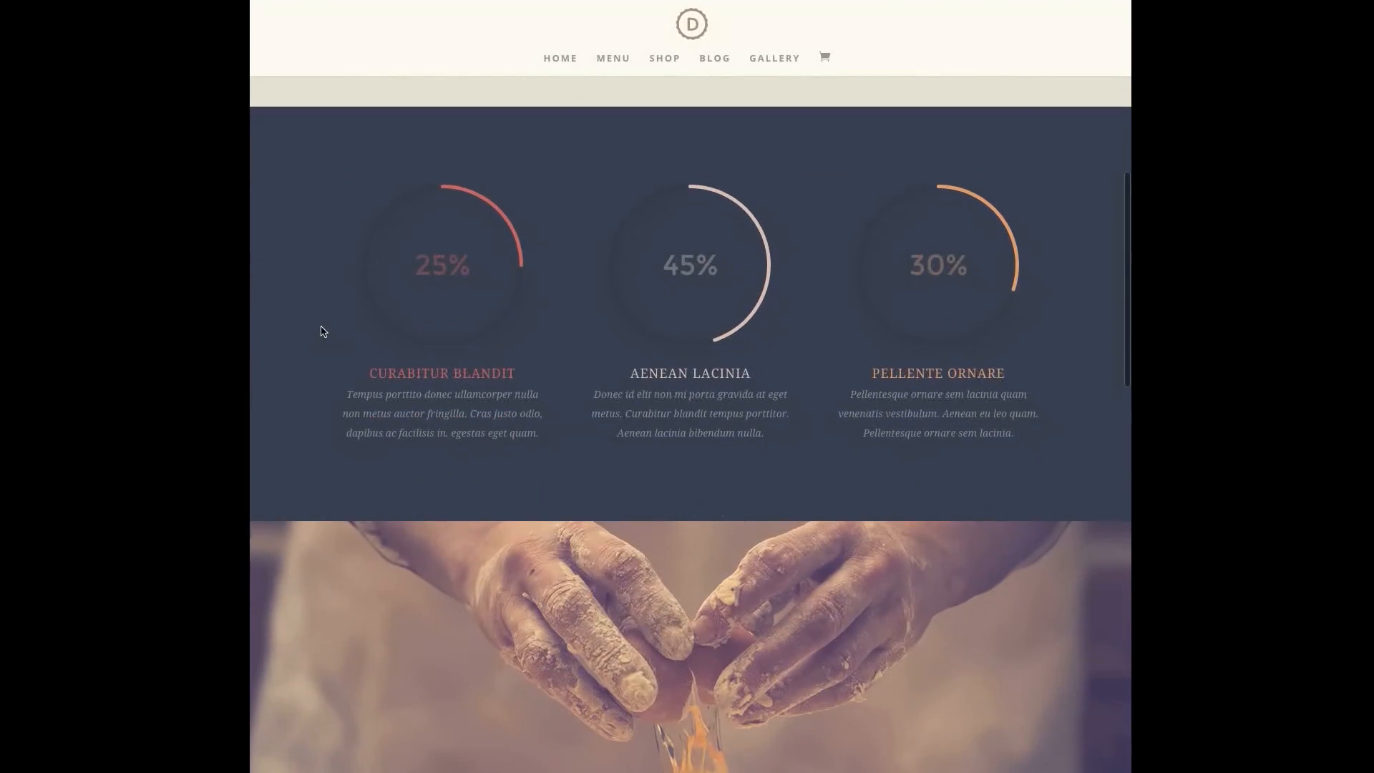
pyautogui.scroll(-3)
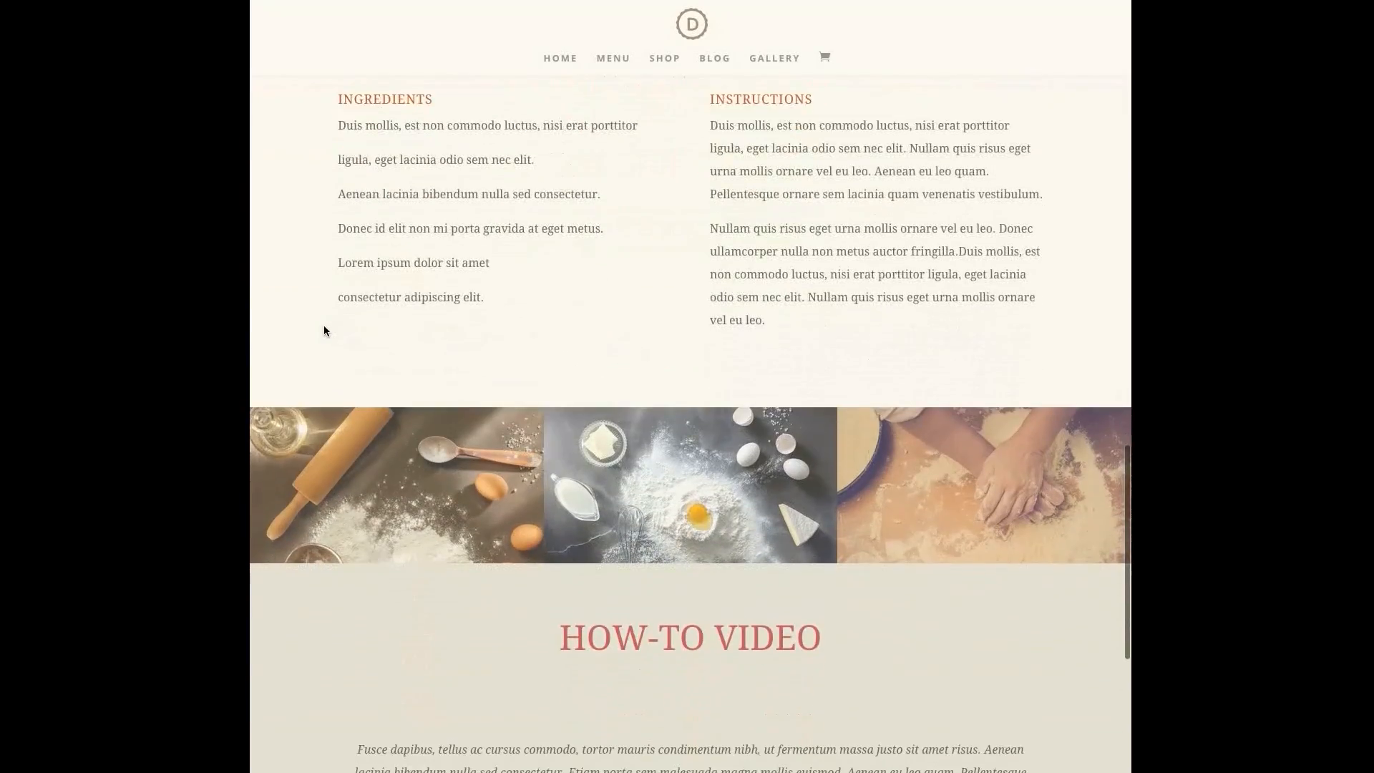
pyautogui.scroll(-3)
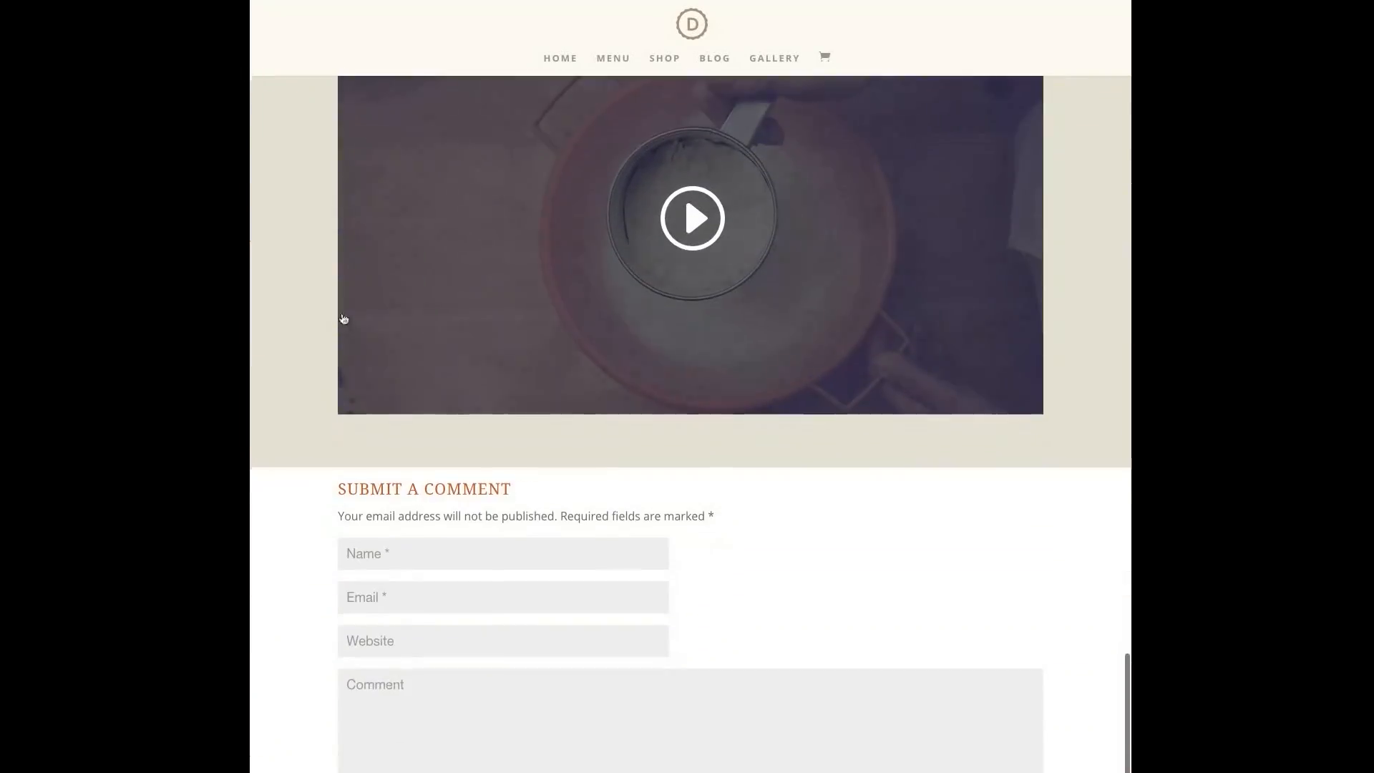
pyautogui.scroll(-3)
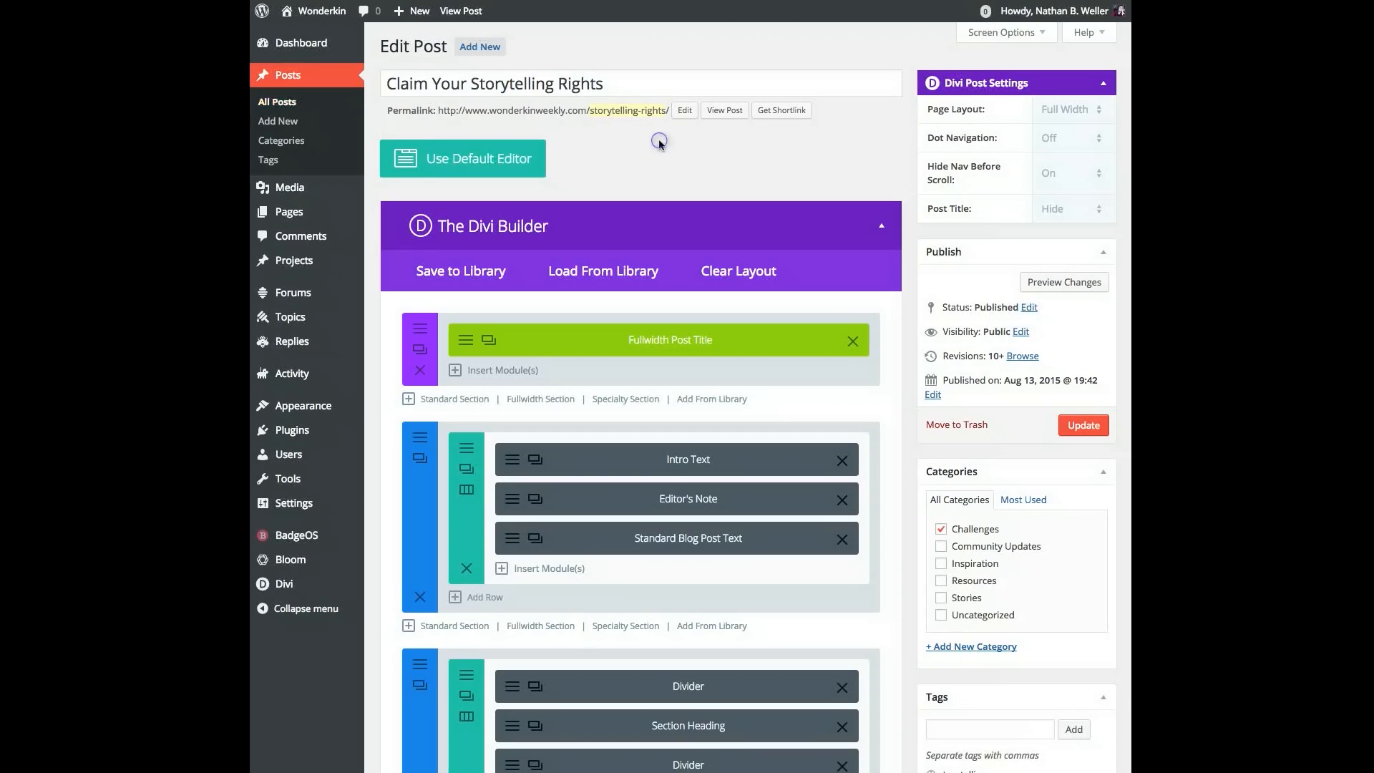
pyautogui.moveTo(278, 121)
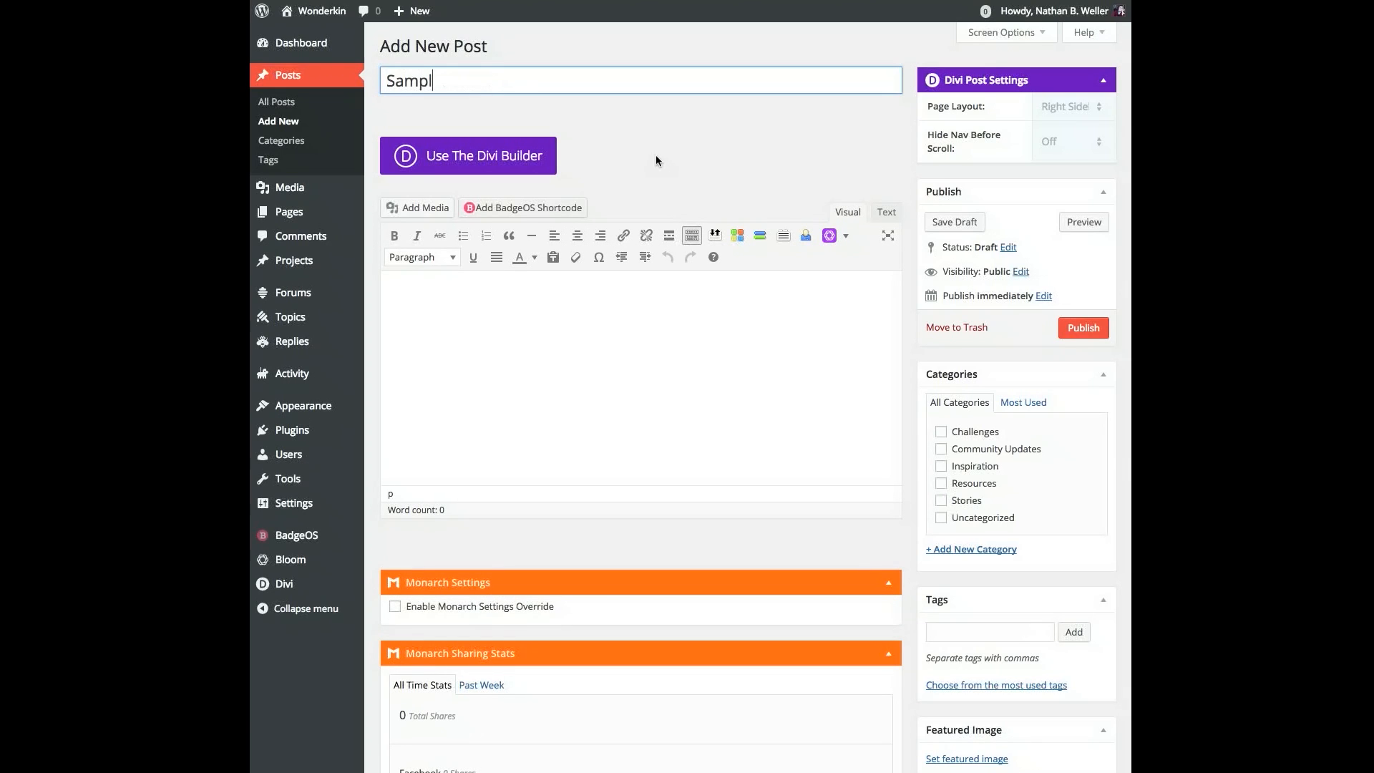
# - Complete the title 'Sample Post' and switch the post to the Divi Builder
pyautogui.write('e Post')
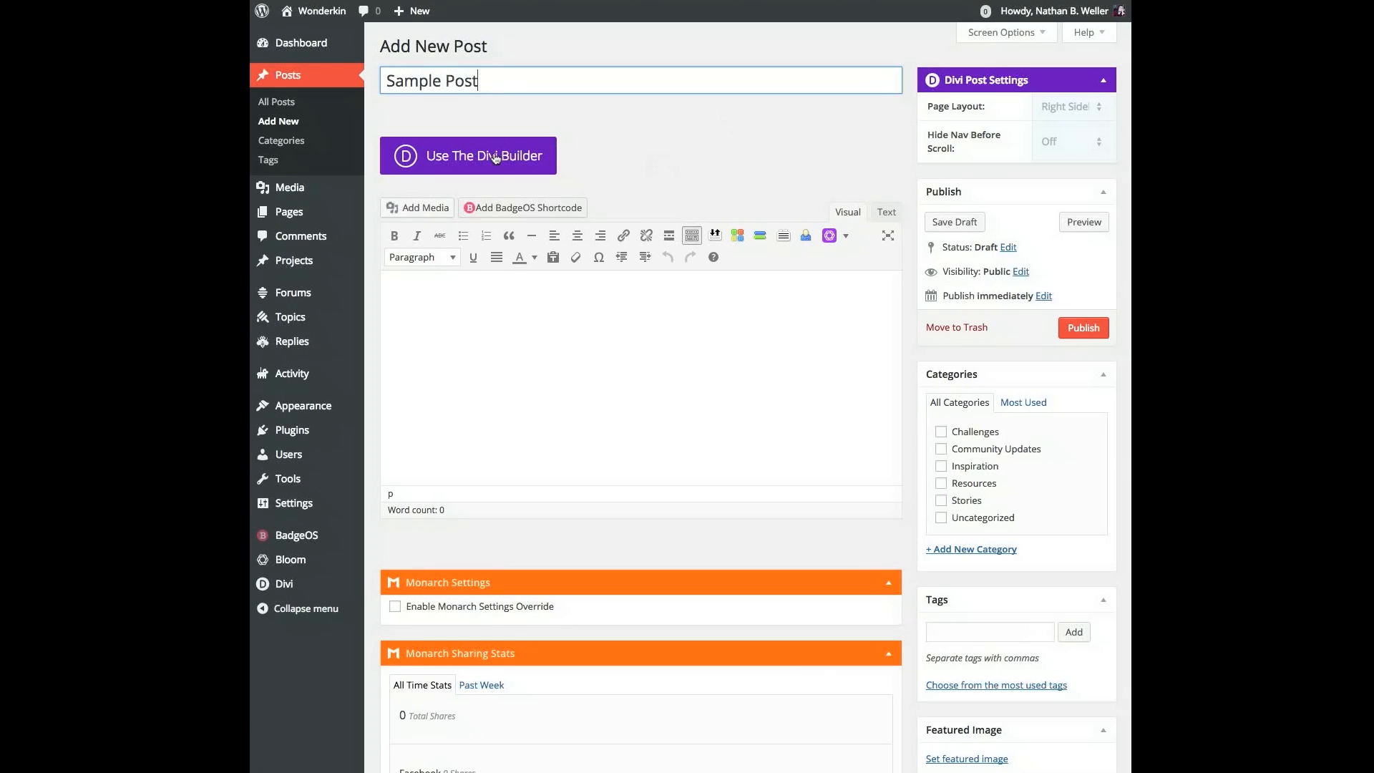
pyautogui.click(468, 155)
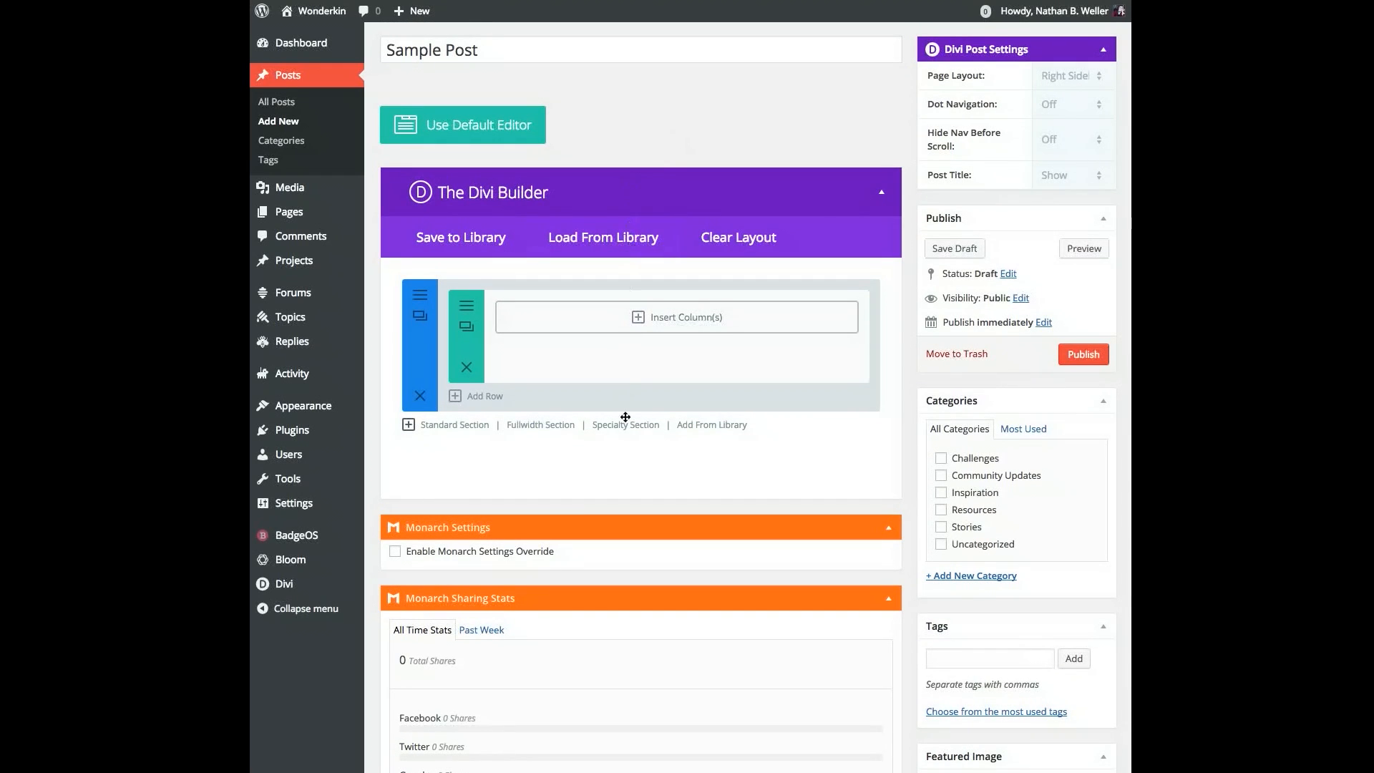
# - Add a fullwidth section holding the saved Fullwidth Post Title module from the library
pyautogui.click(540, 425)
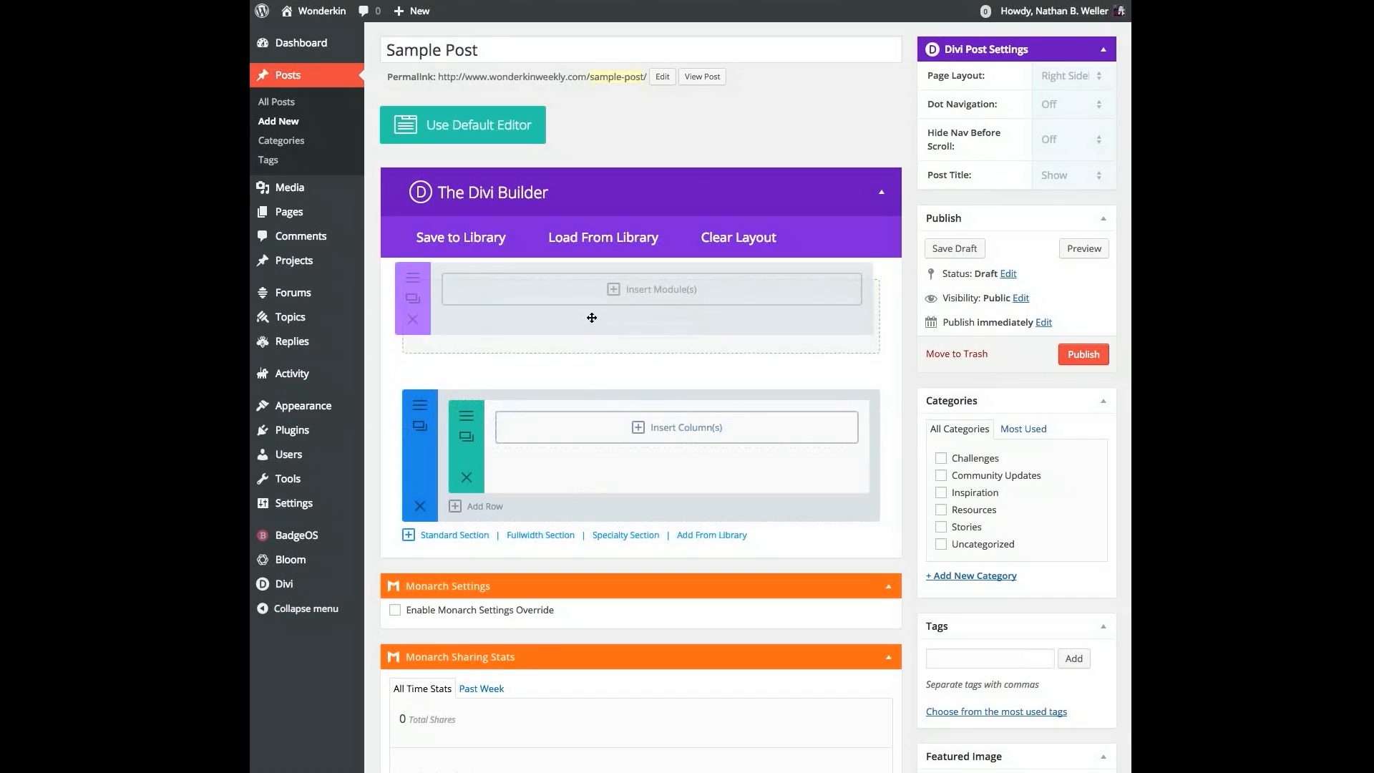
pyautogui.click(652, 289)
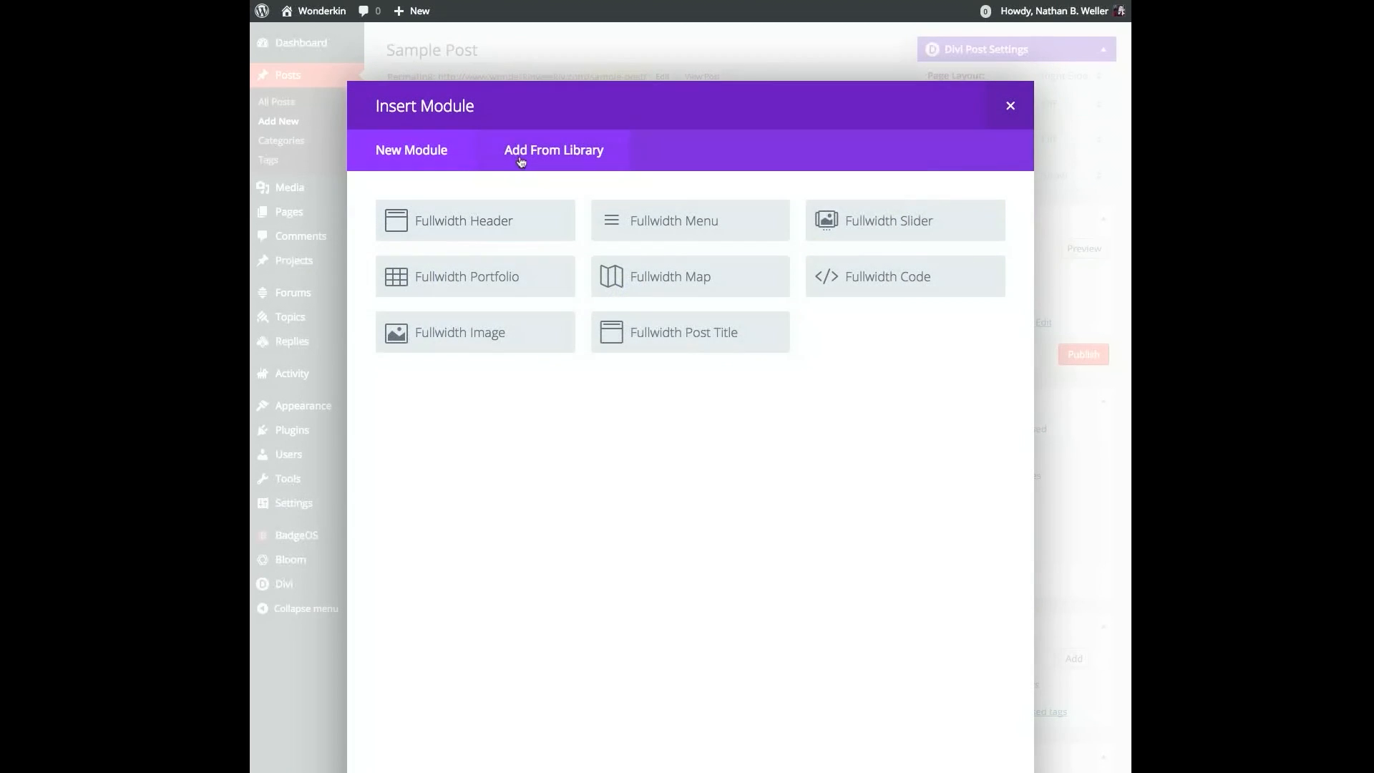
pyautogui.click(553, 150)
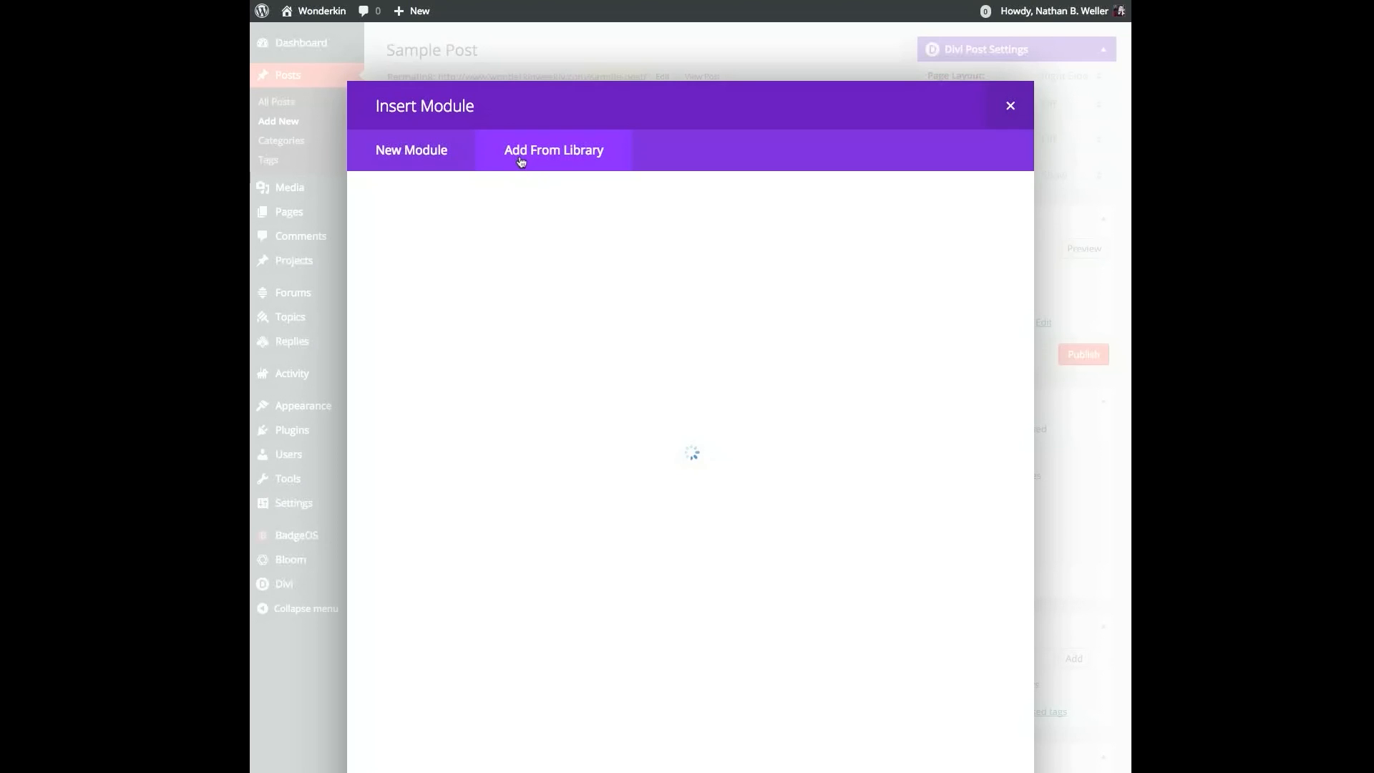
pyautogui.click(1010, 105)
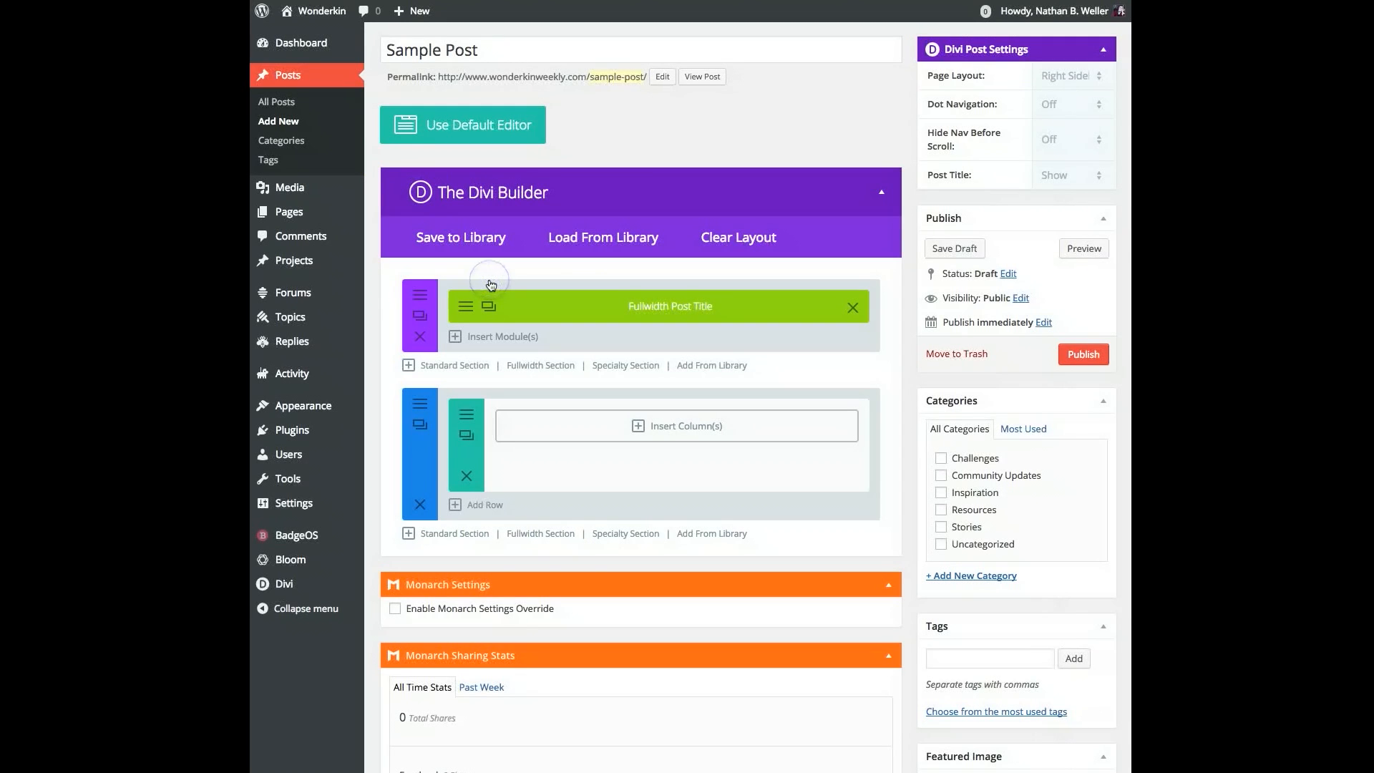
pyautogui.moveTo(491, 285)
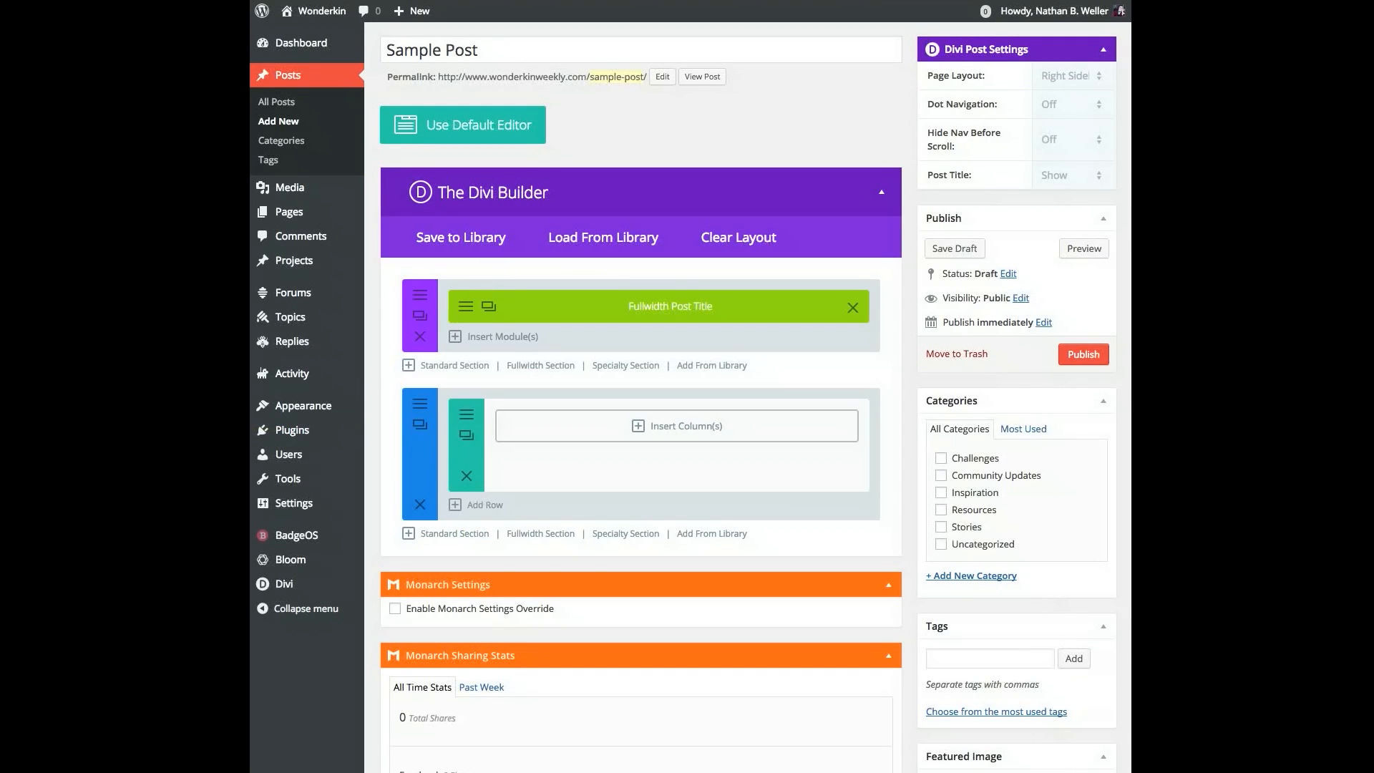
pyautogui.moveTo(616, 254)
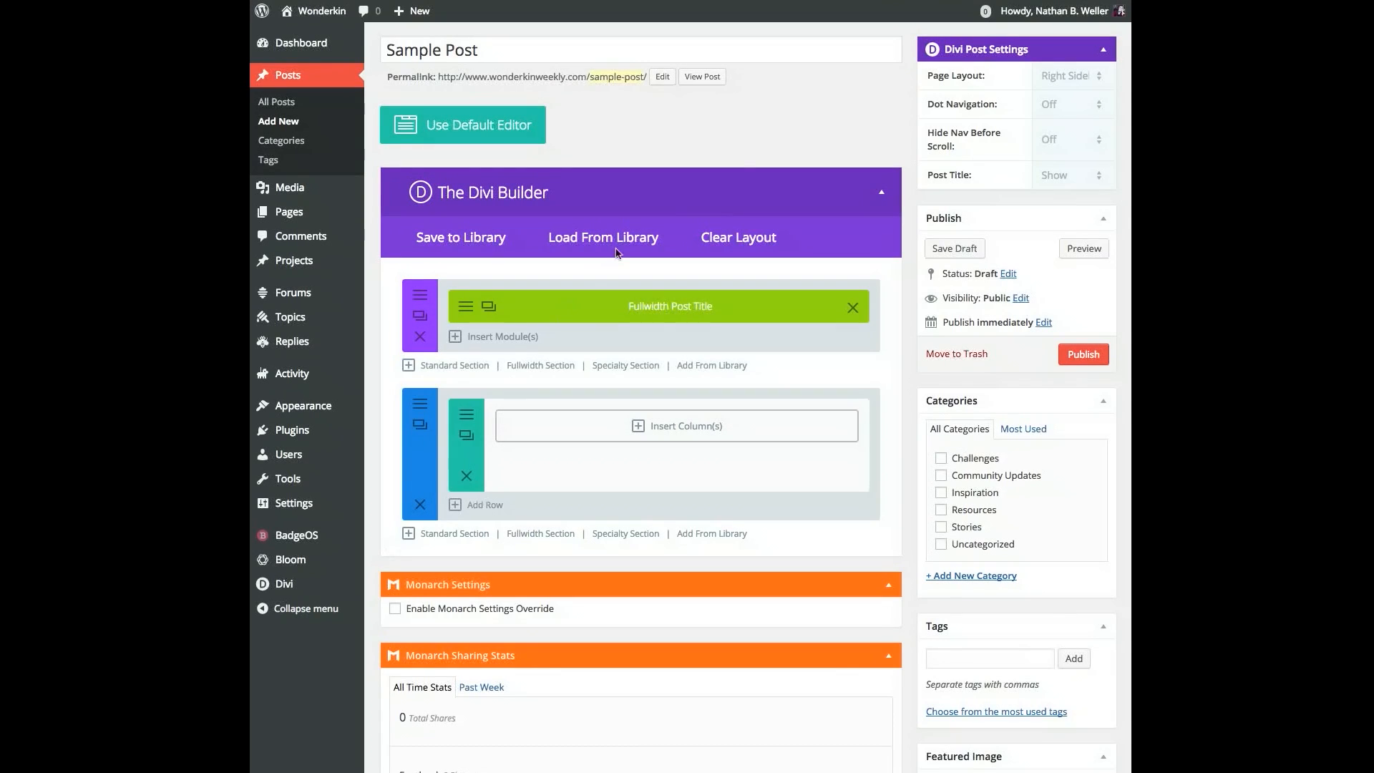
pyautogui.moveTo(755, 145)
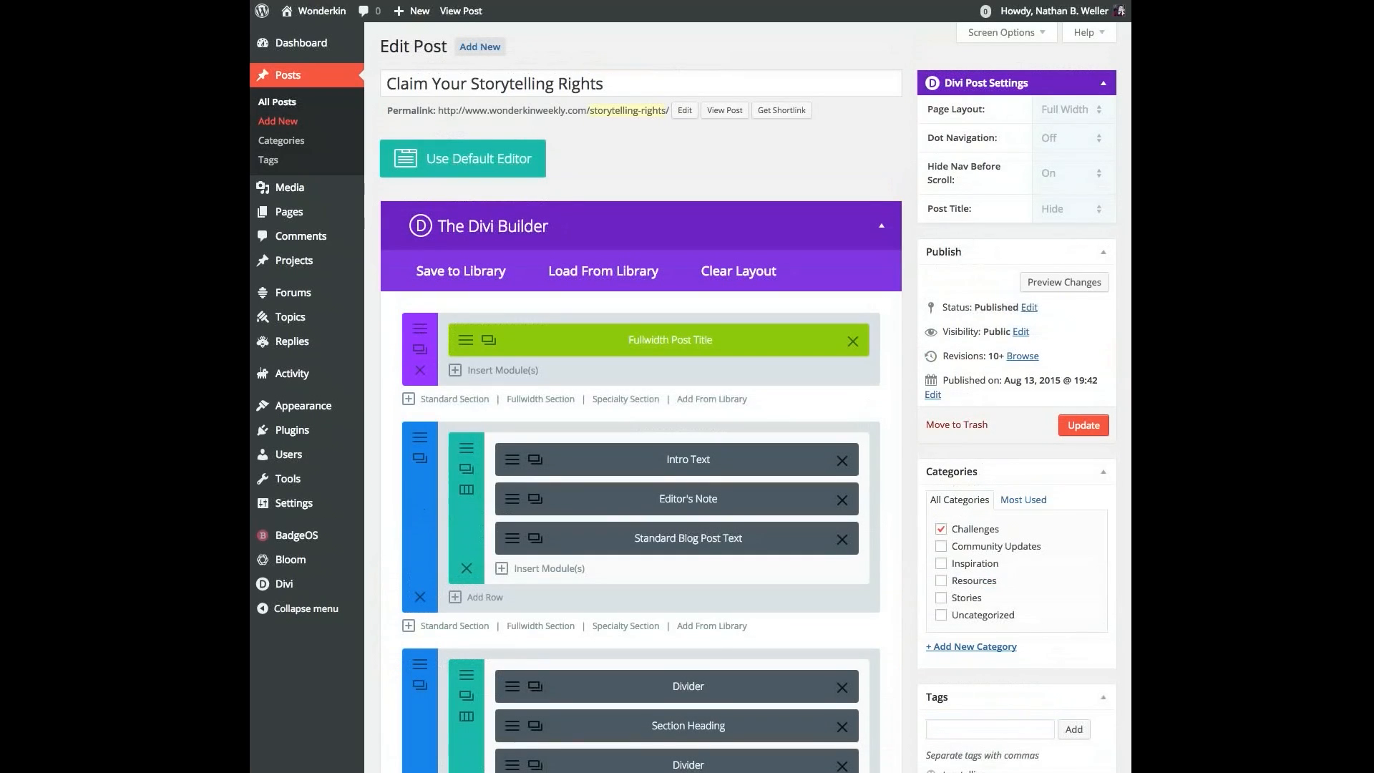
pyautogui.scroll(-3)
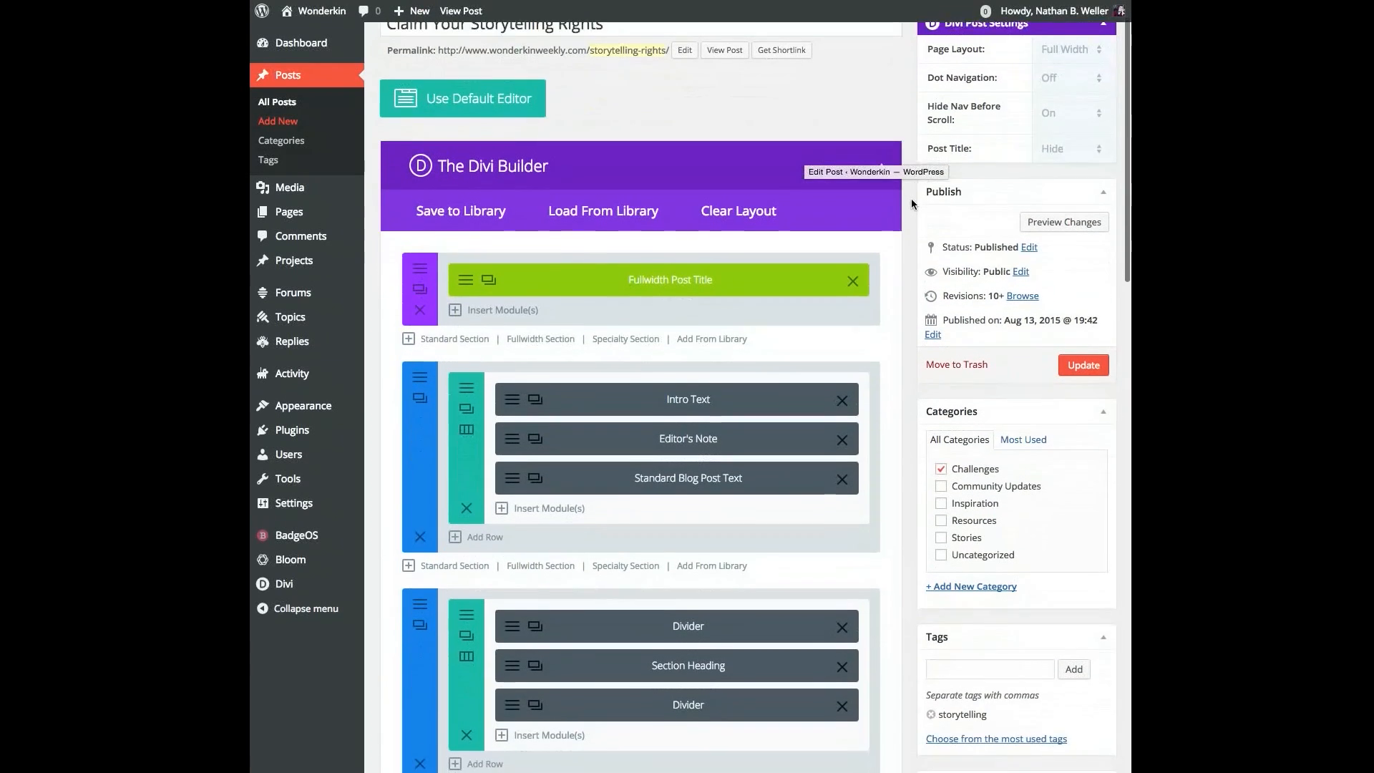
pyautogui.scroll(-3)
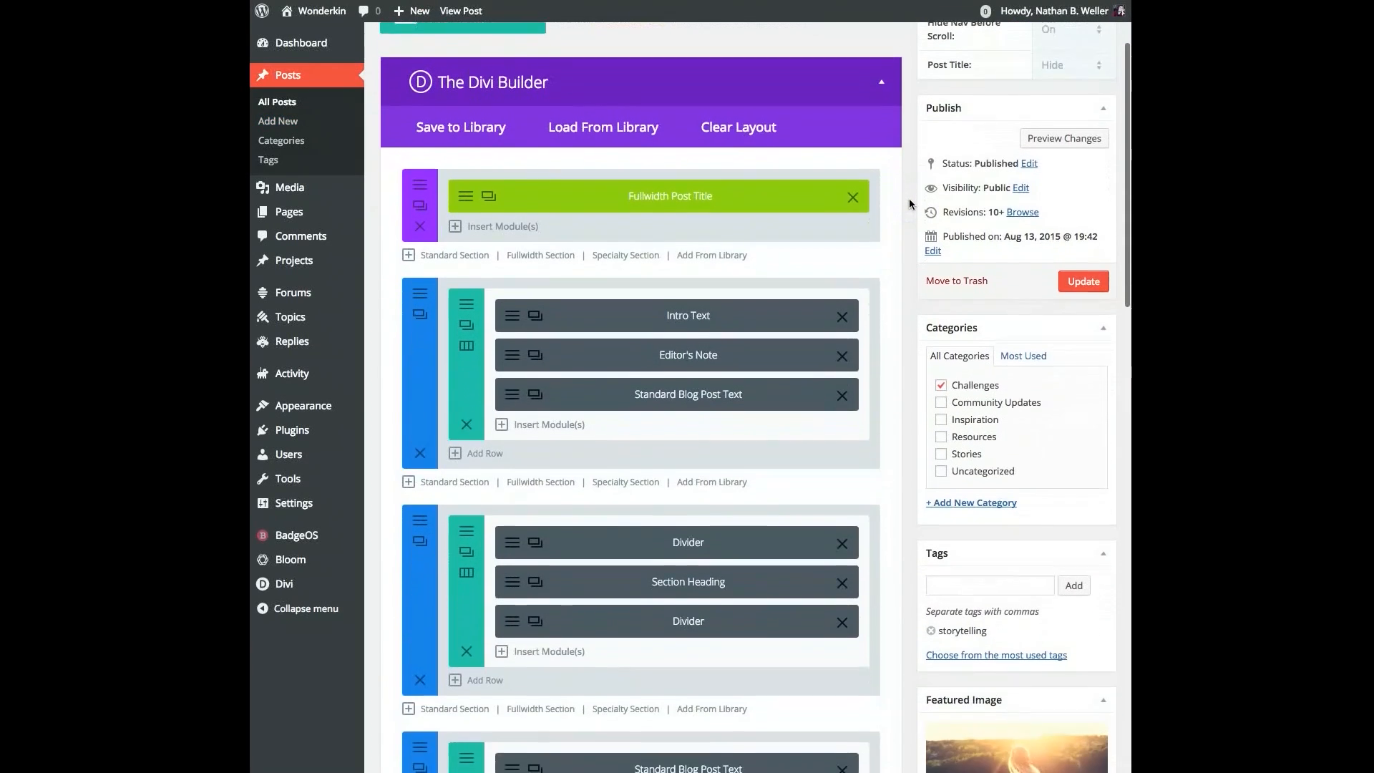
pyautogui.scroll(-3)
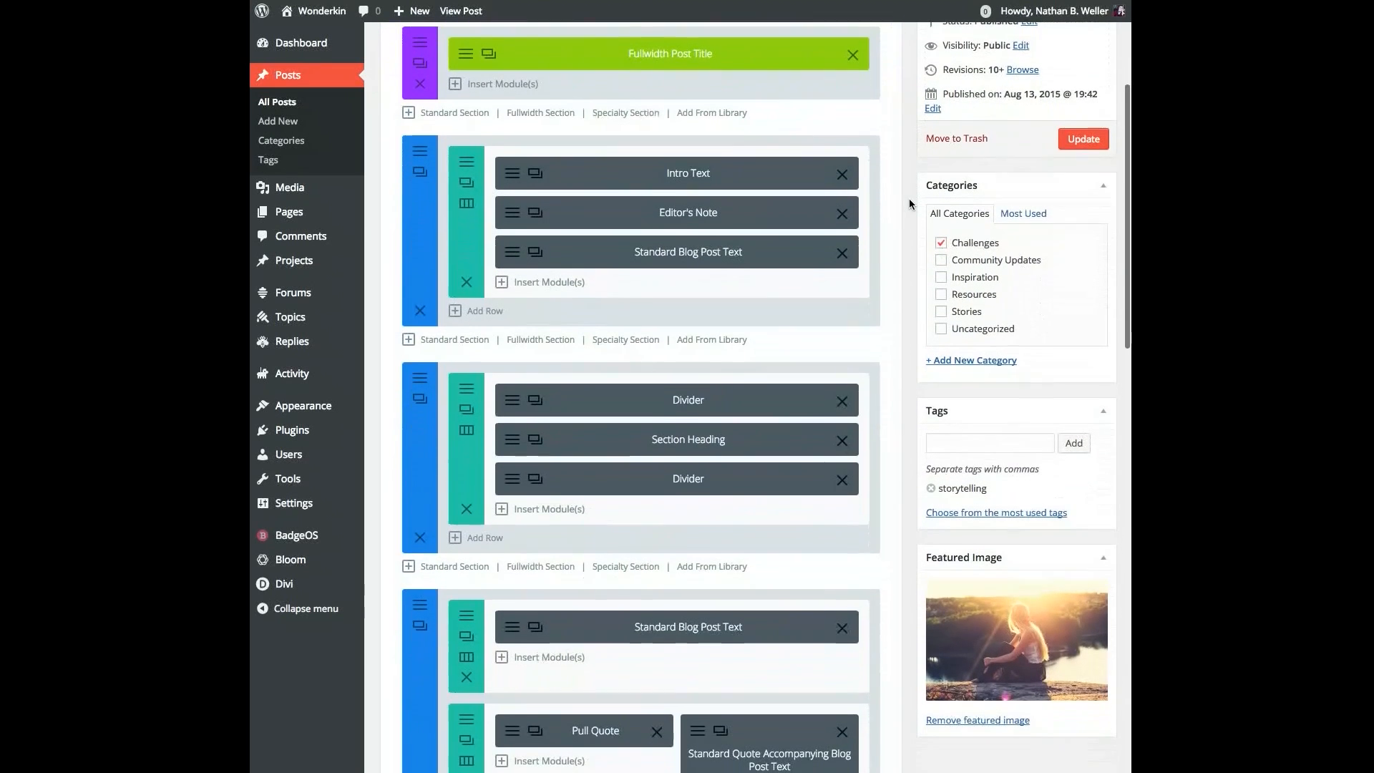
pyautogui.scroll(-3)
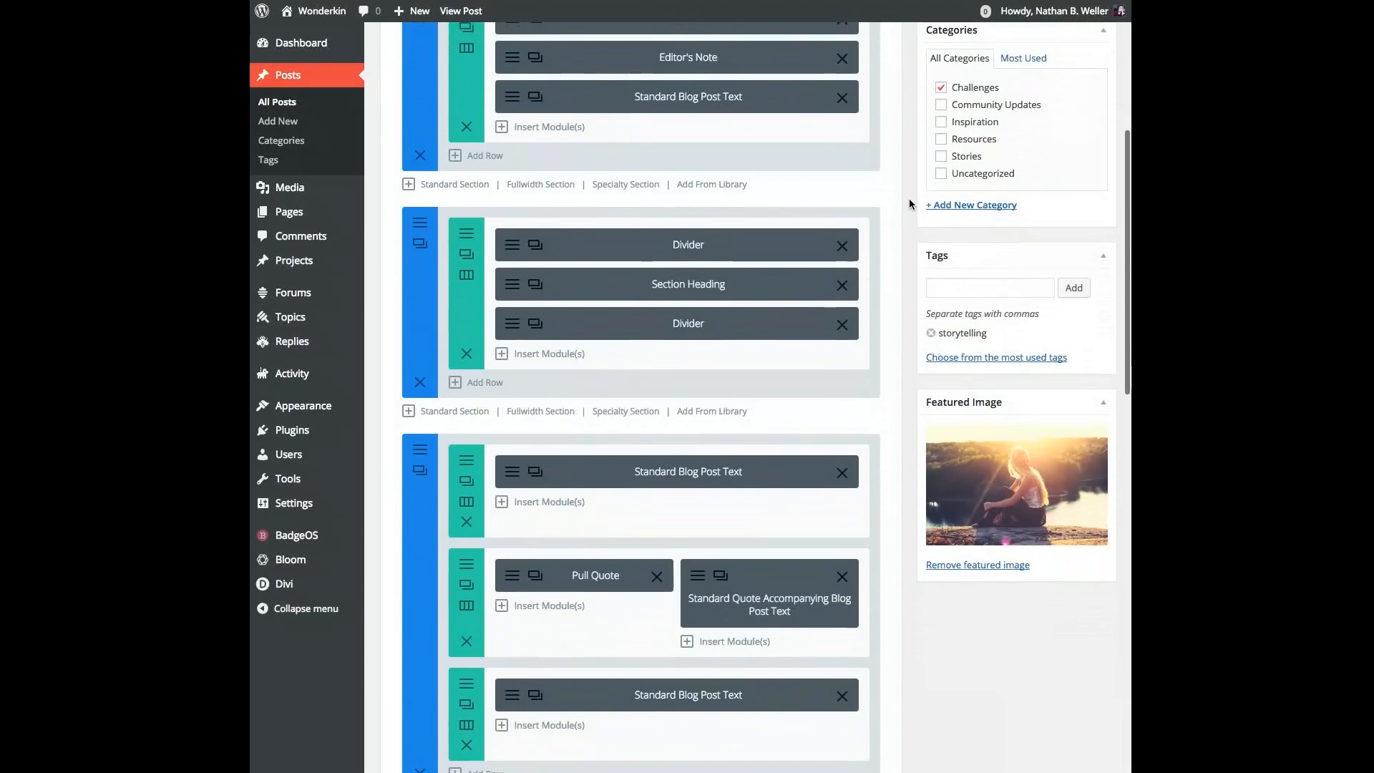
pyautogui.scroll(-3)
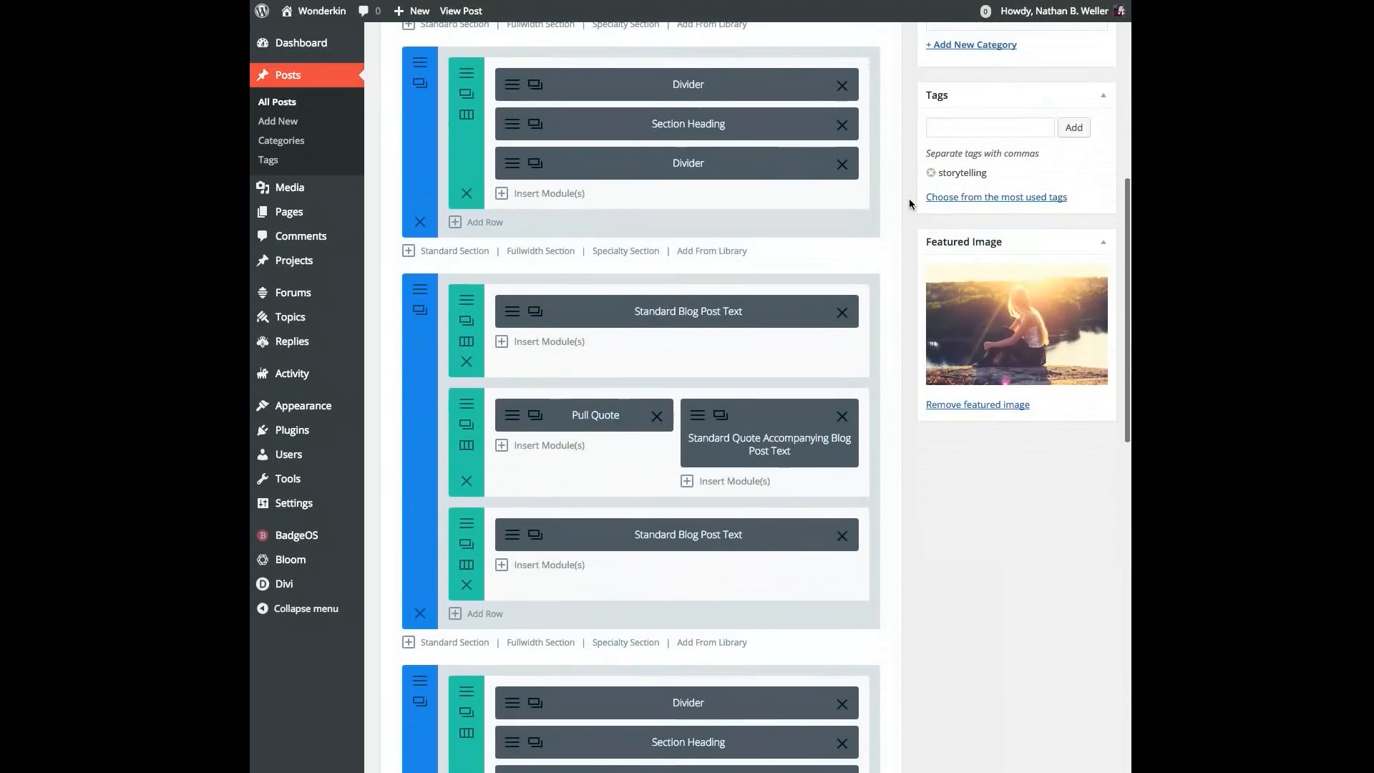
pyautogui.scroll(-3)
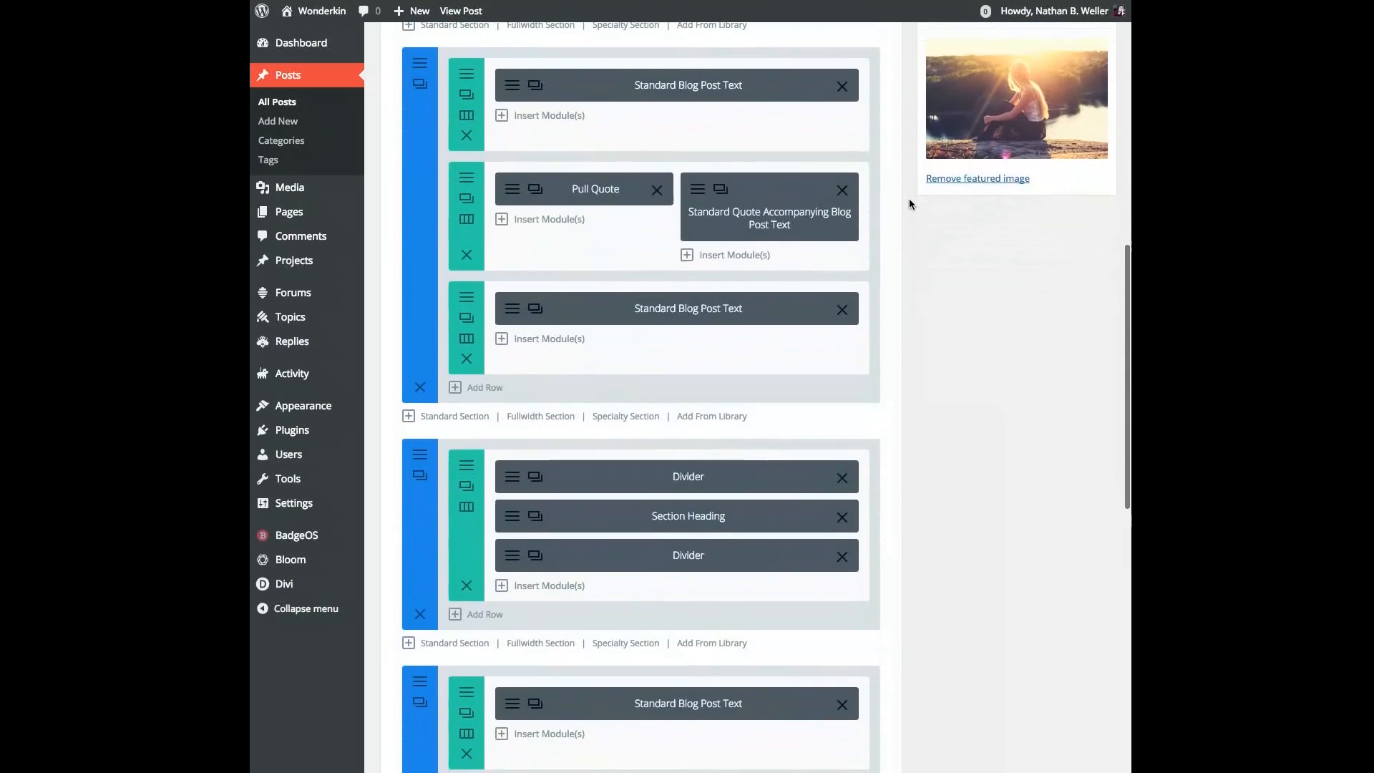
pyautogui.click(461, 10)
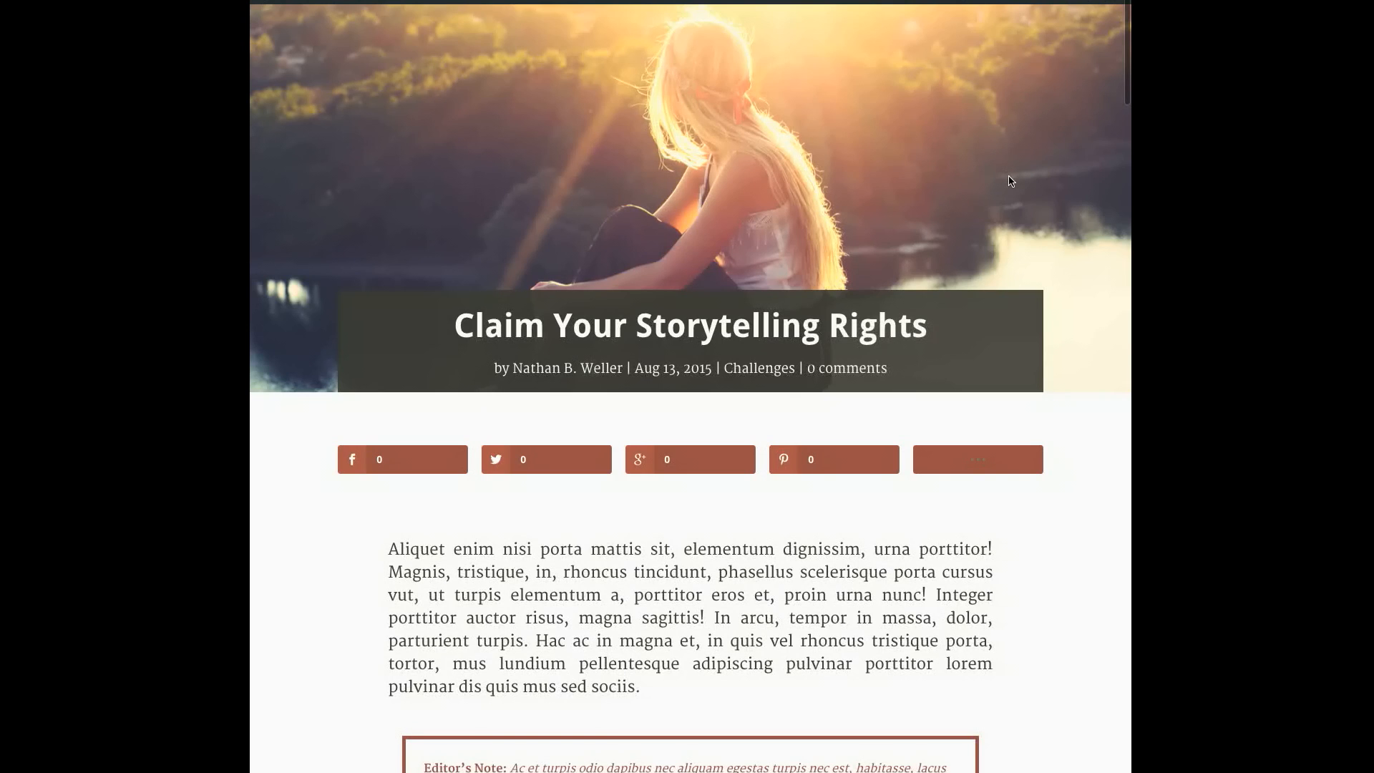
pyautogui.moveTo(992, 175)
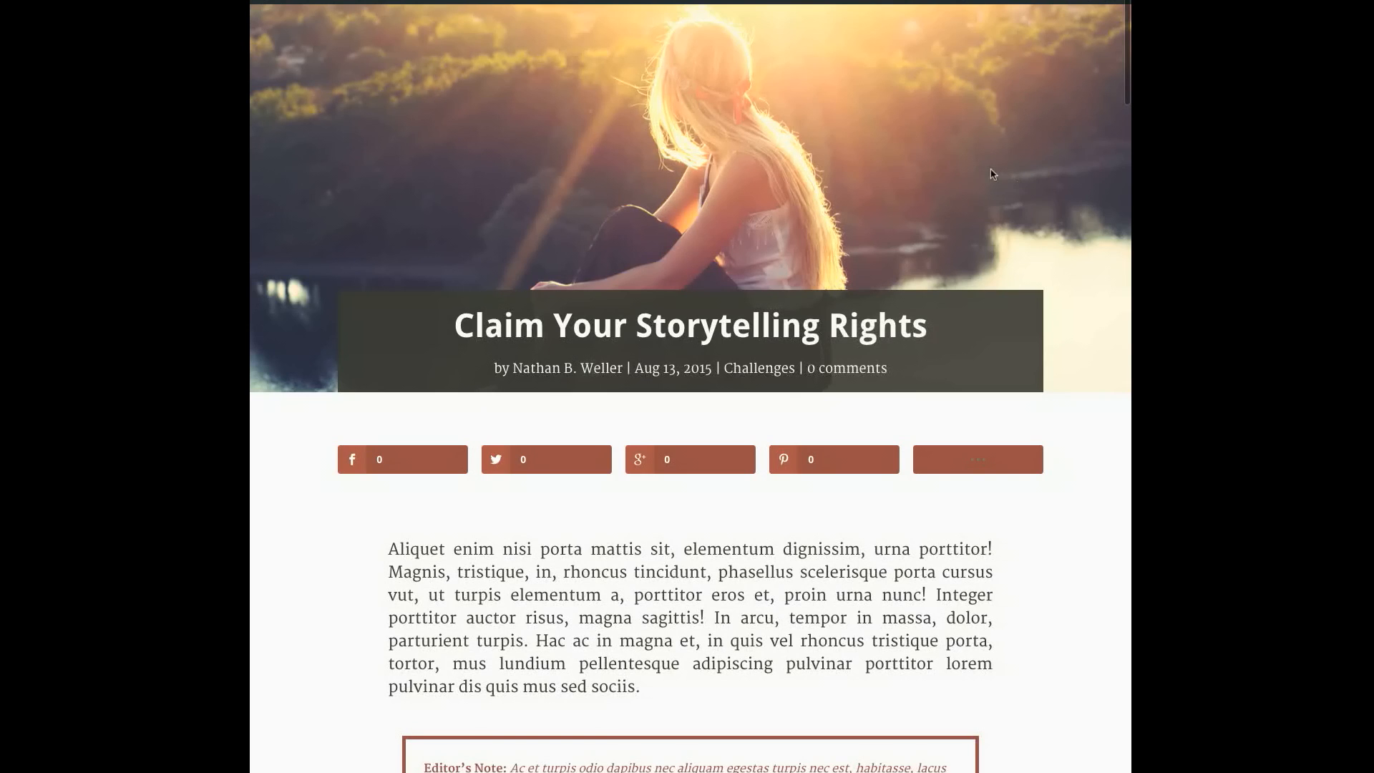
pyautogui.moveTo(611, 265)
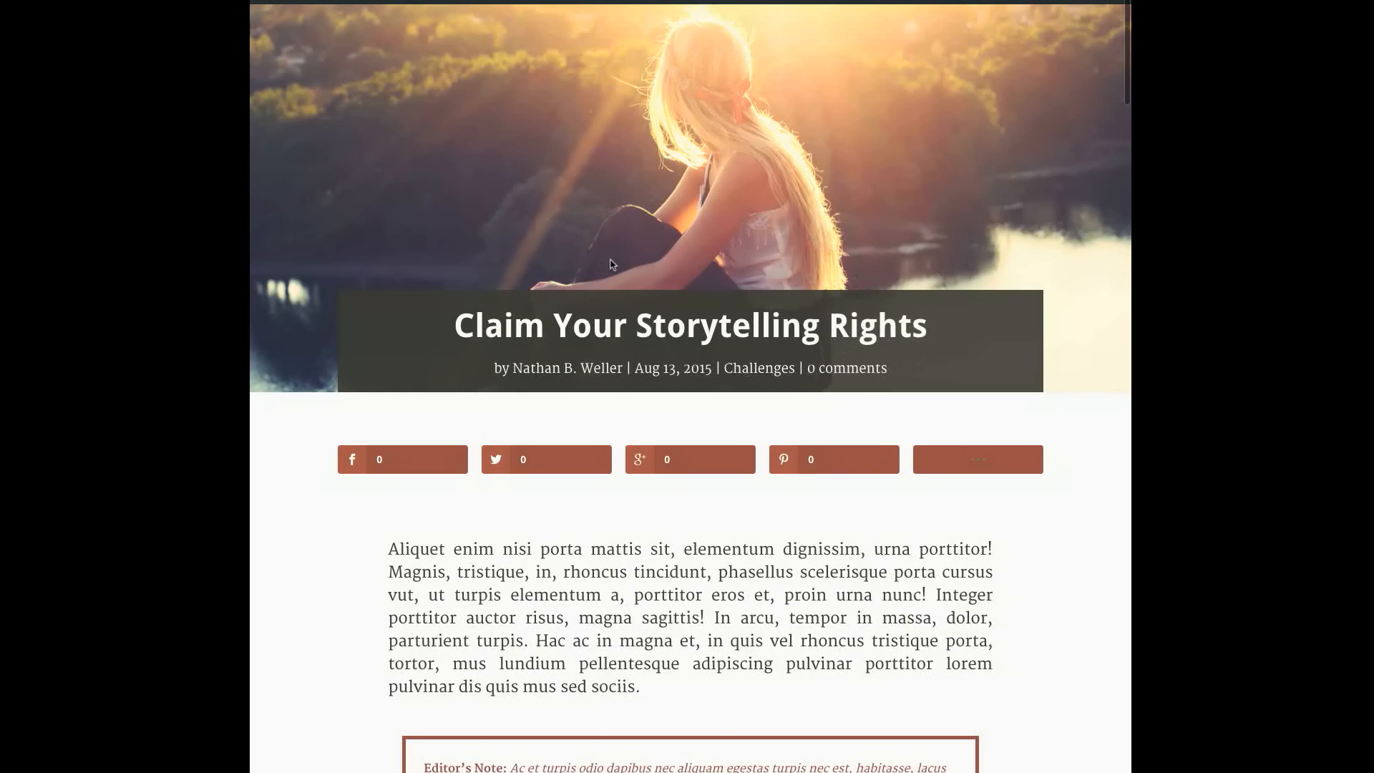
pyautogui.moveTo(1007, 259)
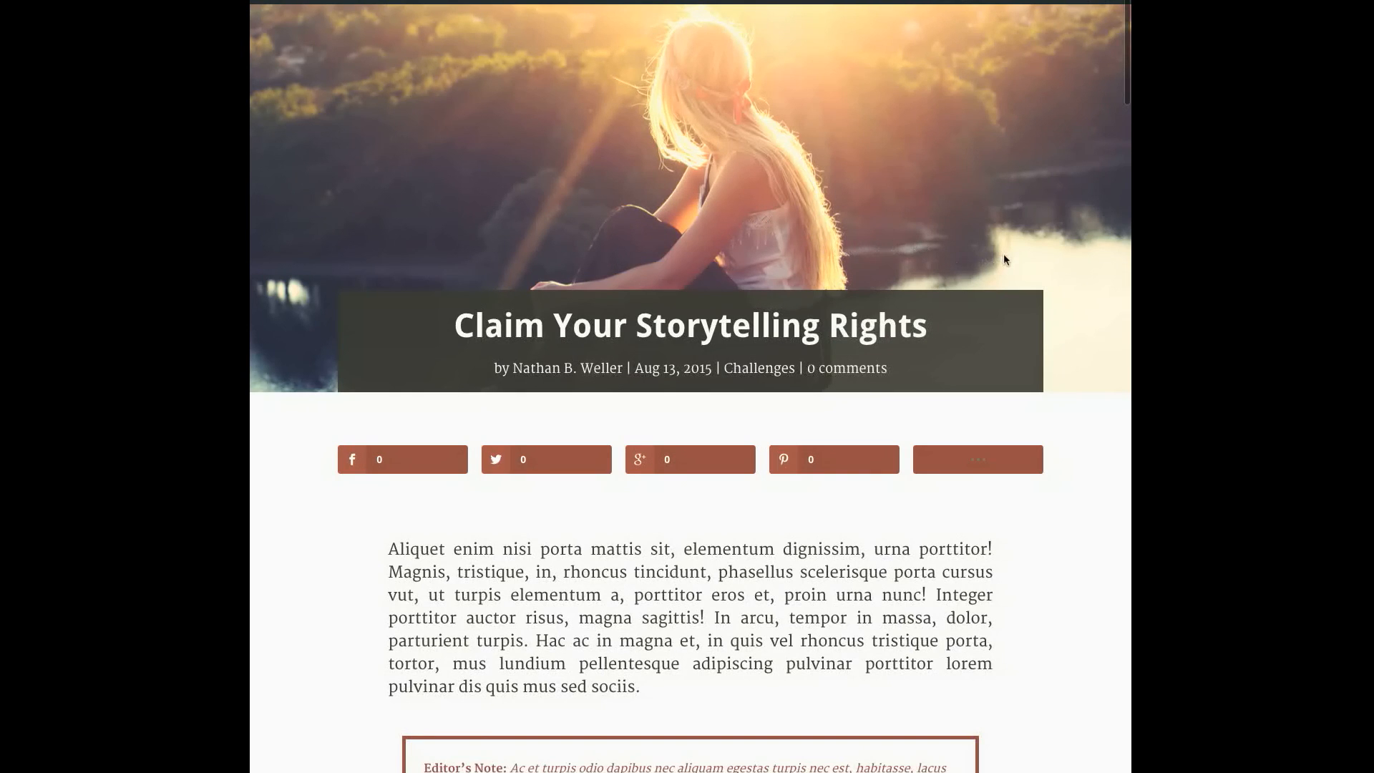
pyautogui.moveTo(570, 441)
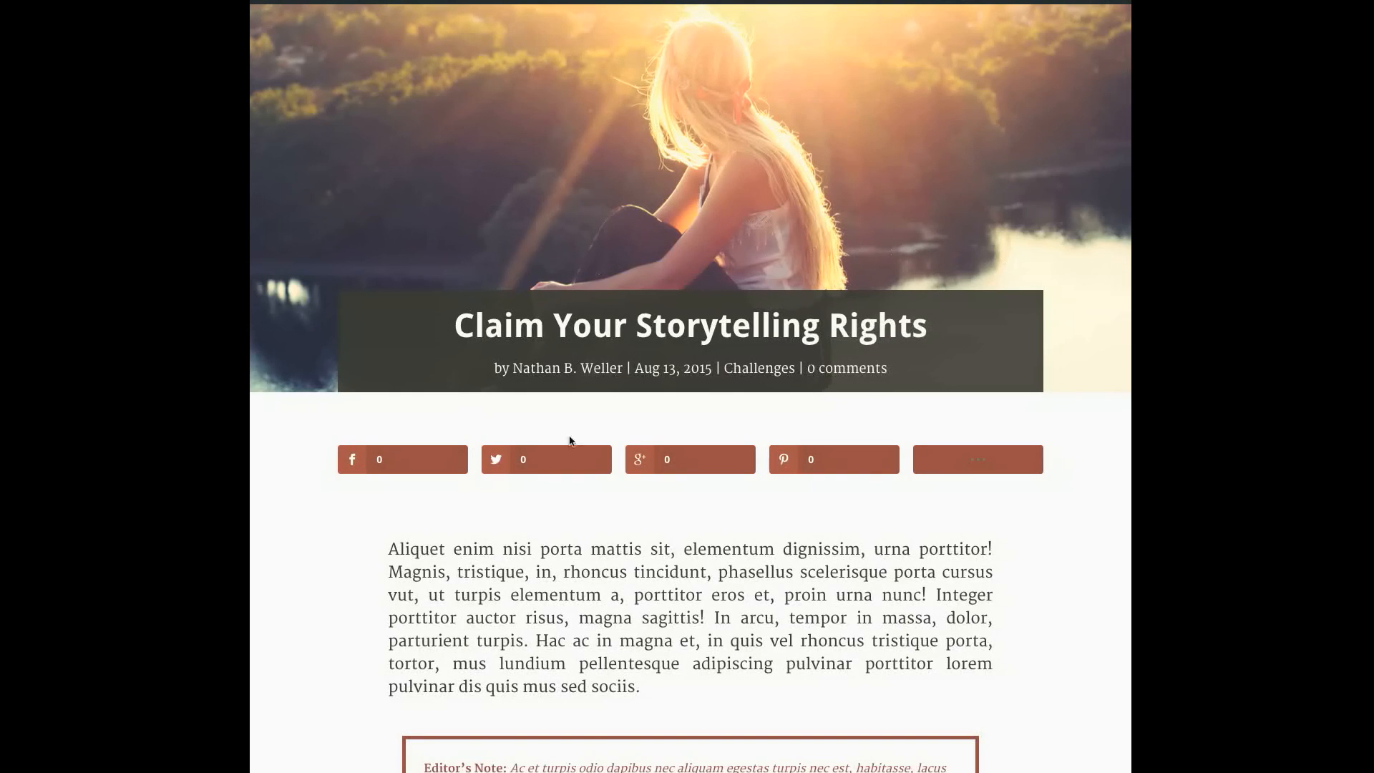
pyautogui.moveTo(1027, 380)
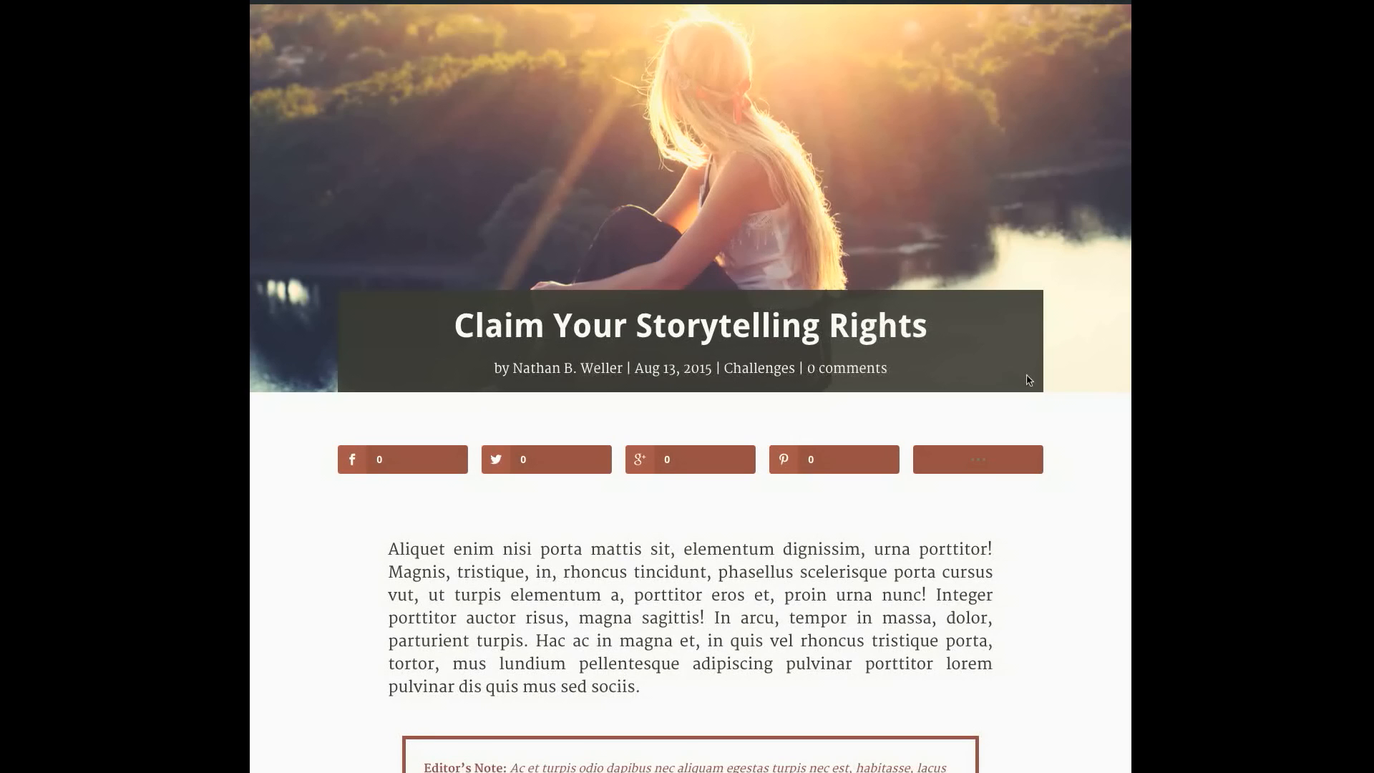
# - Review the Claim Your Storytelling Rights layout and bring up the Save To Library prompt
pyautogui.scroll(-3)
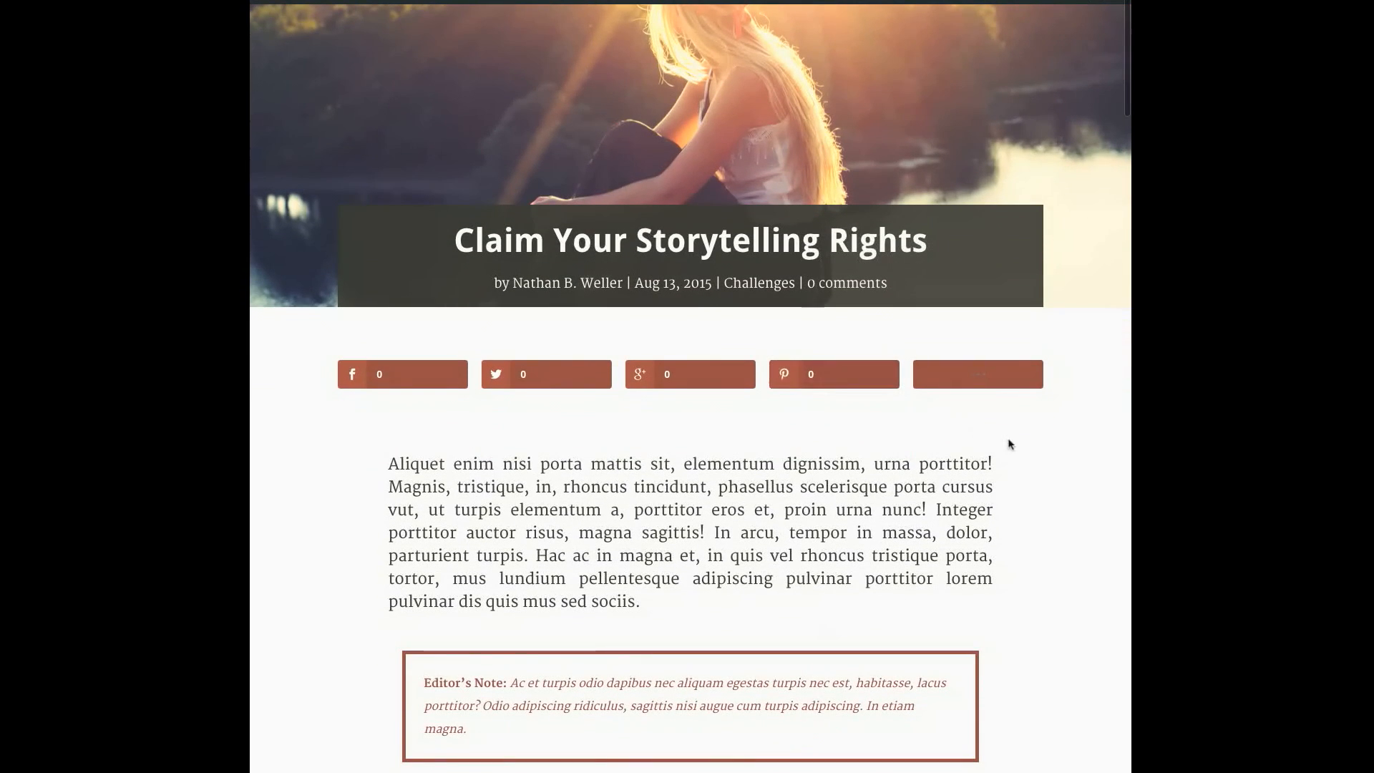
pyautogui.moveTo(1051, 468)
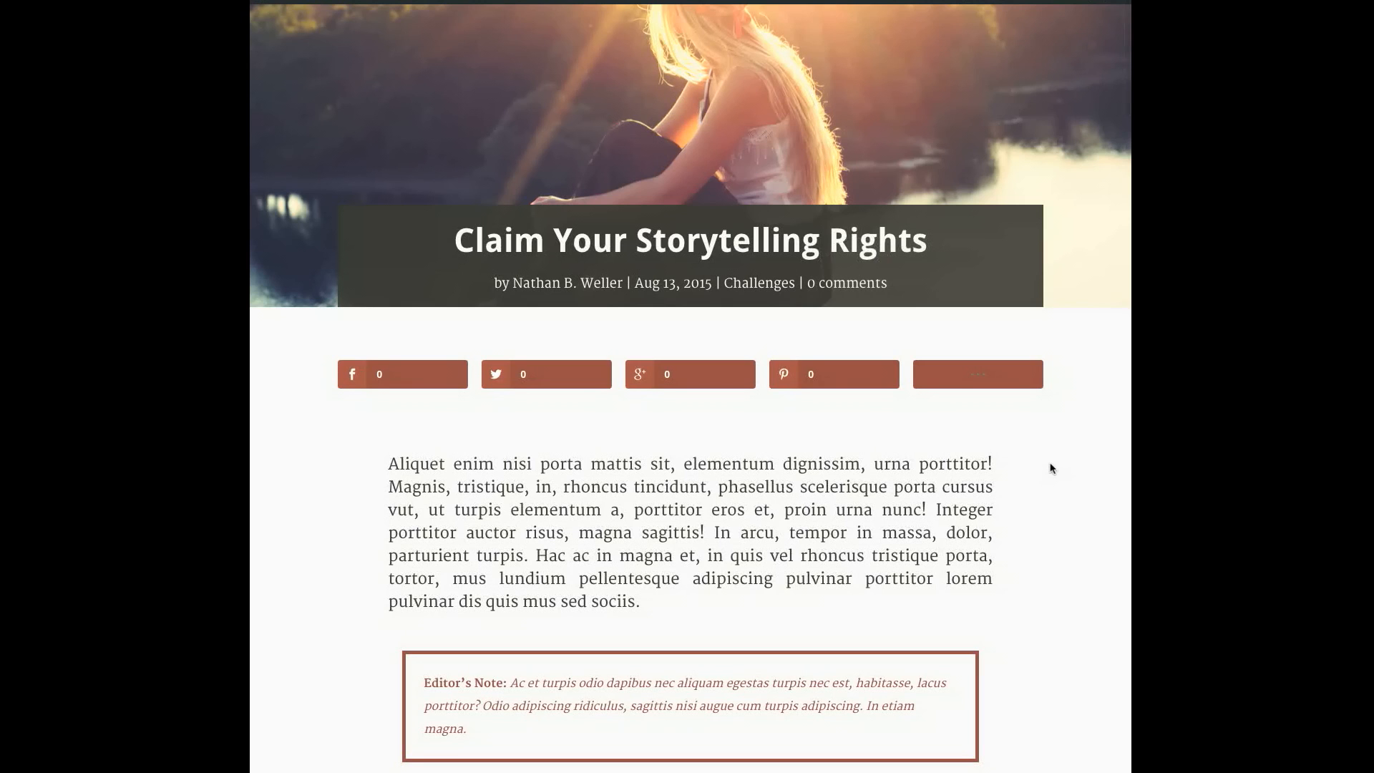
pyautogui.scroll(-3)
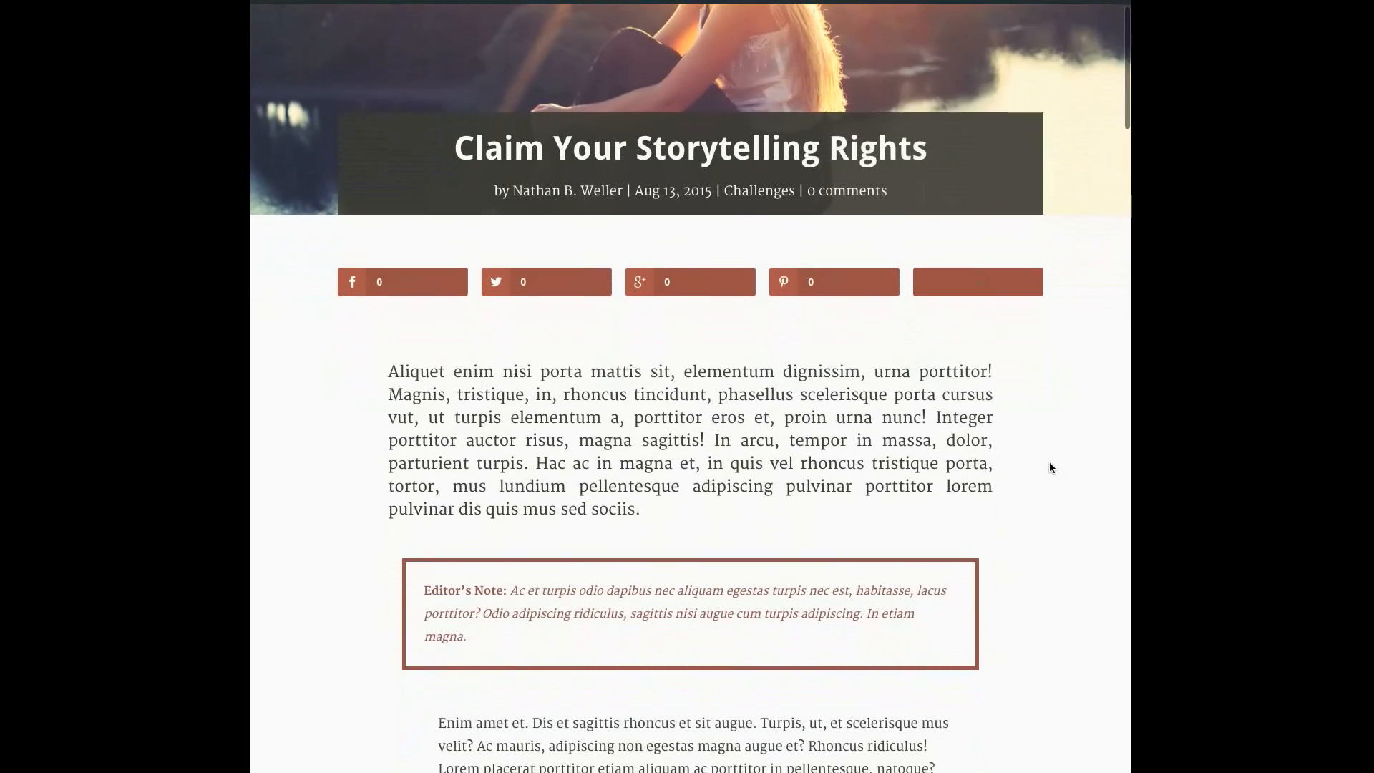
pyautogui.scroll(-3)
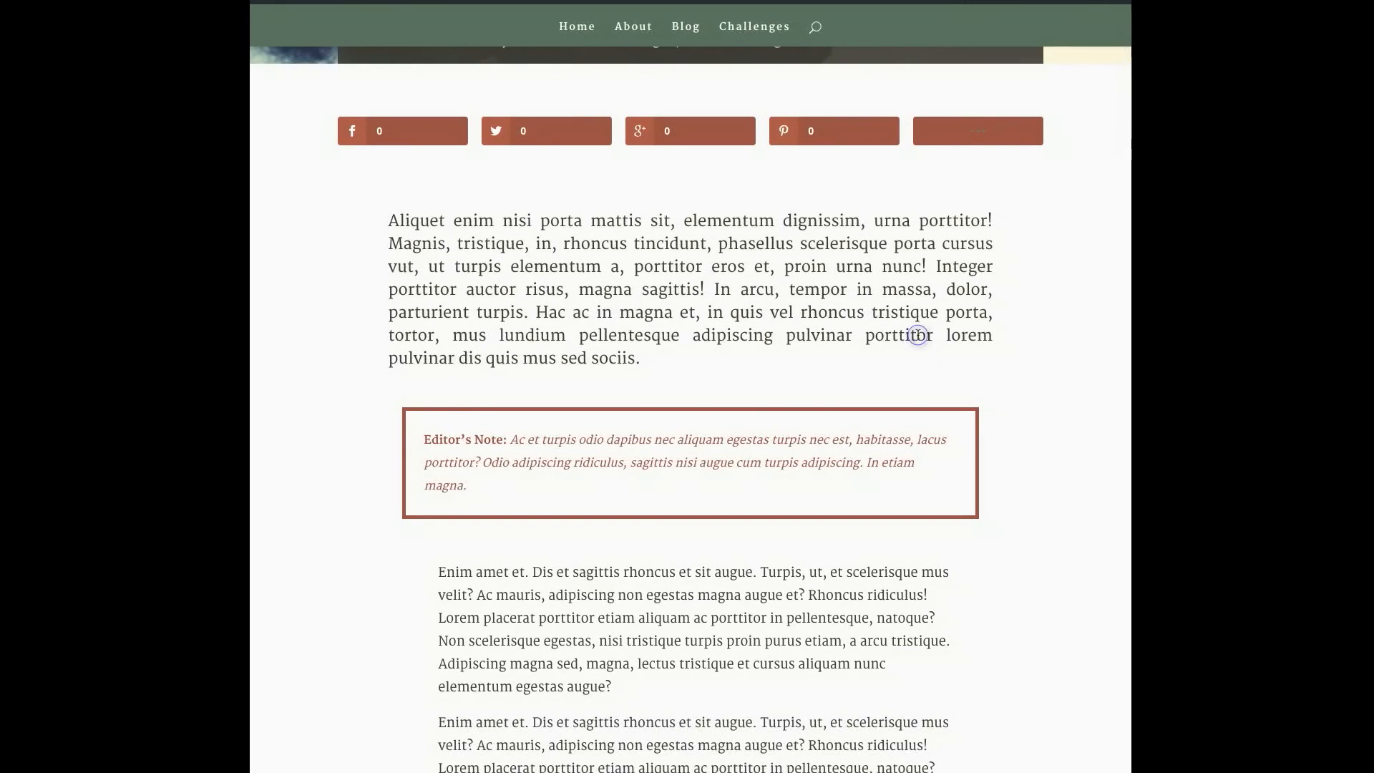
pyautogui.moveTo(1043, 410)
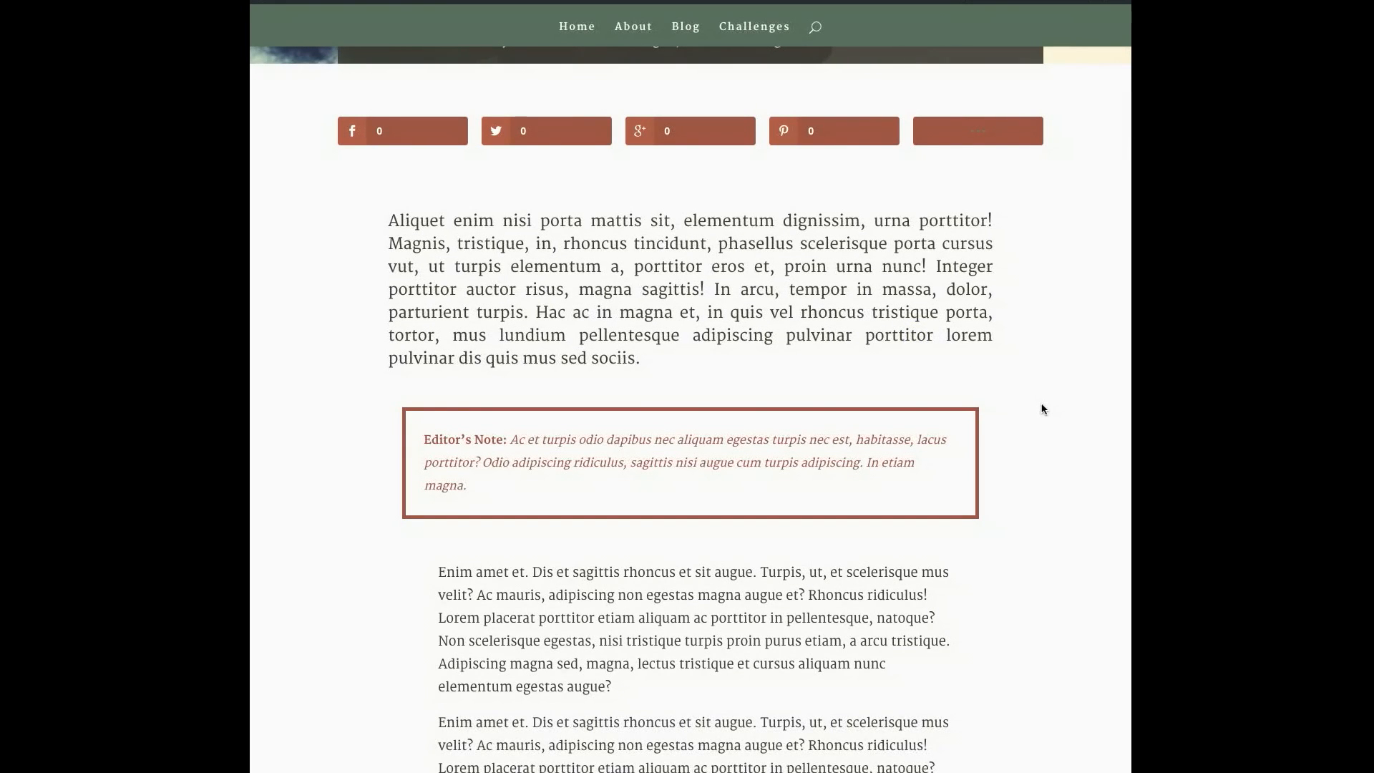
pyautogui.scroll(-3)
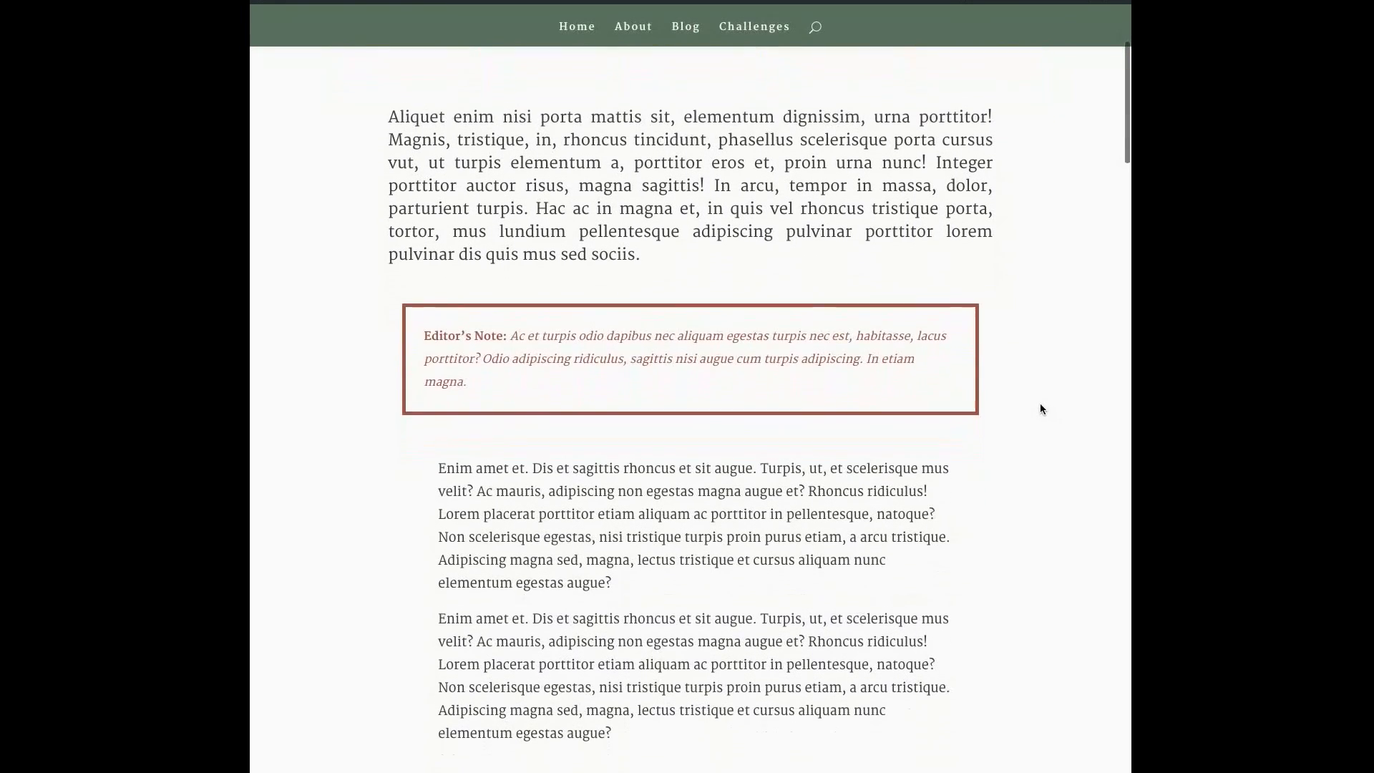
pyautogui.scroll(-3)
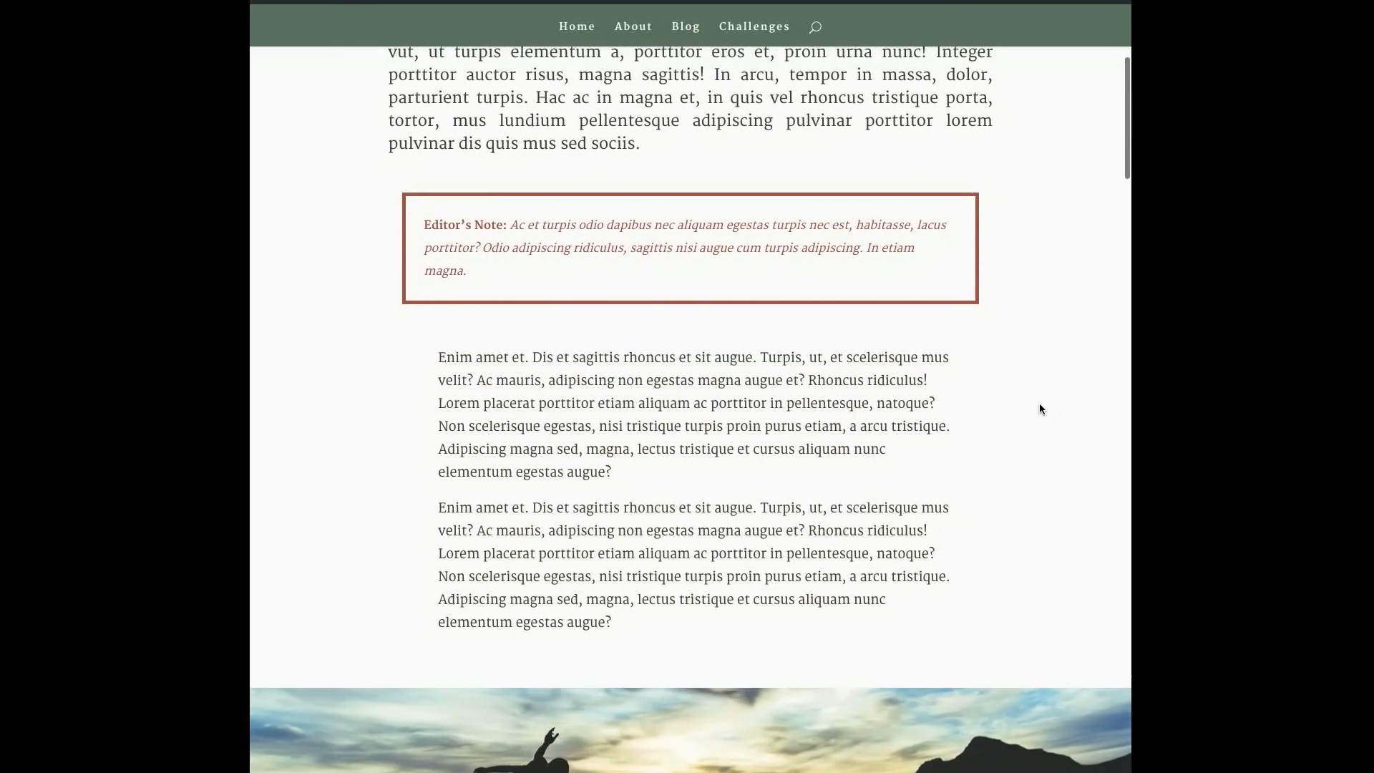
pyautogui.scroll(-3)
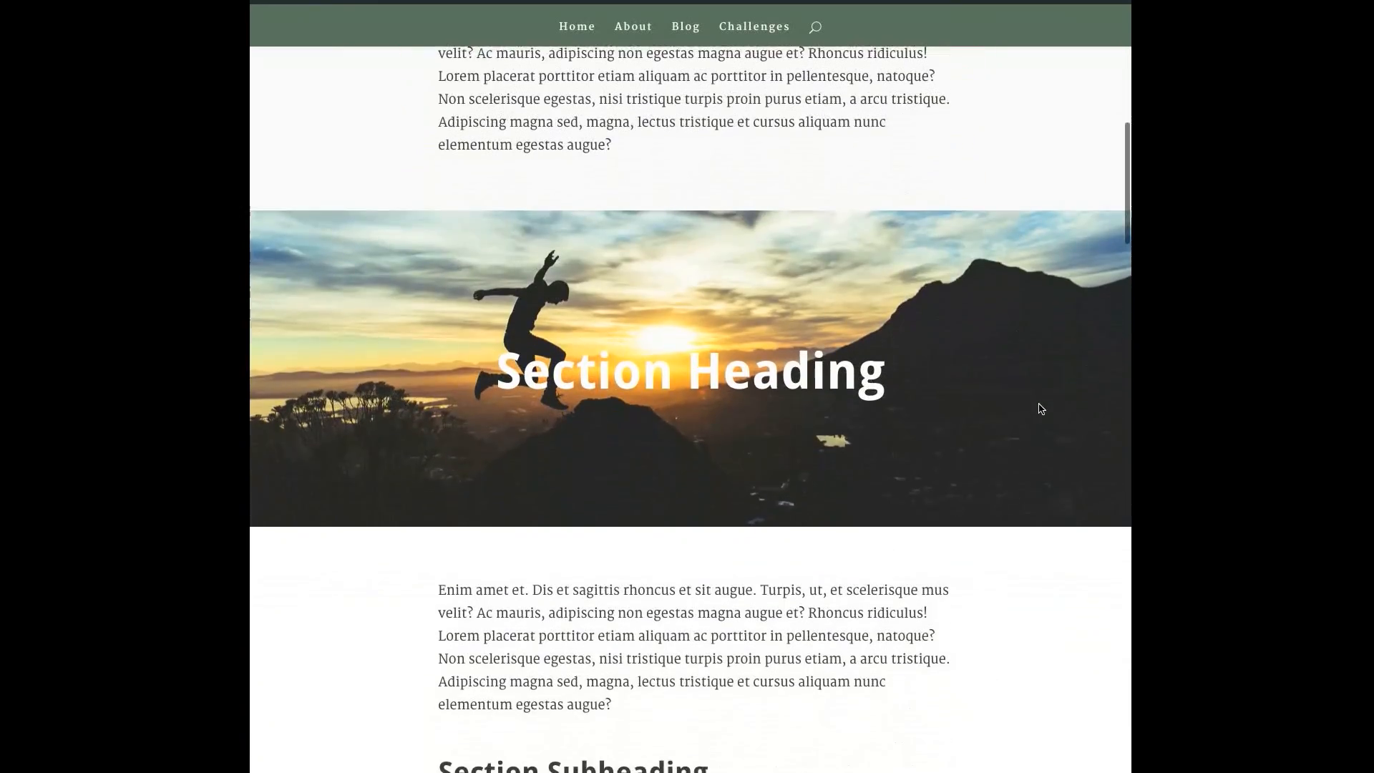
pyautogui.scroll(-3)
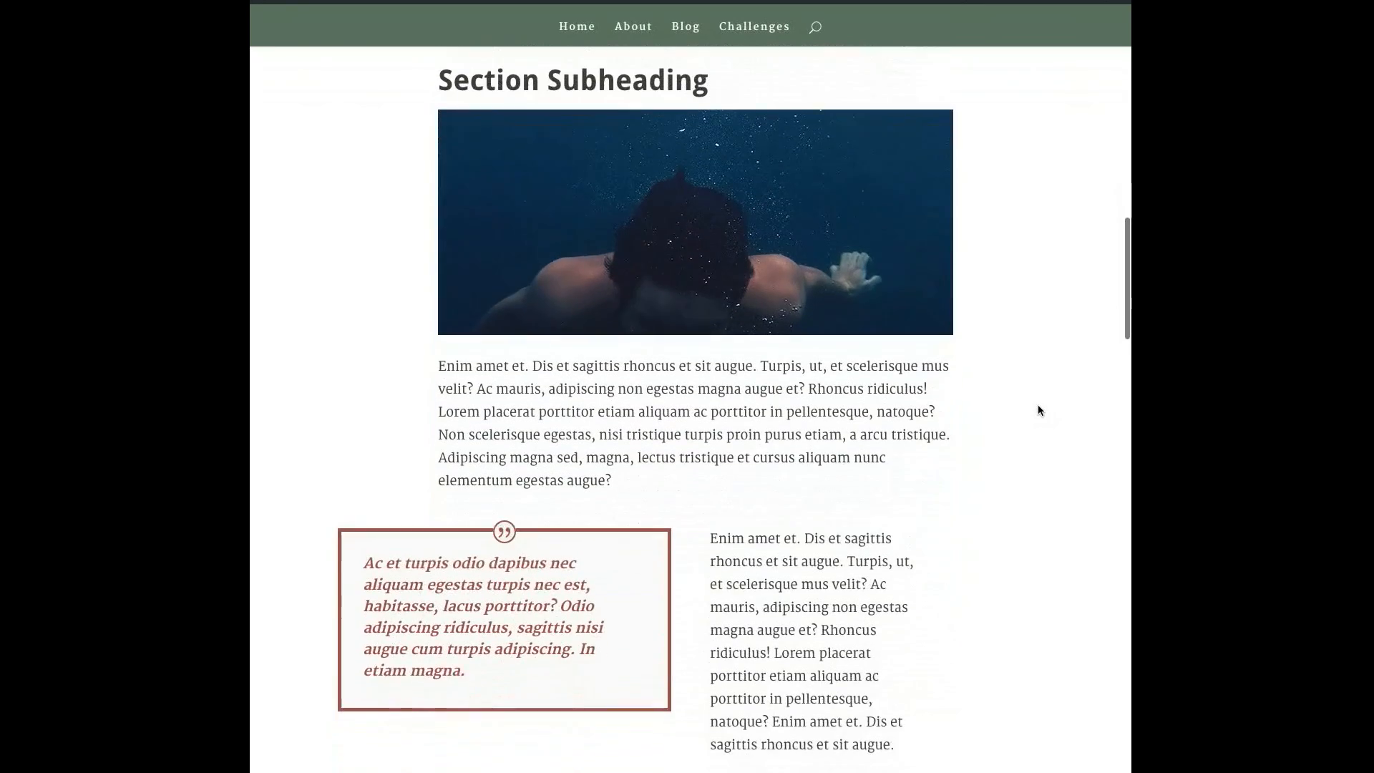
pyautogui.scroll(-3)
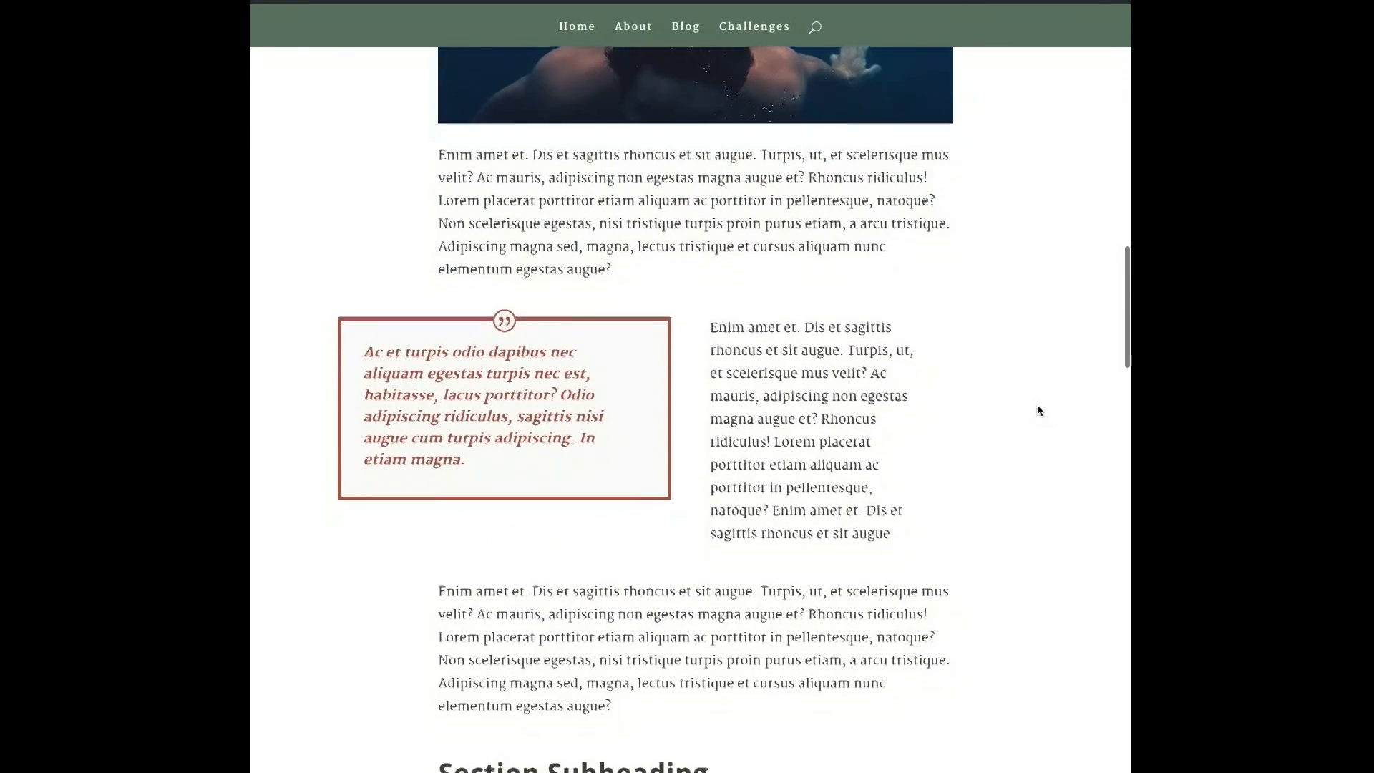
pyautogui.scroll(-3)
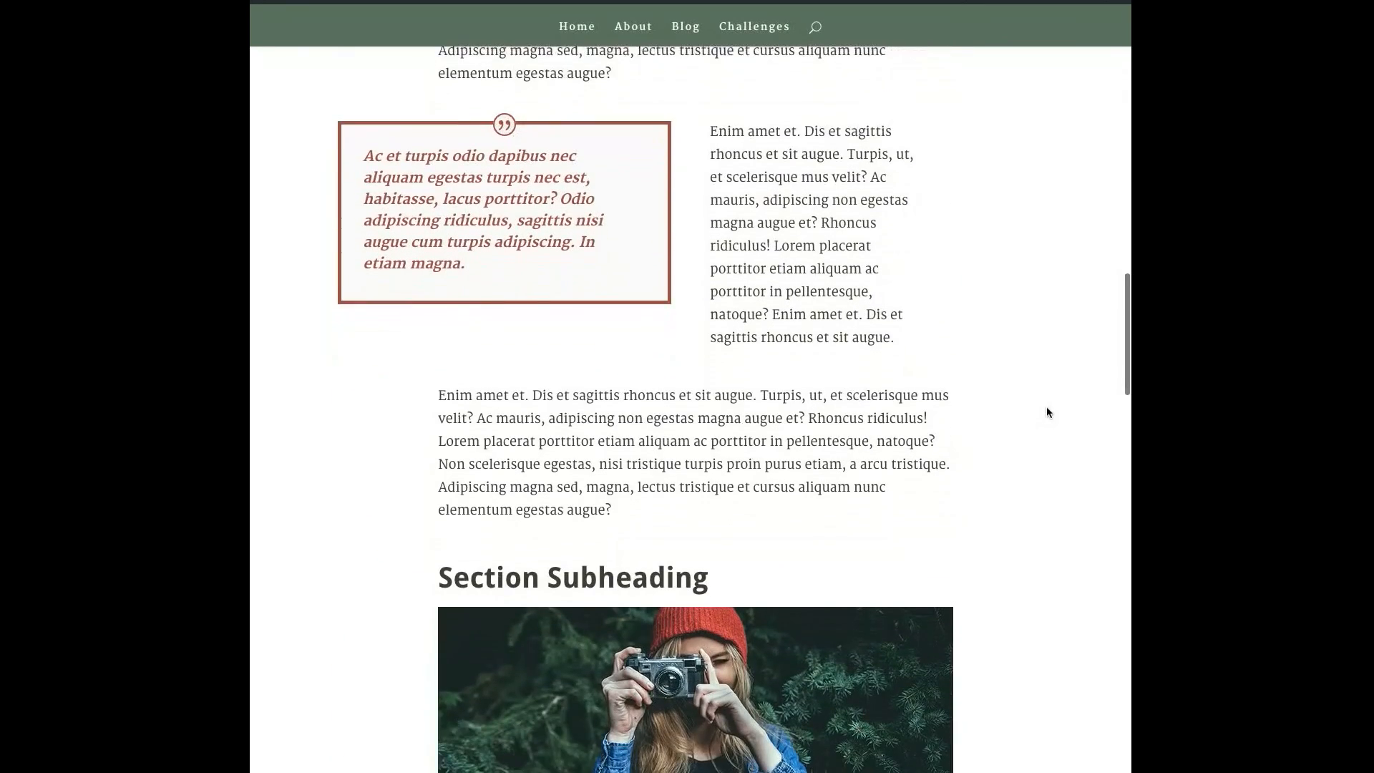
pyautogui.scroll(-3)
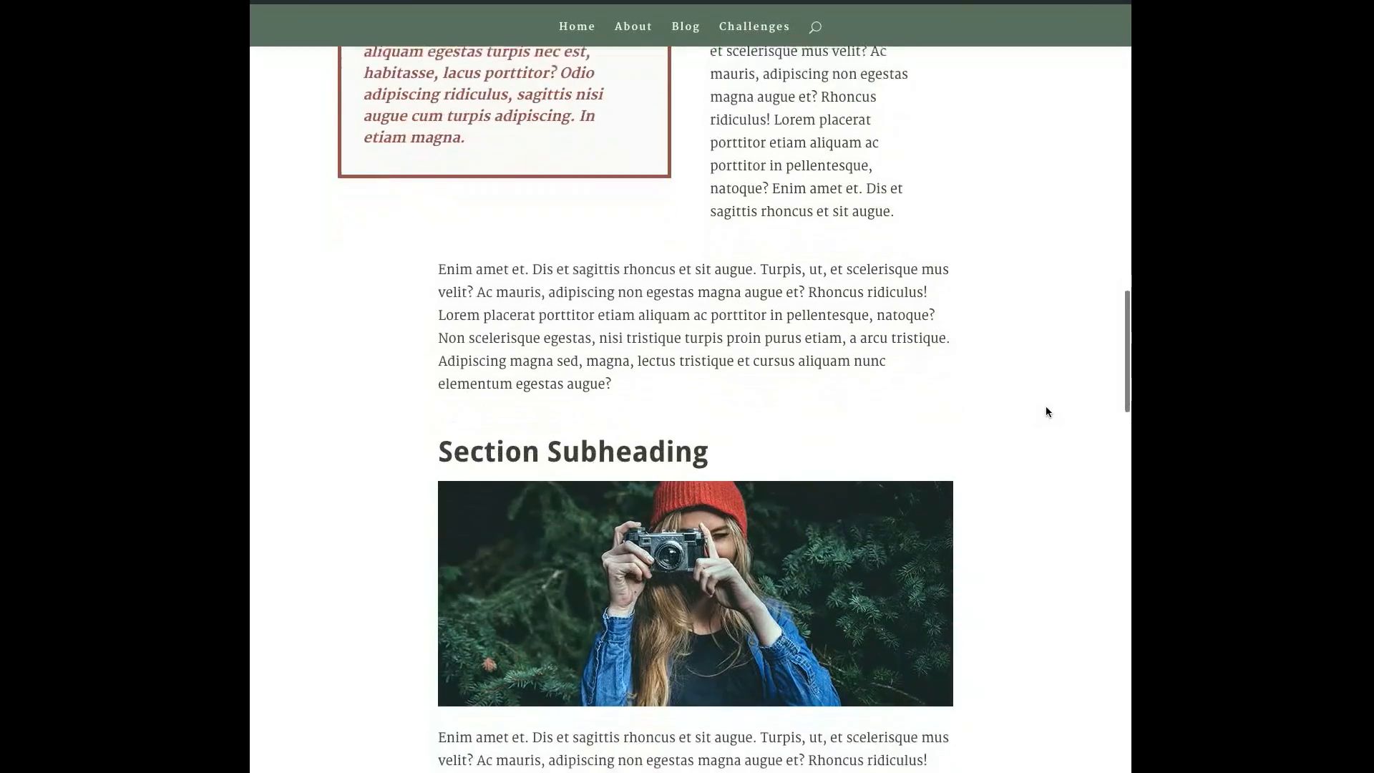
pyautogui.scroll(-3)
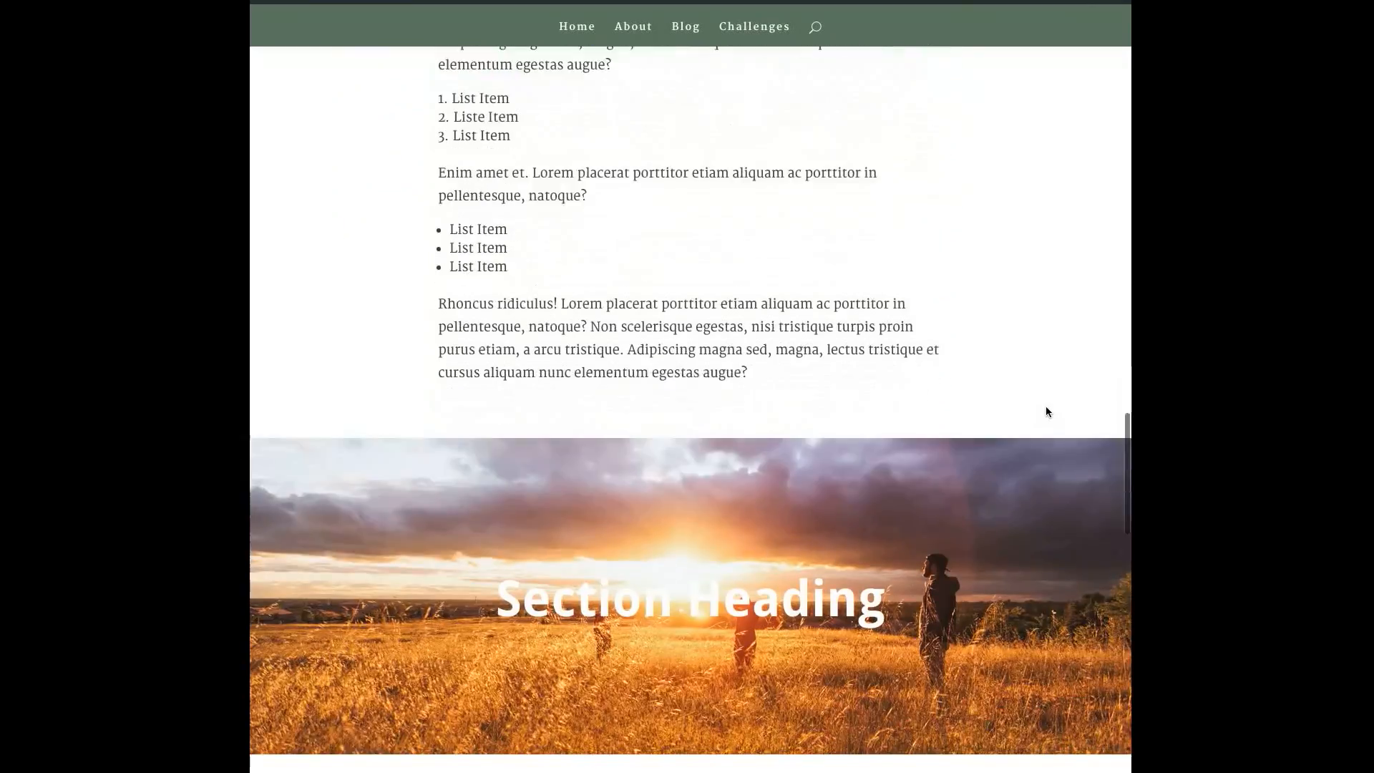
pyautogui.scroll(-3)
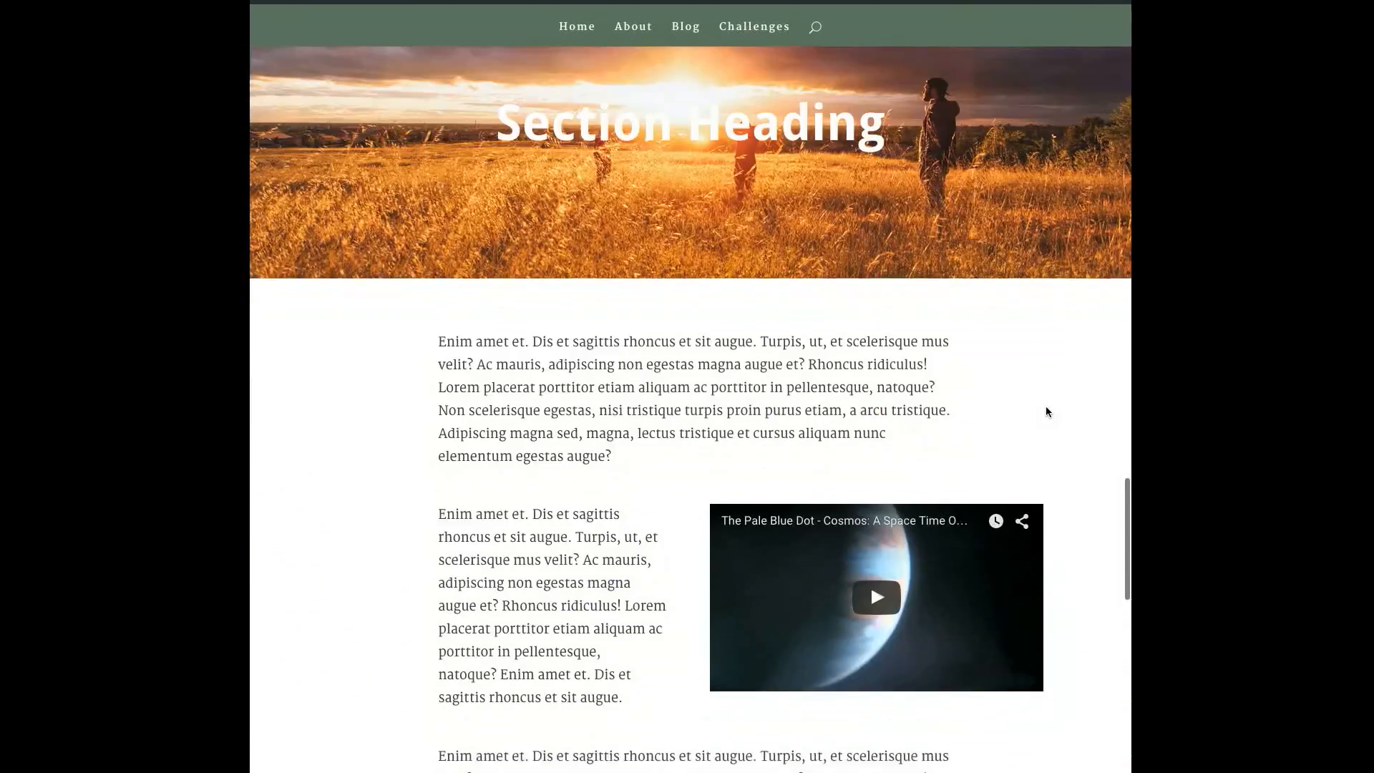
pyautogui.scroll(-3)
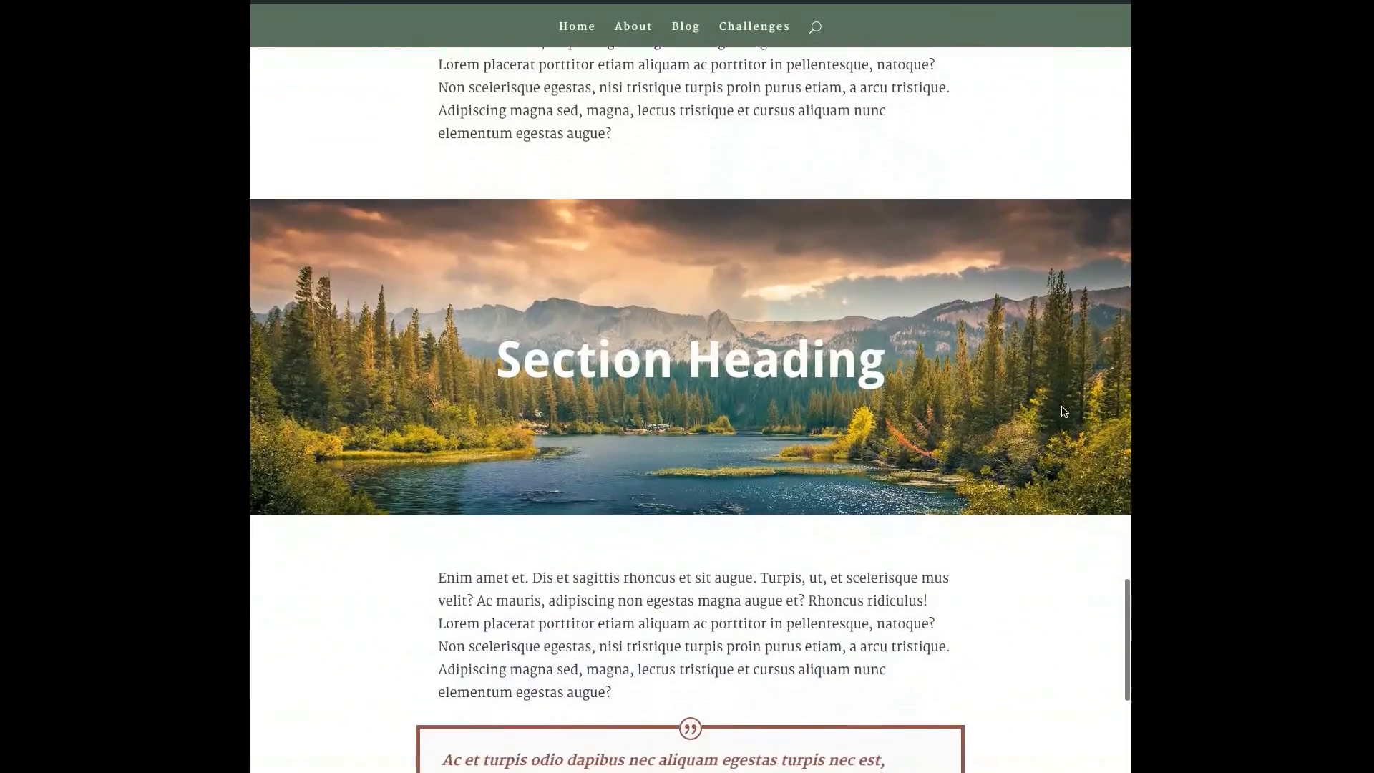
pyautogui.scroll(-3)
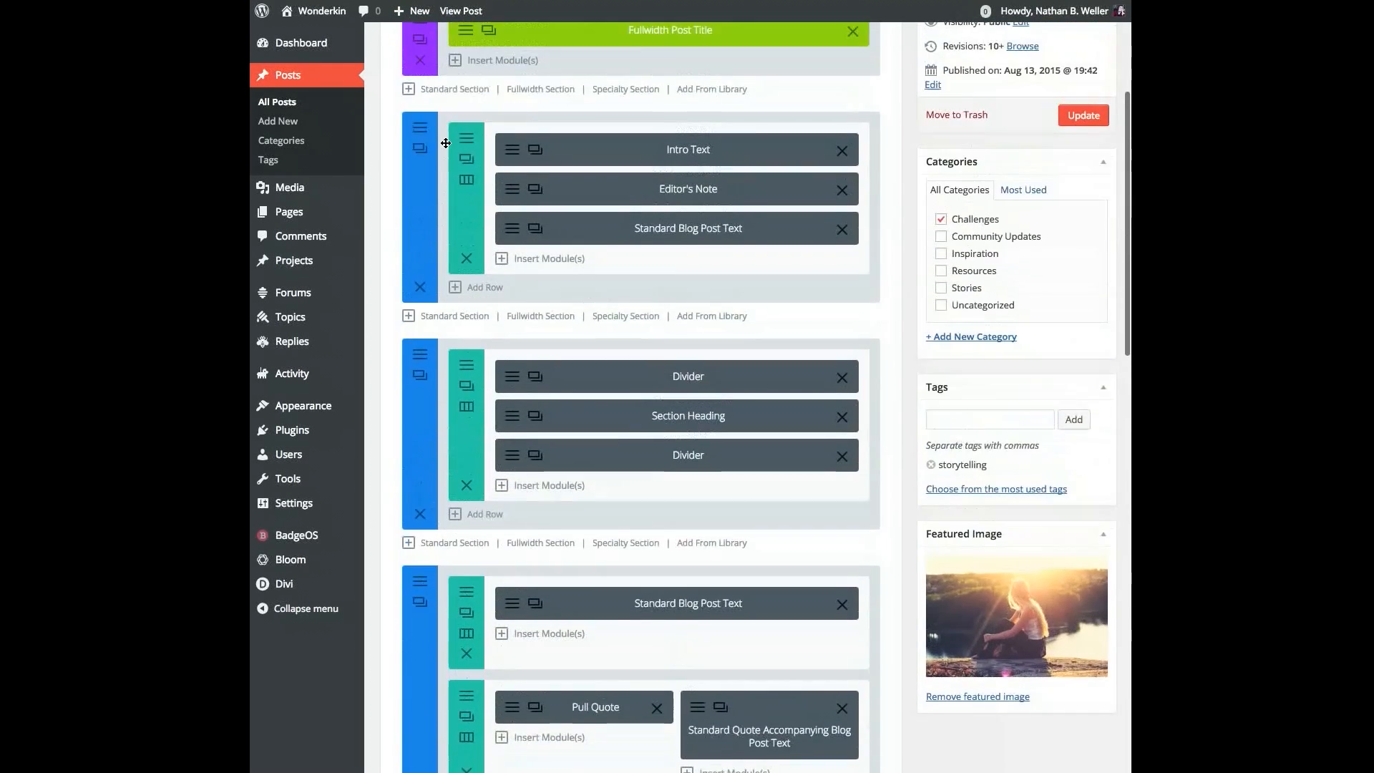
pyautogui.scroll(3)
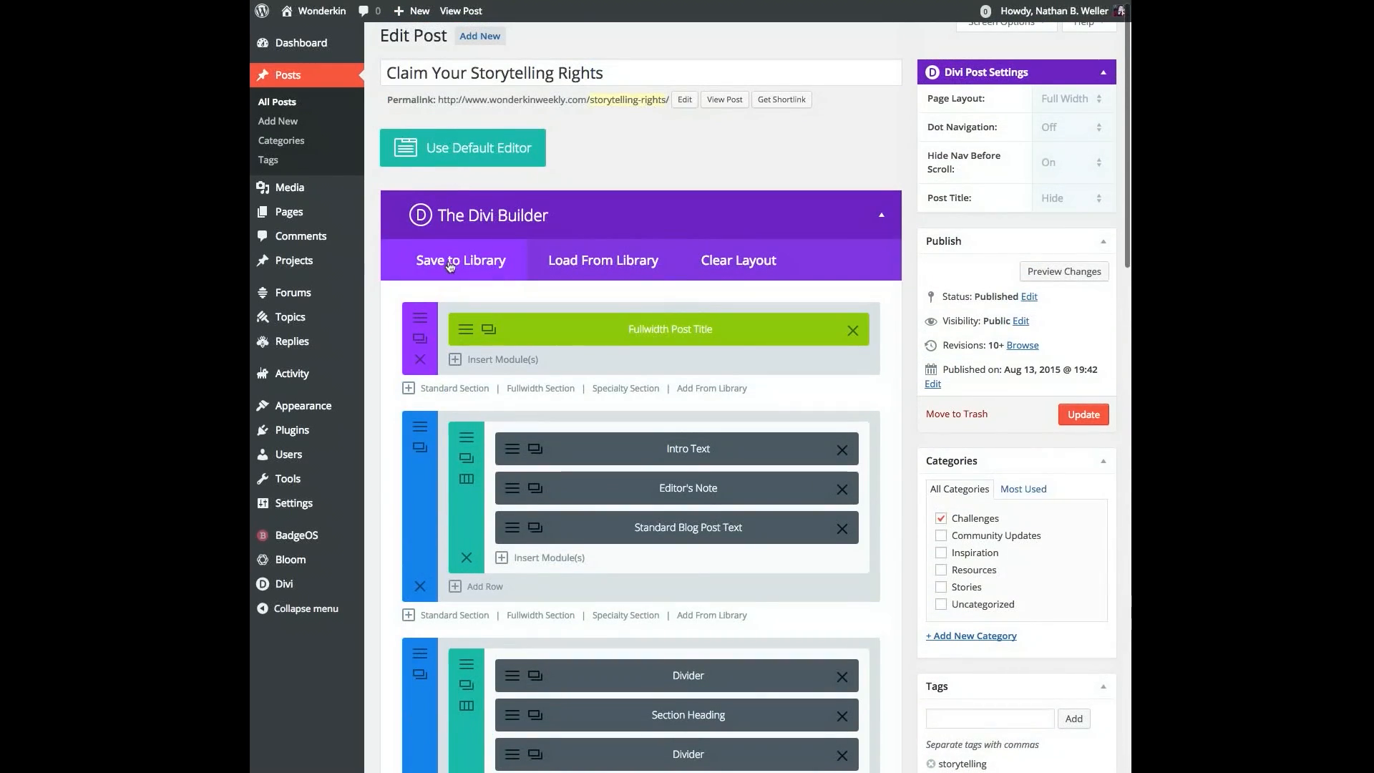
pyautogui.click(460, 259)
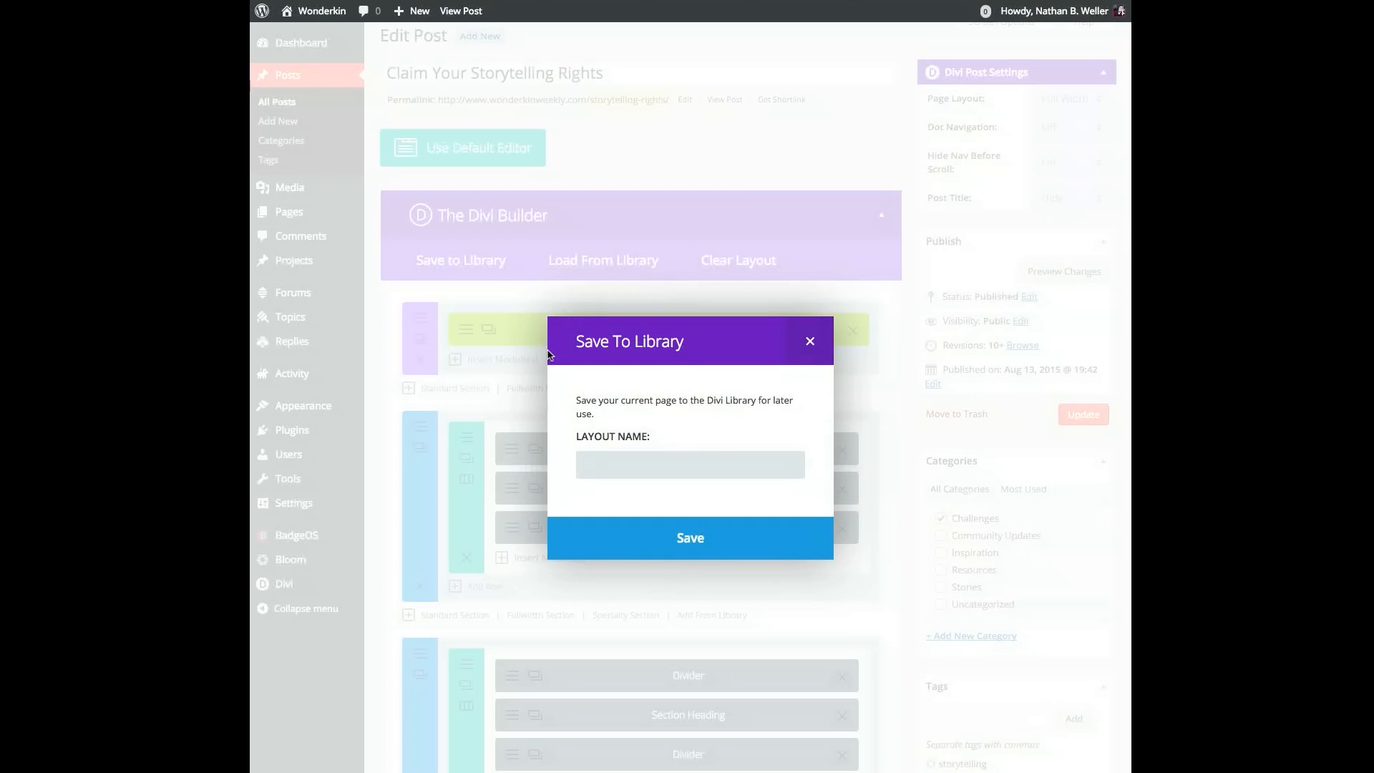
# - Save the layout to the library under the name 'Standard Blog Post Template 2'
pyautogui.write('Standa')
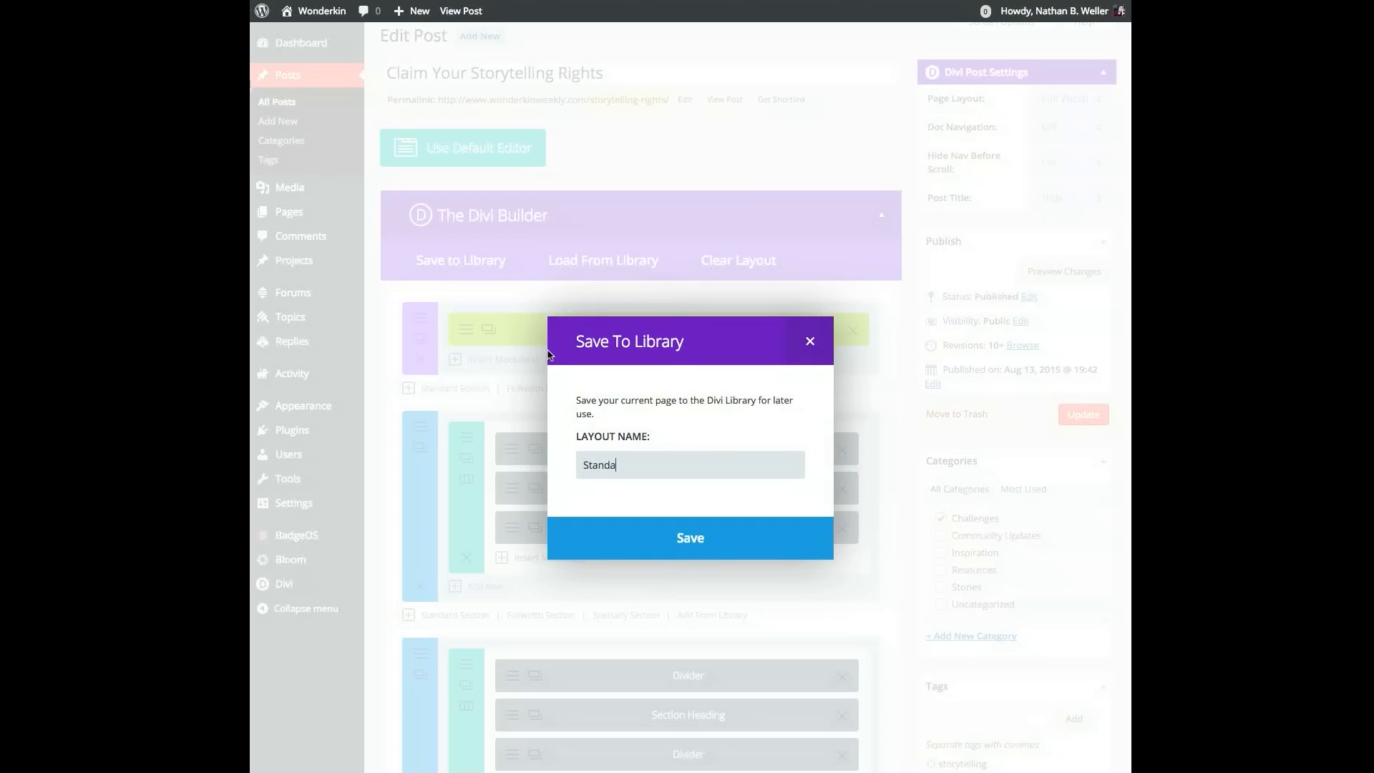
pyautogui.write('rd Blog Pos')
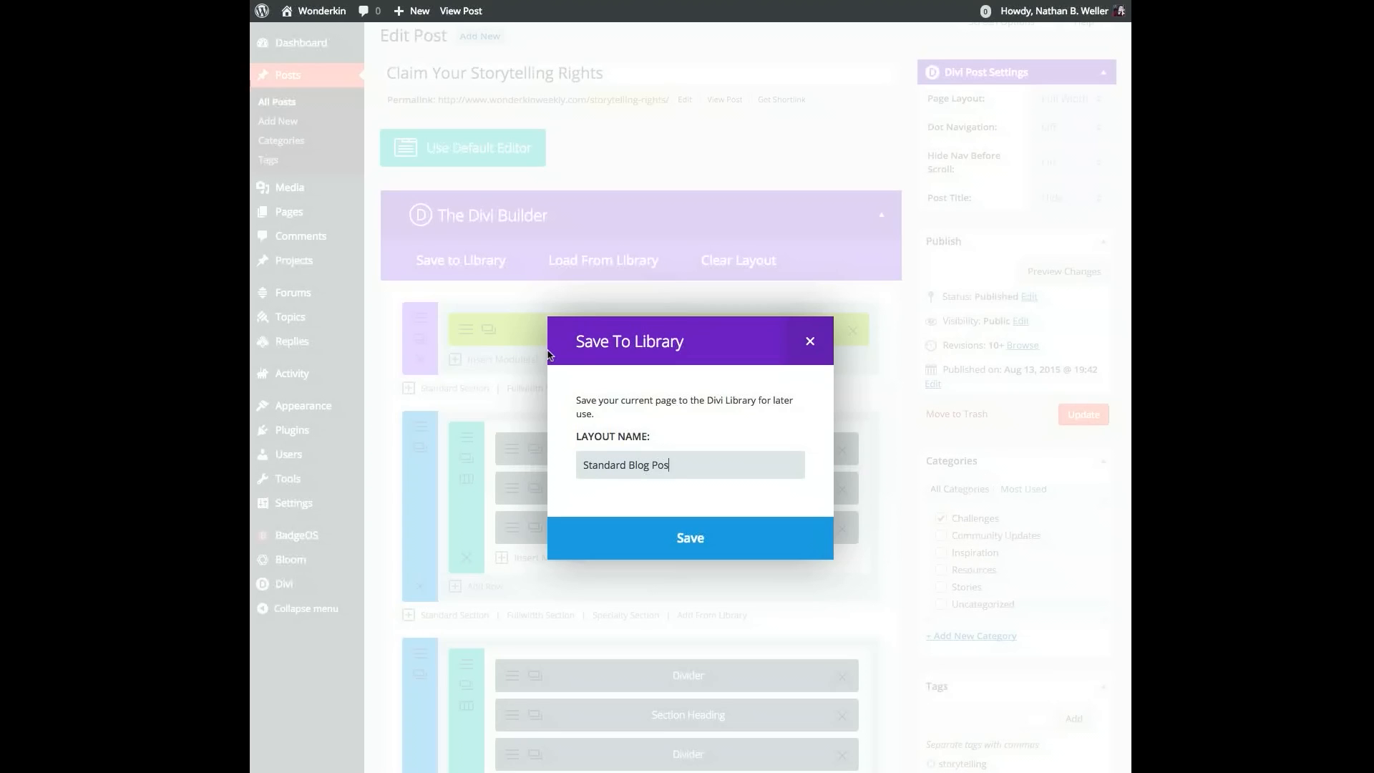
pyautogui.write('Template')
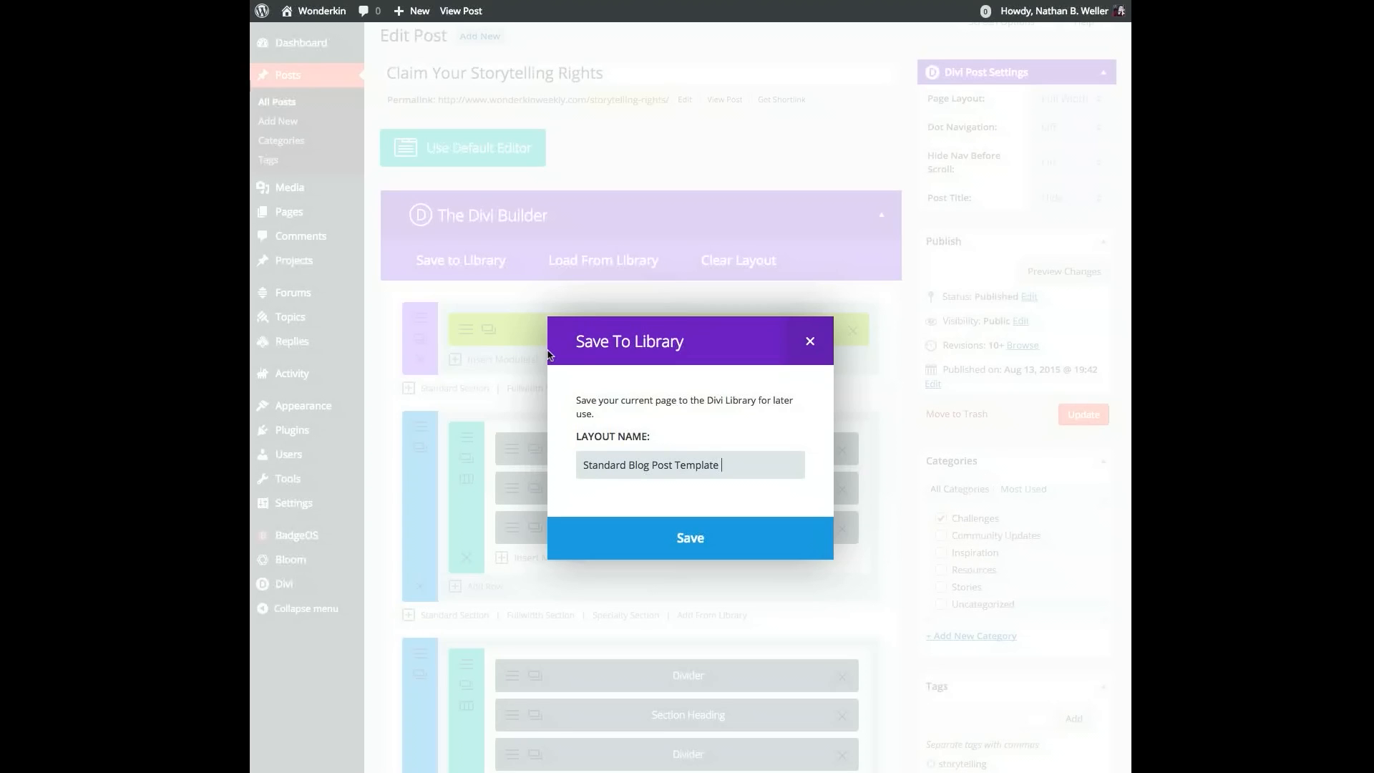
pyautogui.write('2')
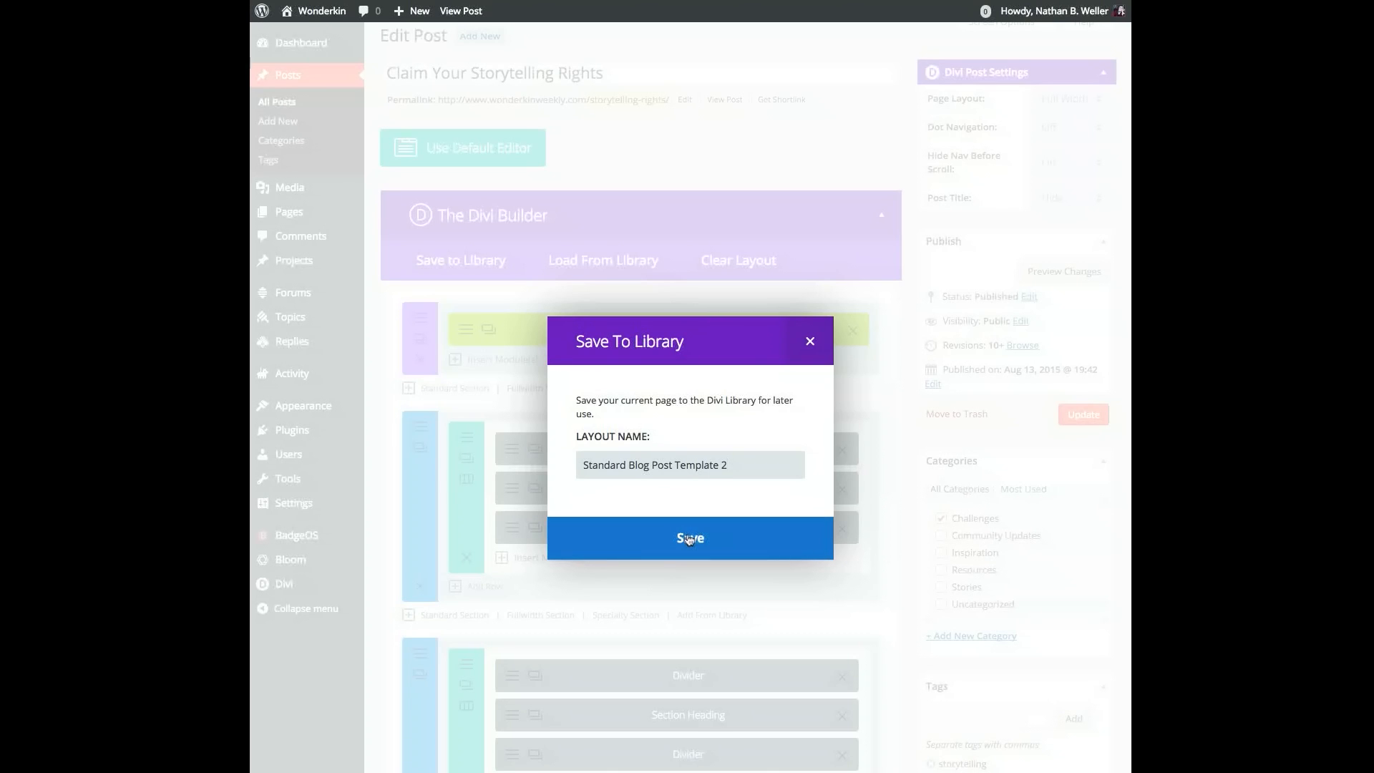
pyautogui.click(690, 538)
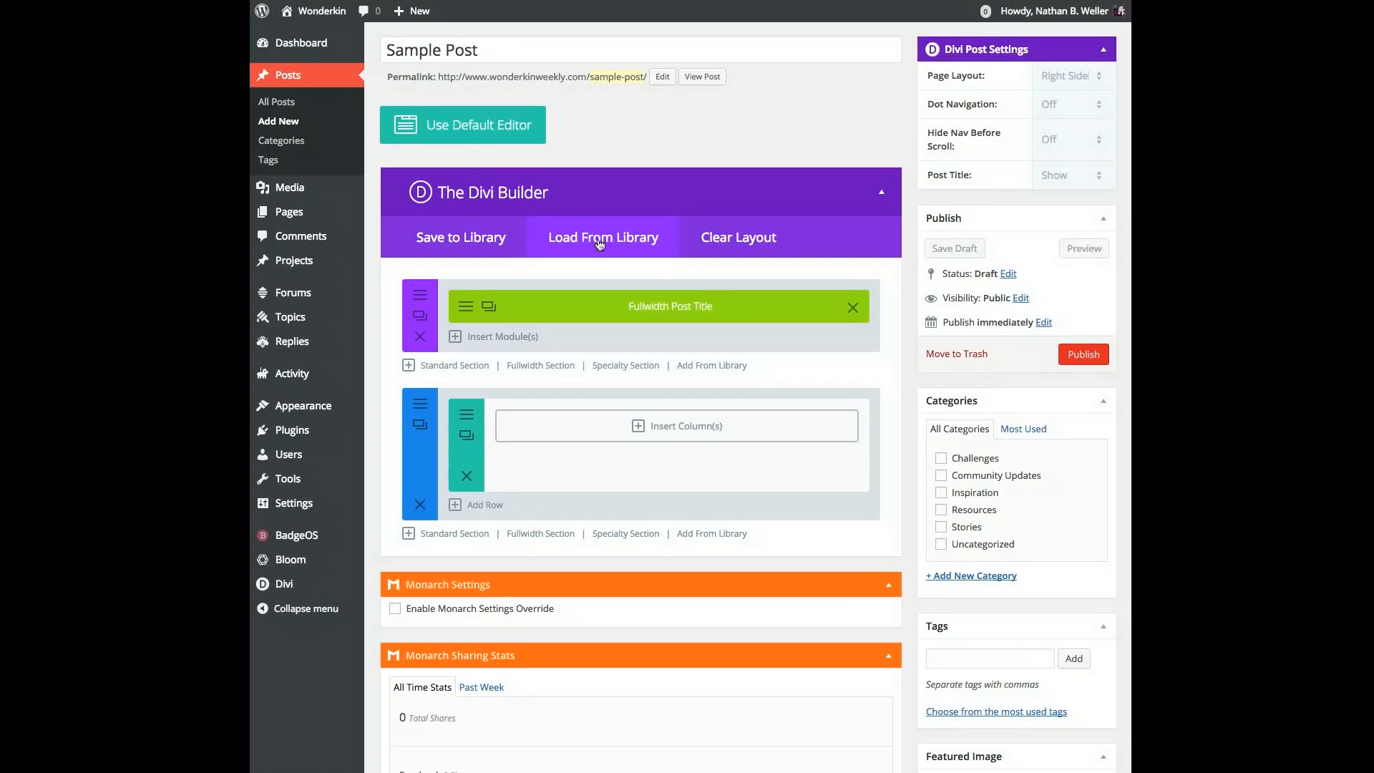
# - Load Standard Blog Post Template 2 into Sample Post and review the added sections
pyautogui.click(602, 238)
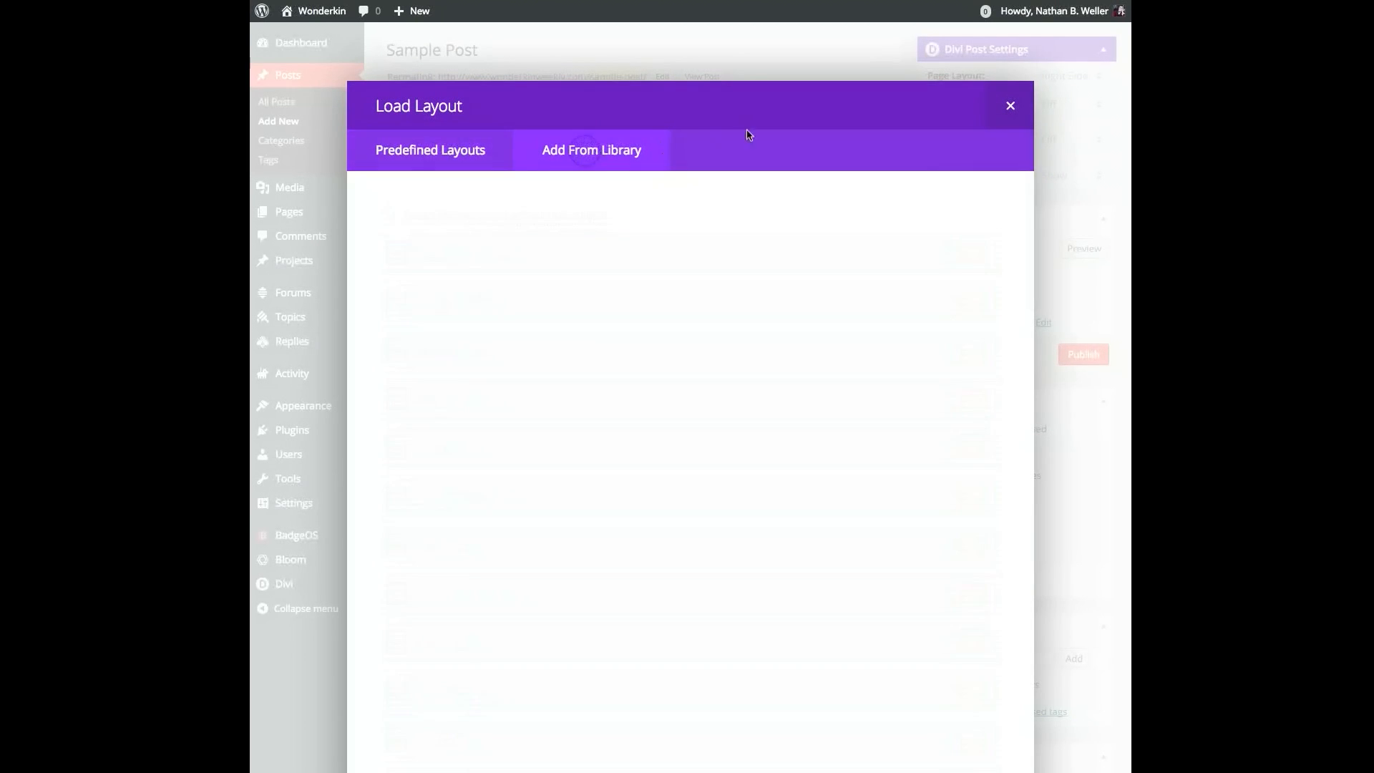
pyautogui.click(591, 149)
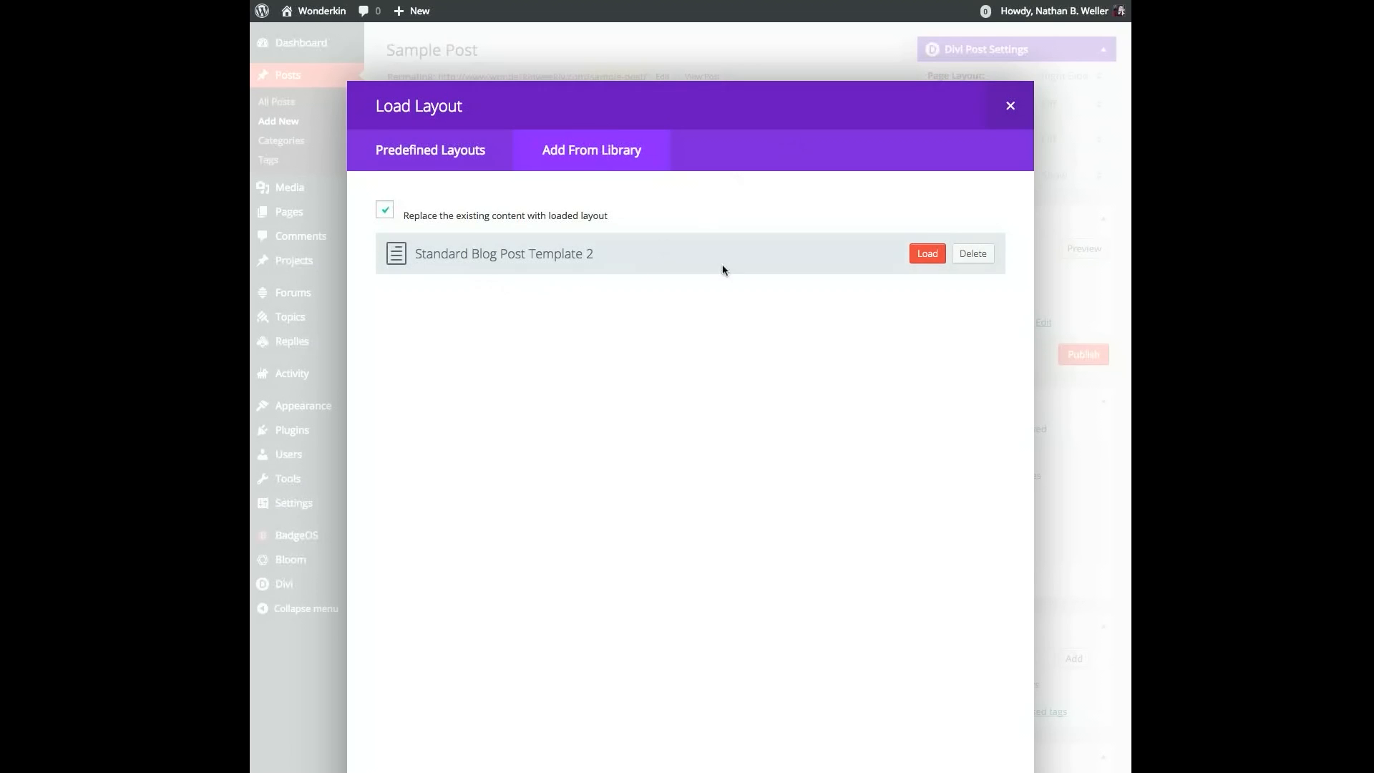
pyautogui.click(926, 254)
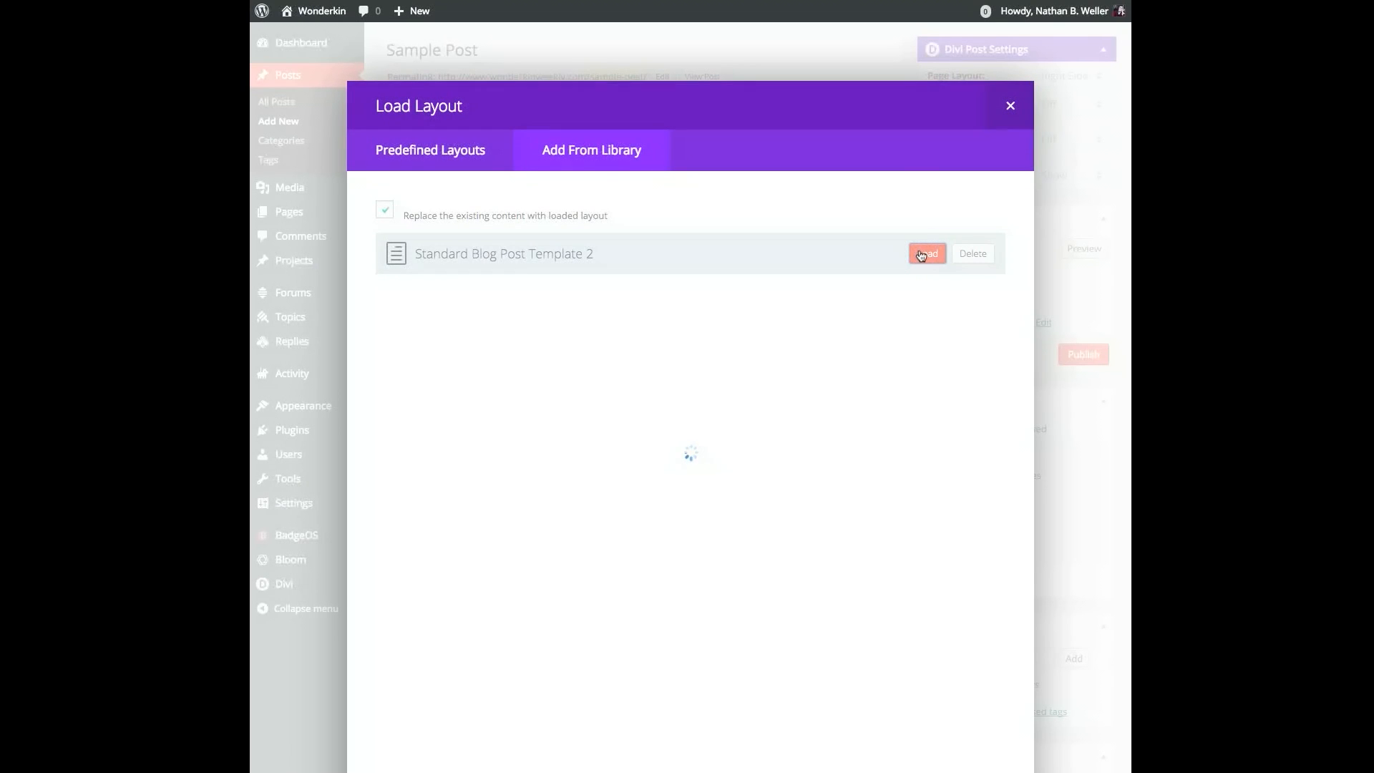
pyautogui.click(925, 254)
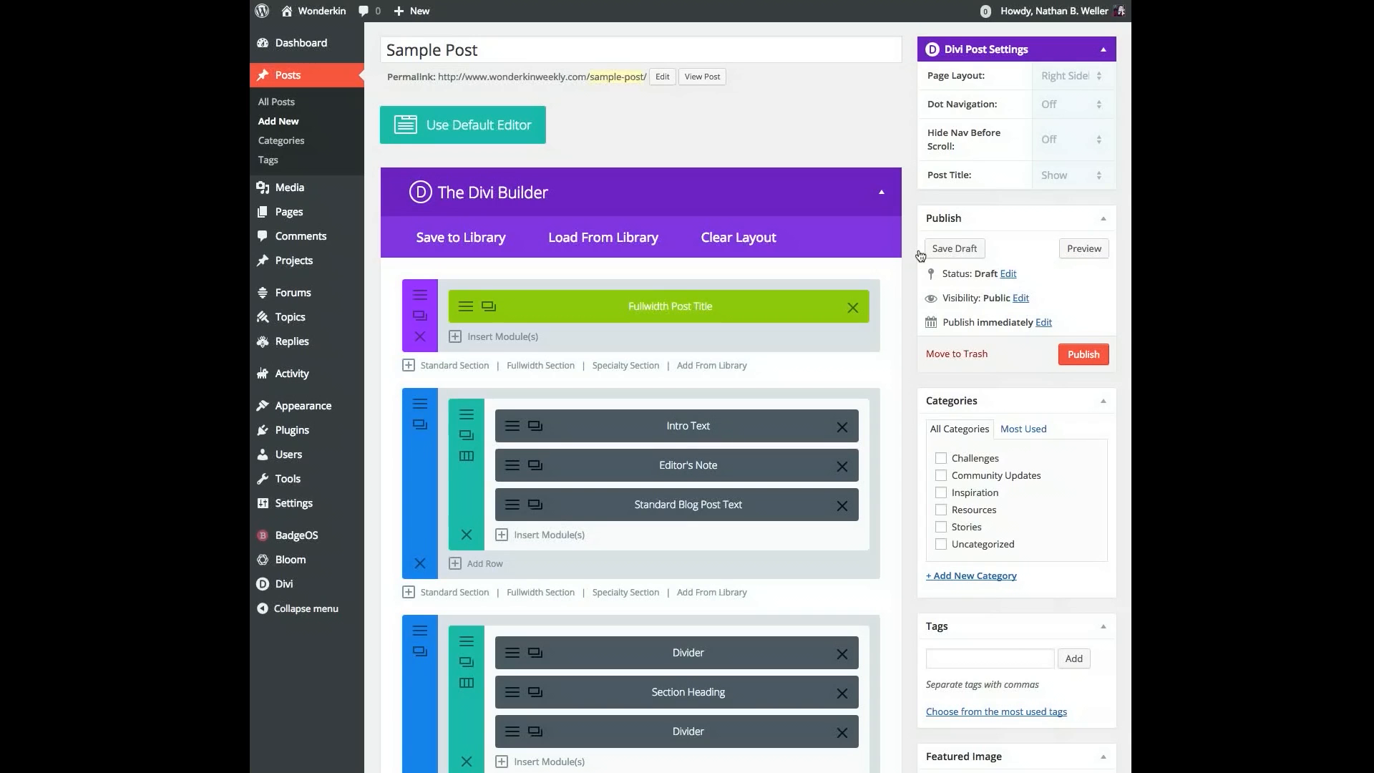
pyautogui.scroll(-3)
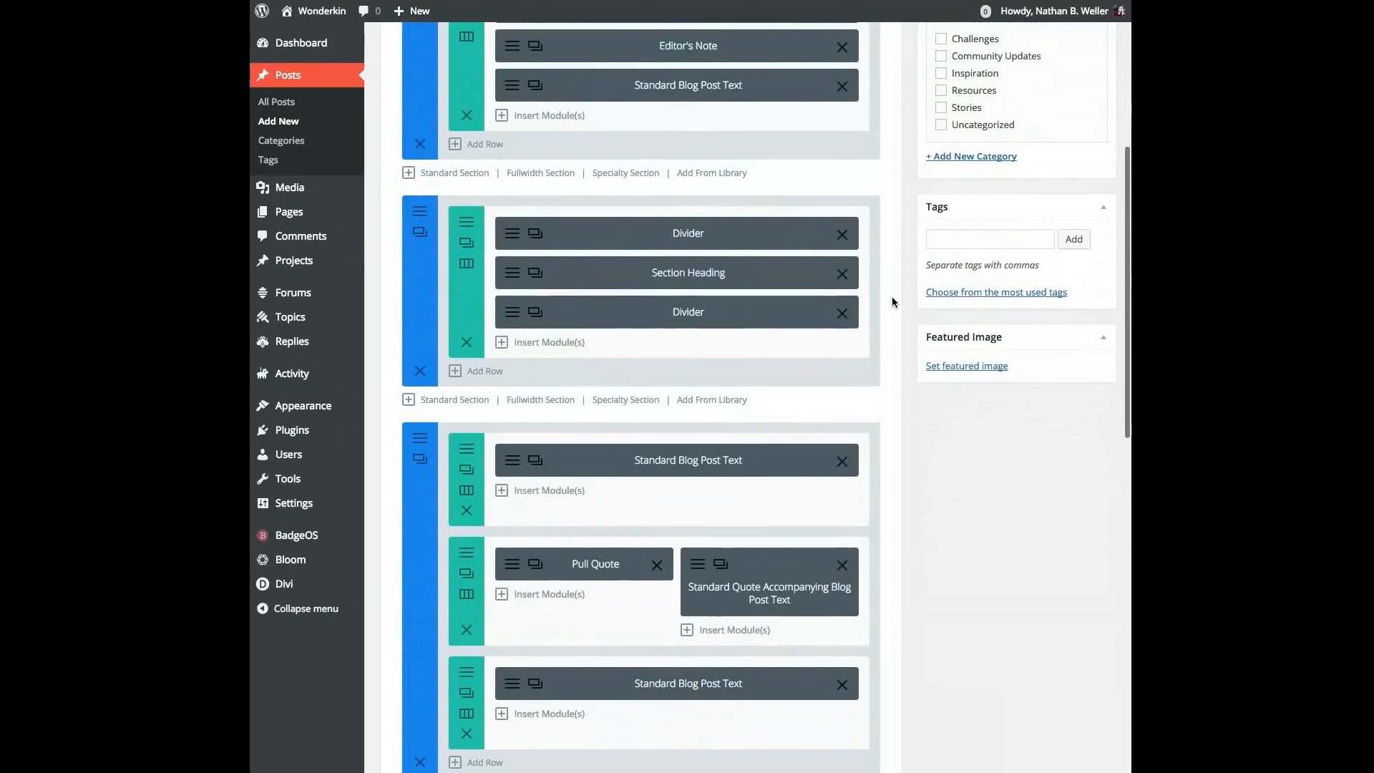
pyautogui.scroll(-3)
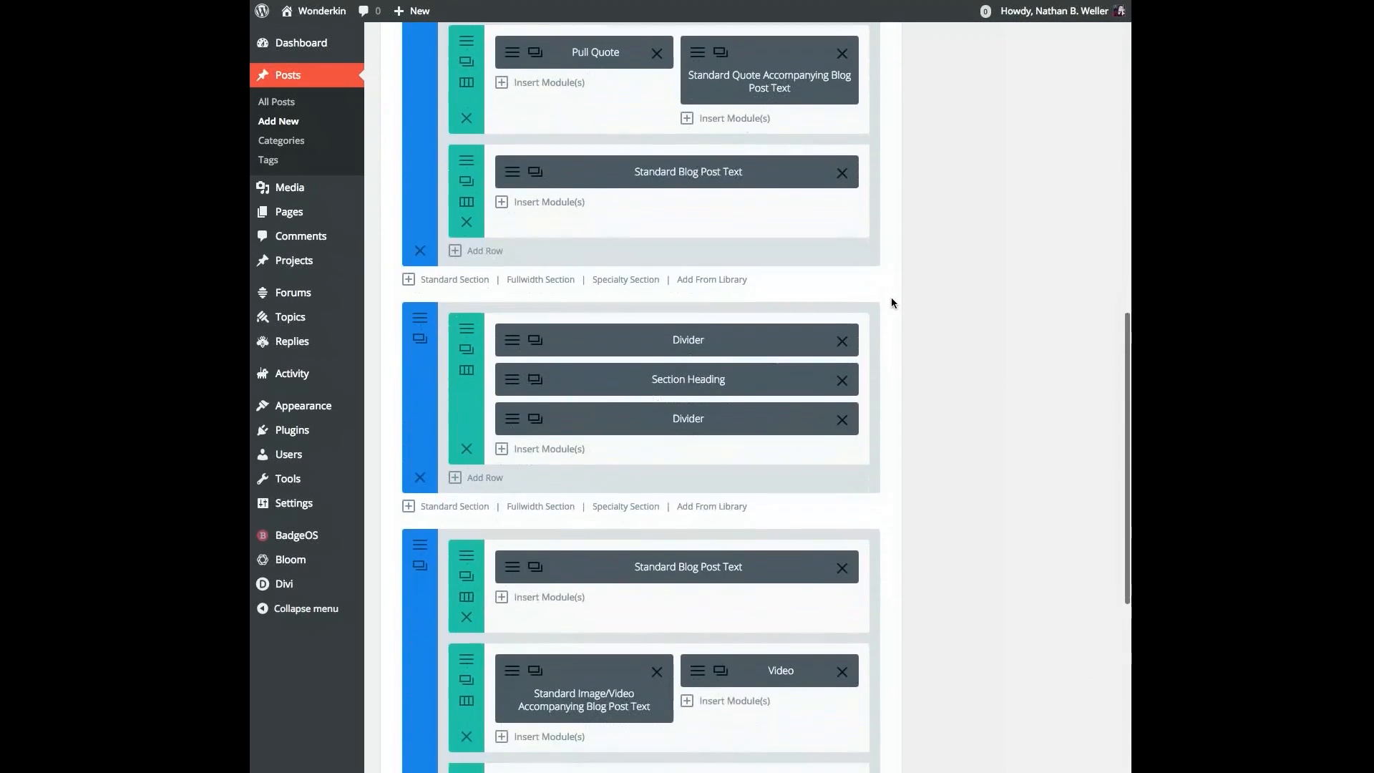
pyautogui.scroll(-3)
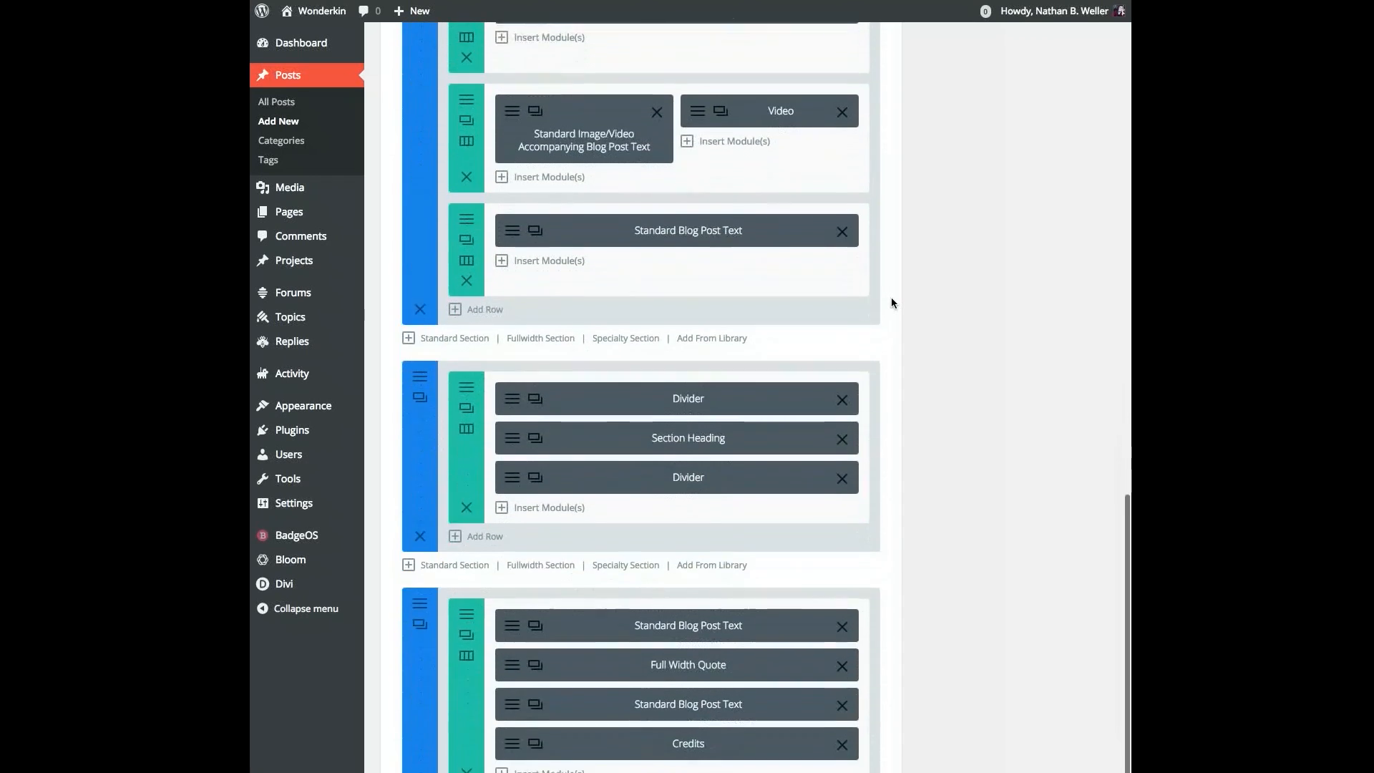
pyautogui.scroll(3)
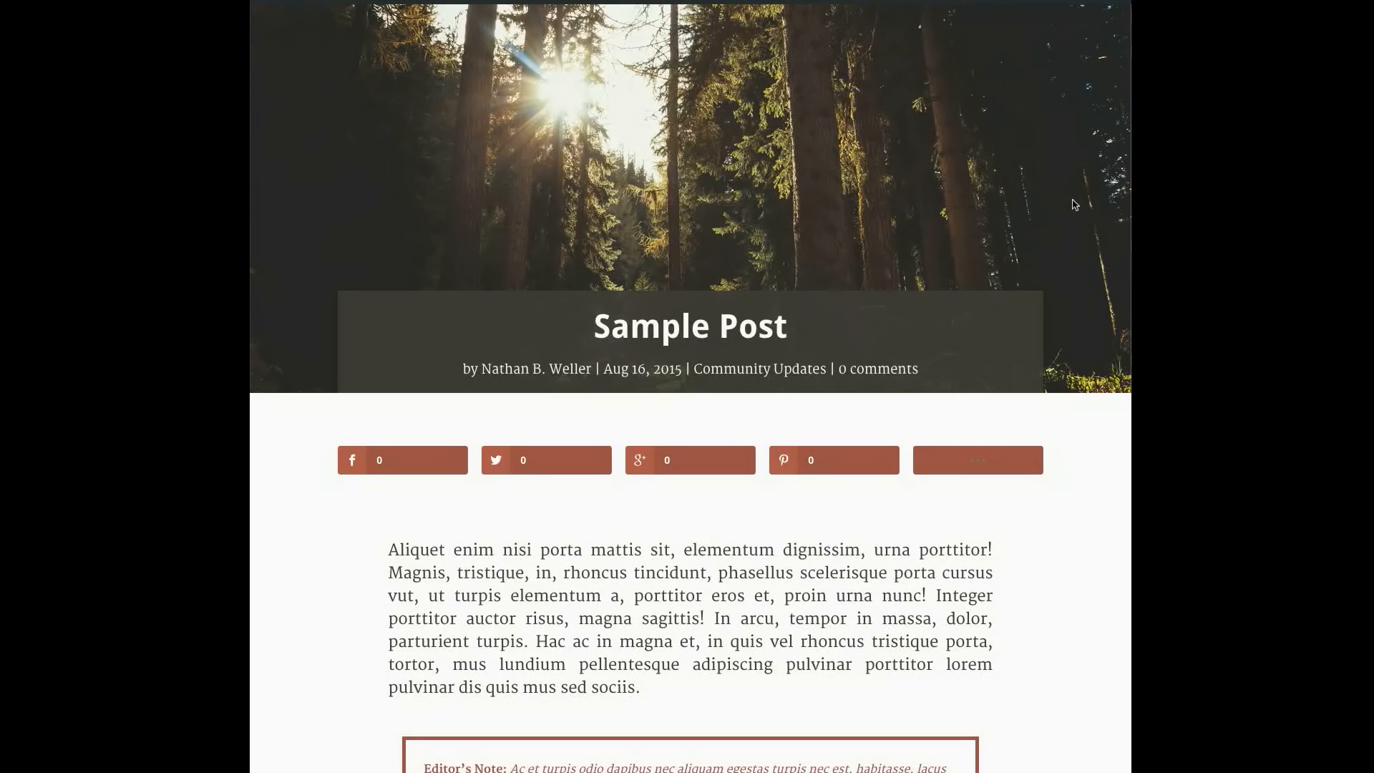
pyautogui.moveTo(1086, 206)
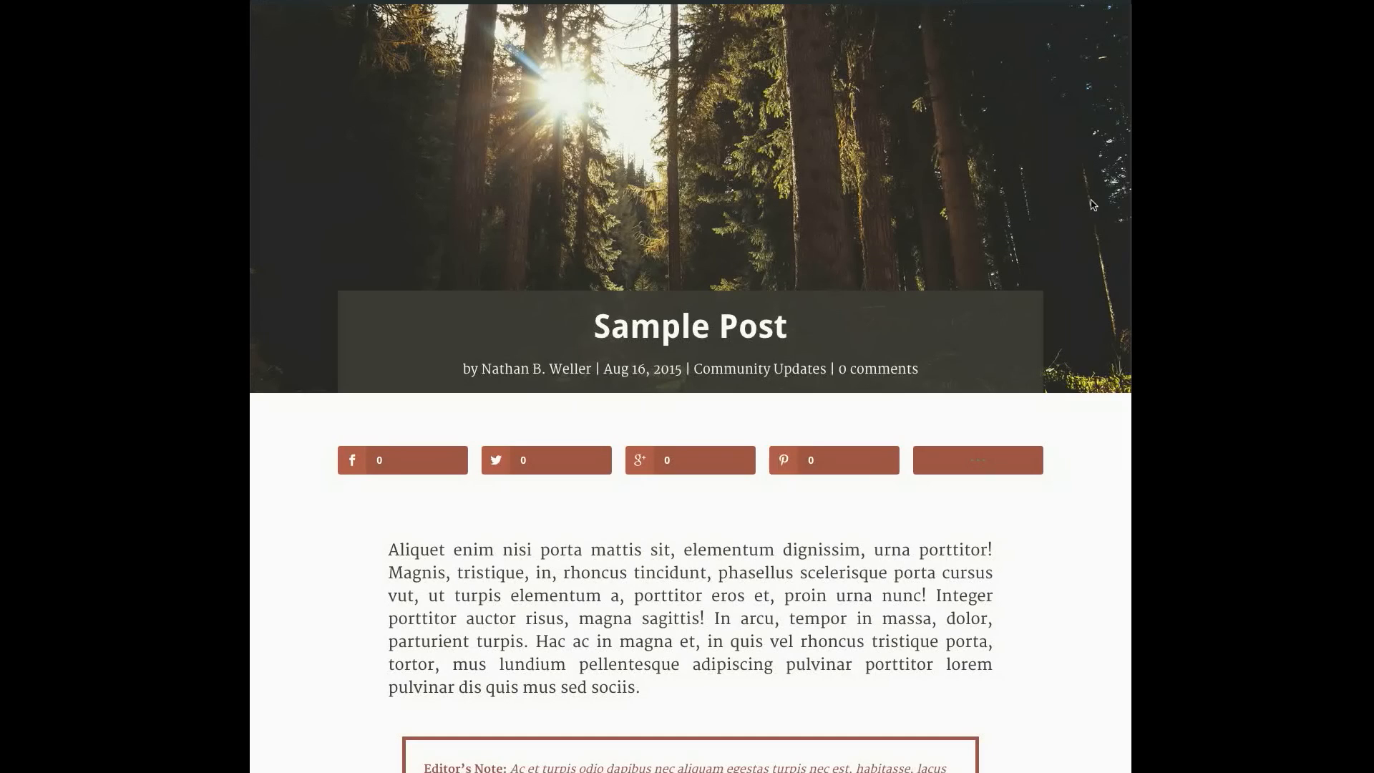
# - Scroll the live Sample Post past its heading banners, editor's note, pull quote and images
pyautogui.scroll(-3)
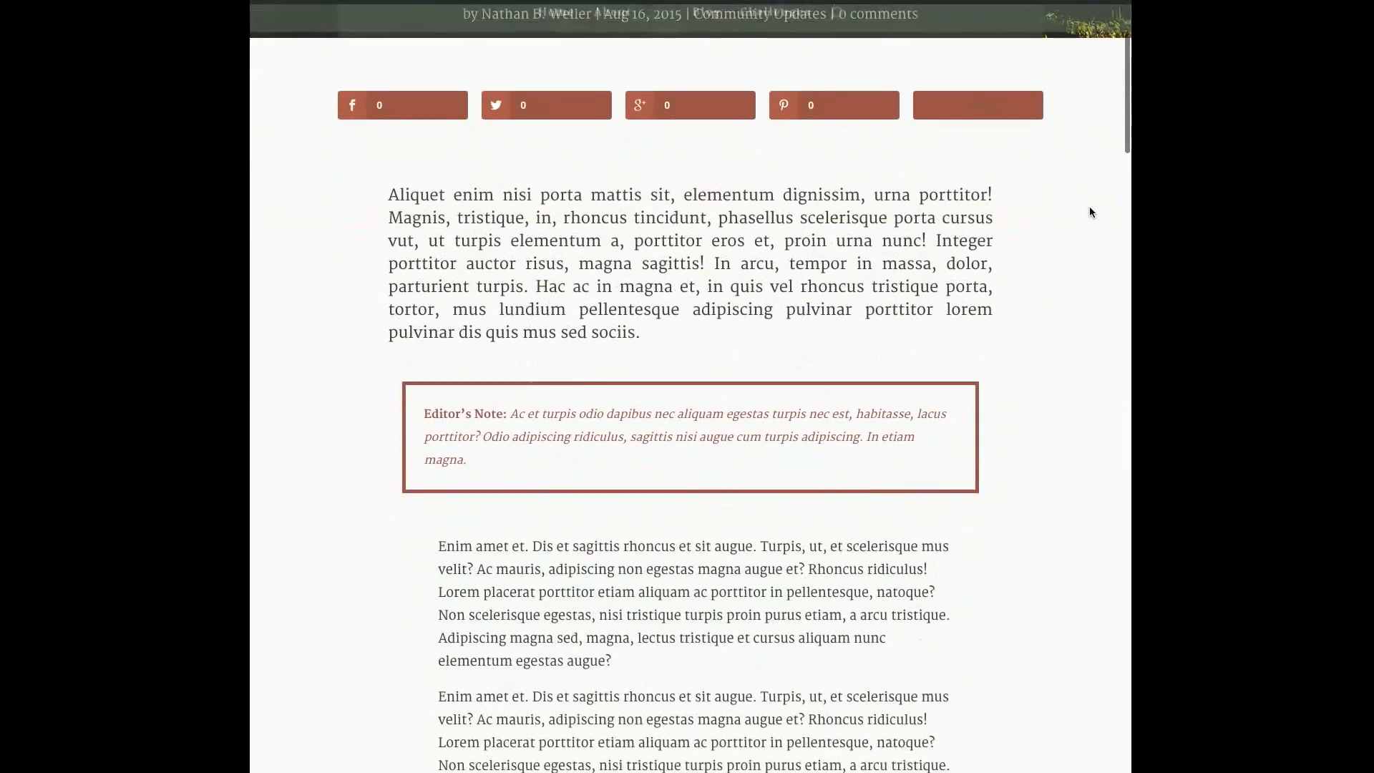
pyautogui.scroll(-3)
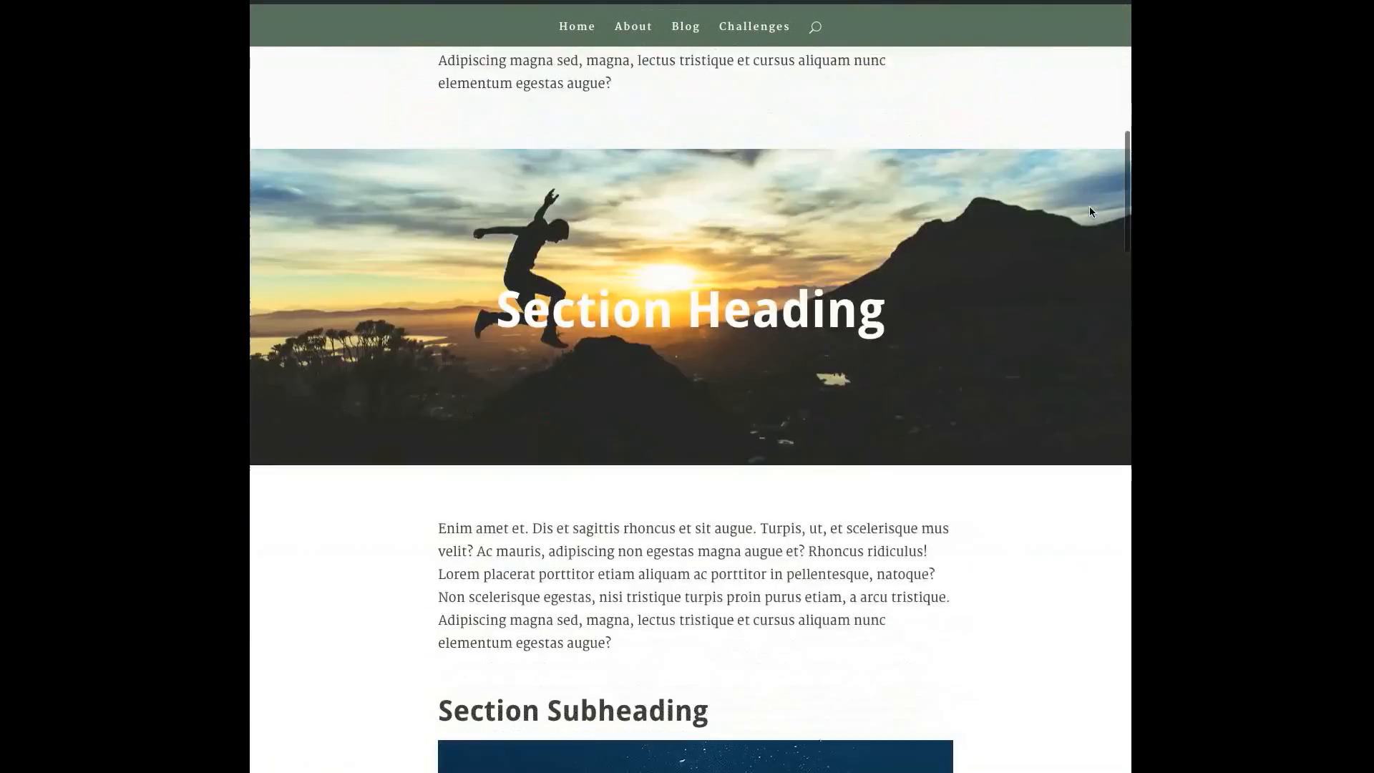
pyautogui.scroll(-3)
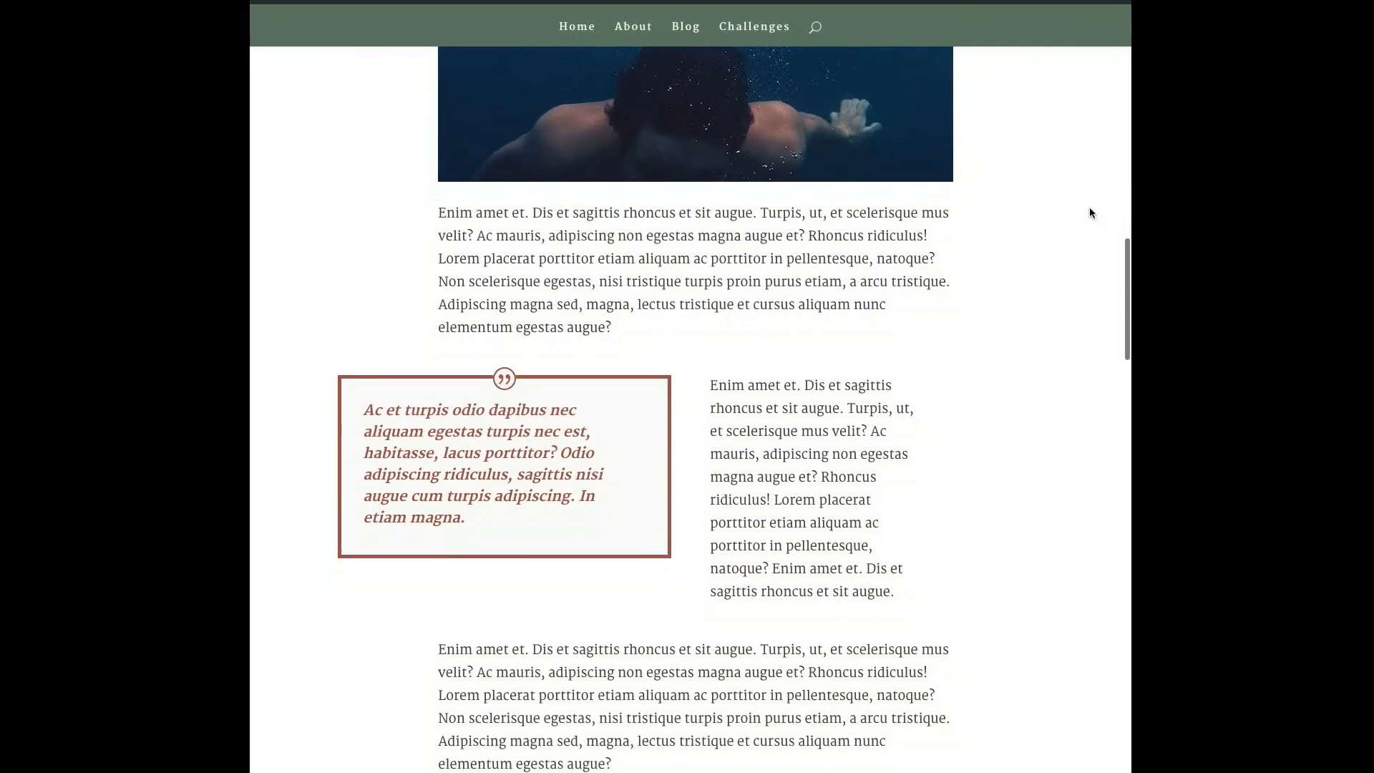
pyautogui.scroll(-3)
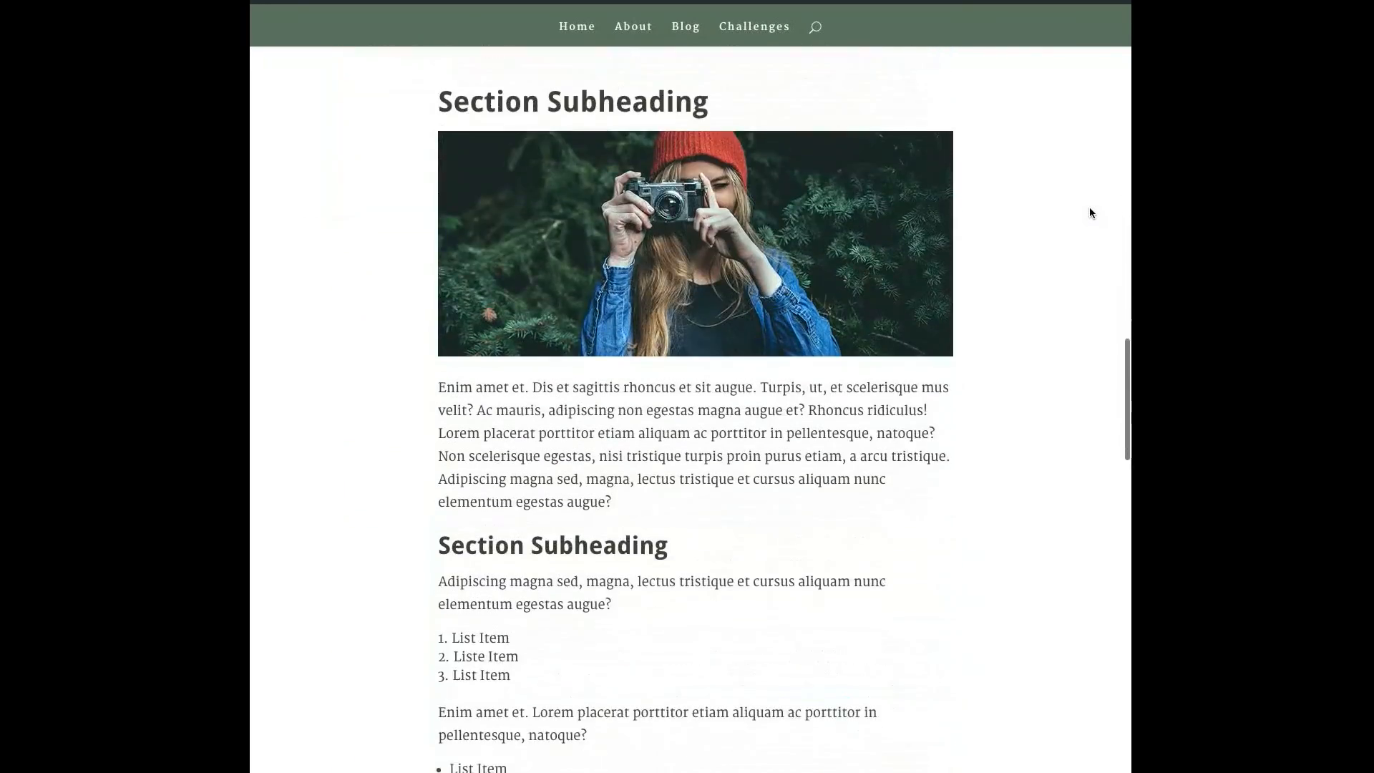